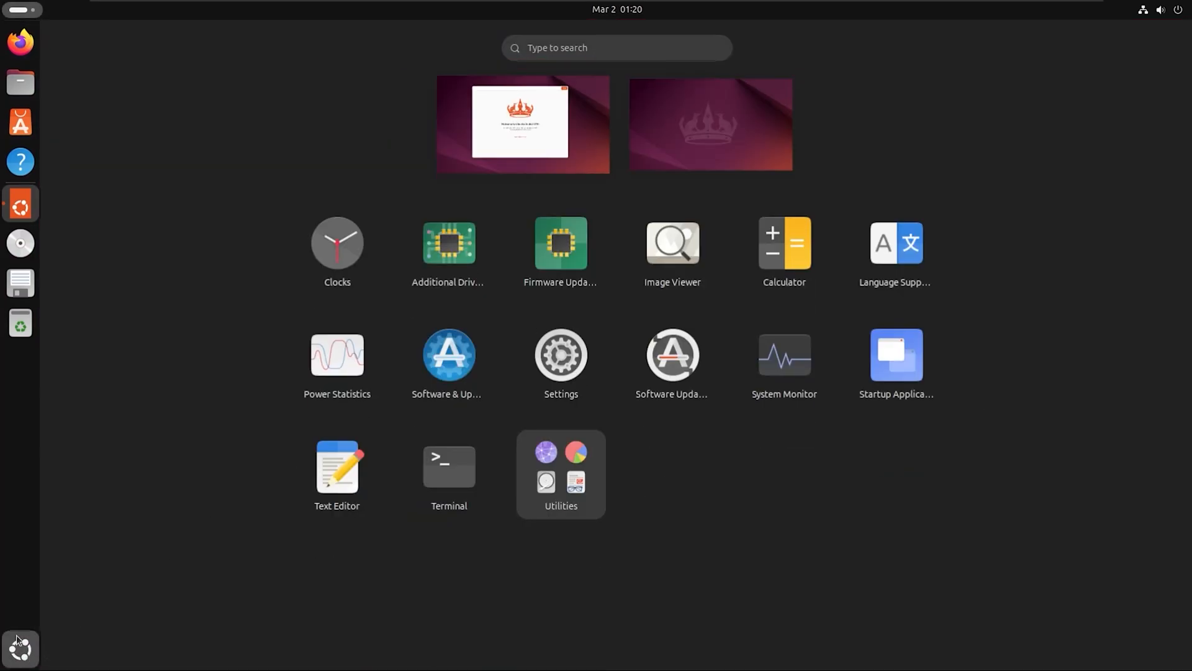
Open and close Files and System Monitor, then decline sharing system data in the wizard
click(20, 82)
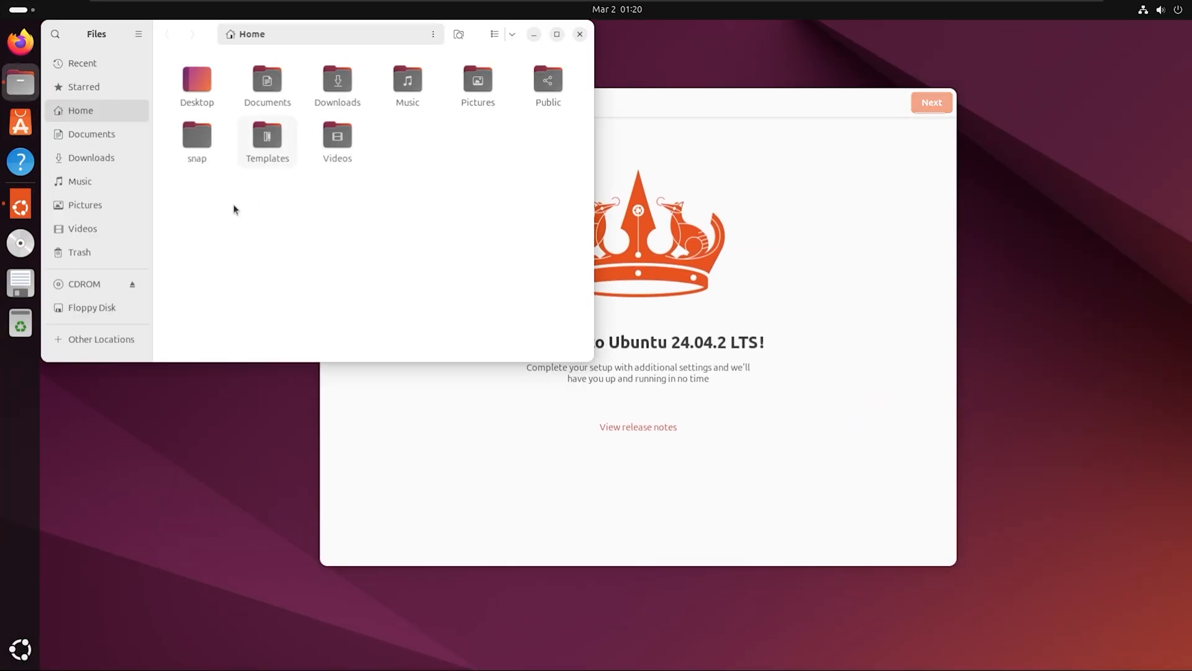
click(132, 284)
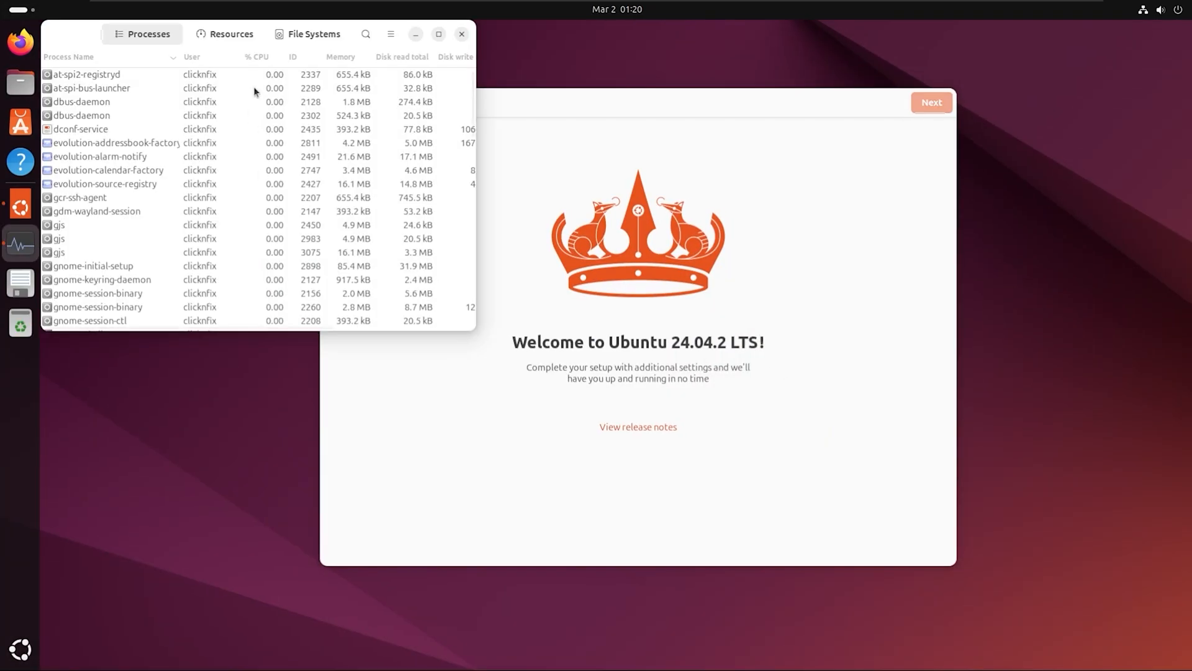
click(460, 33)
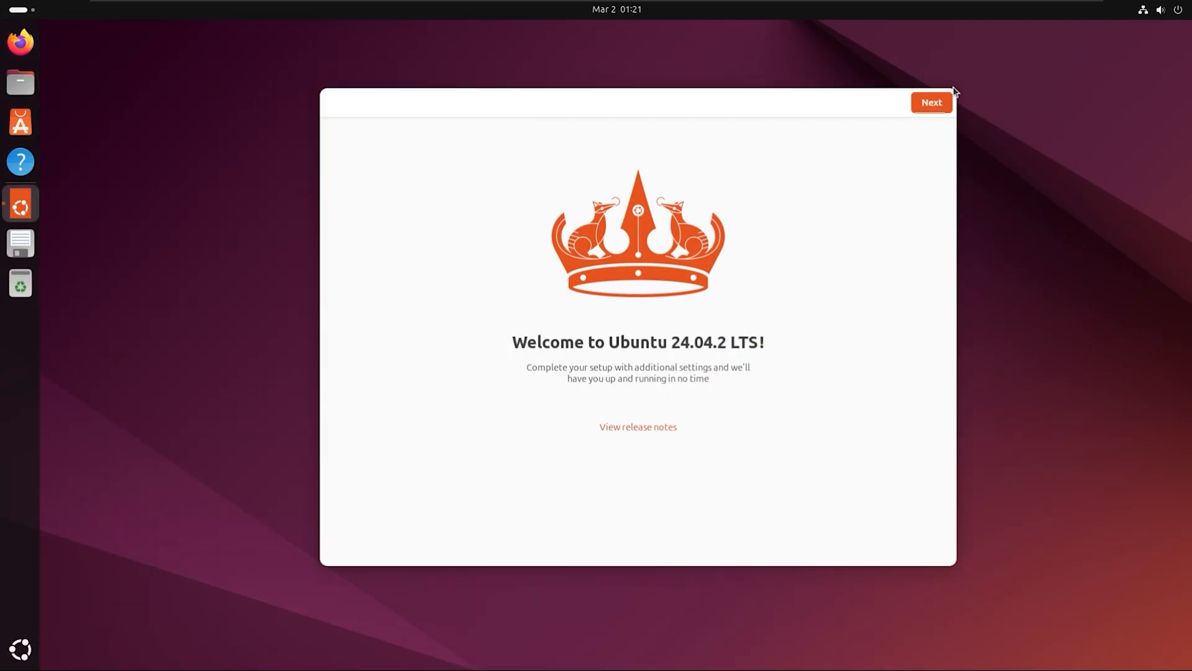
click(931, 102)
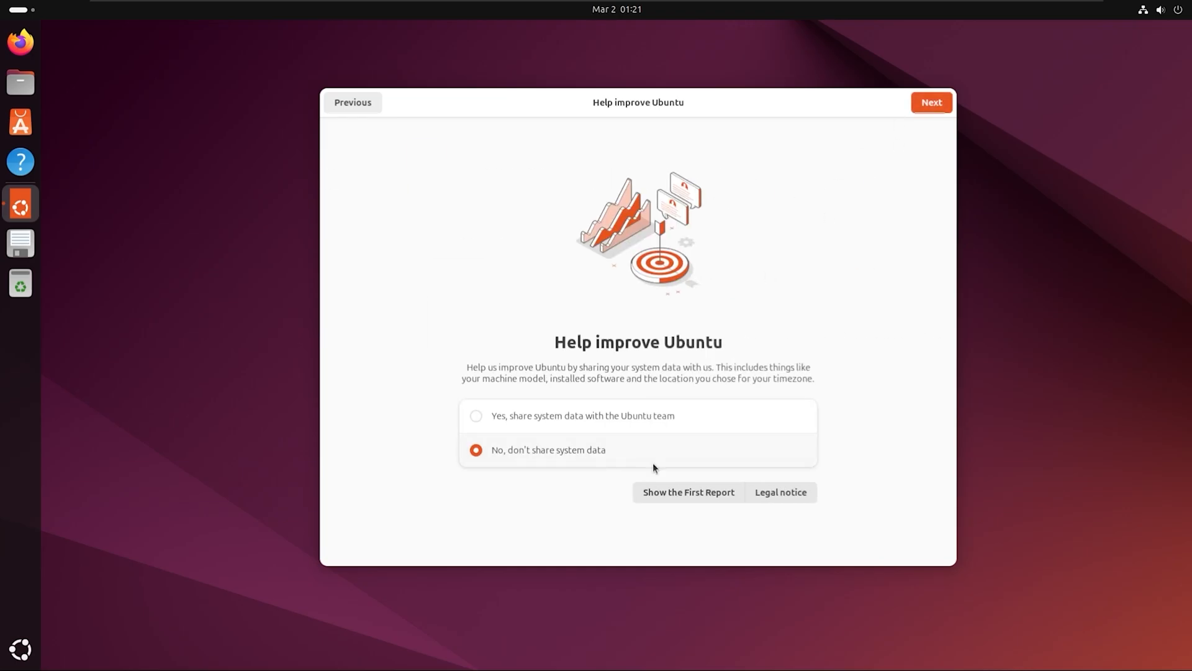
click(931, 101)
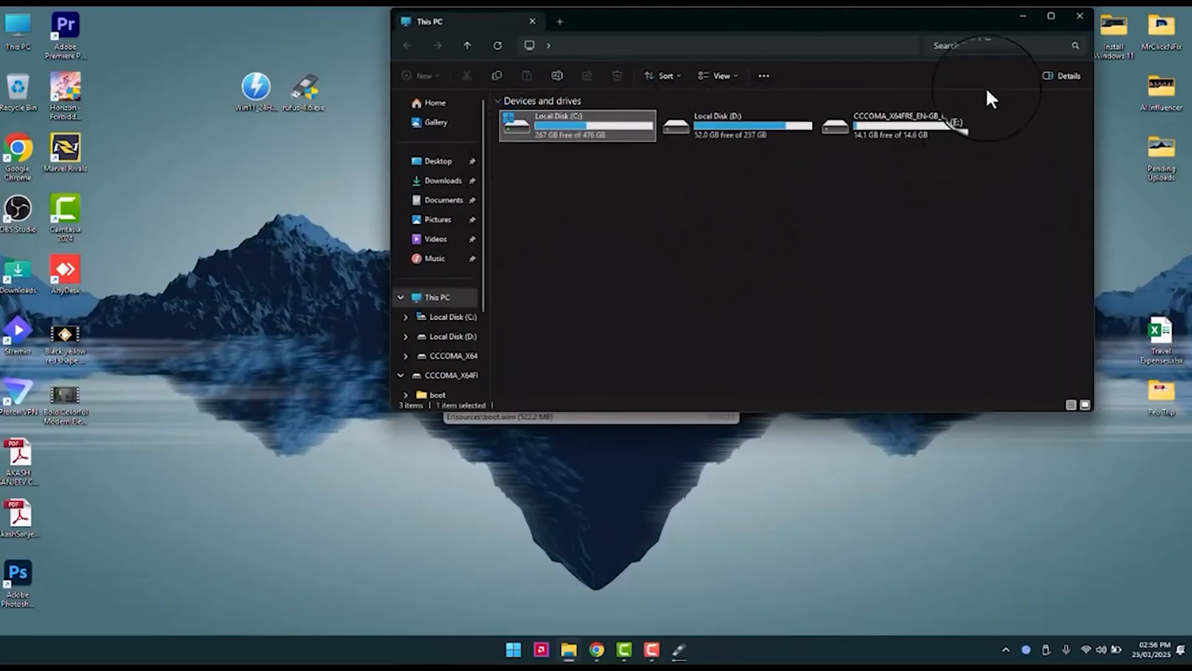
Search Amazon for 'External HDD' and pick a capacity suggestion
click(596, 652)
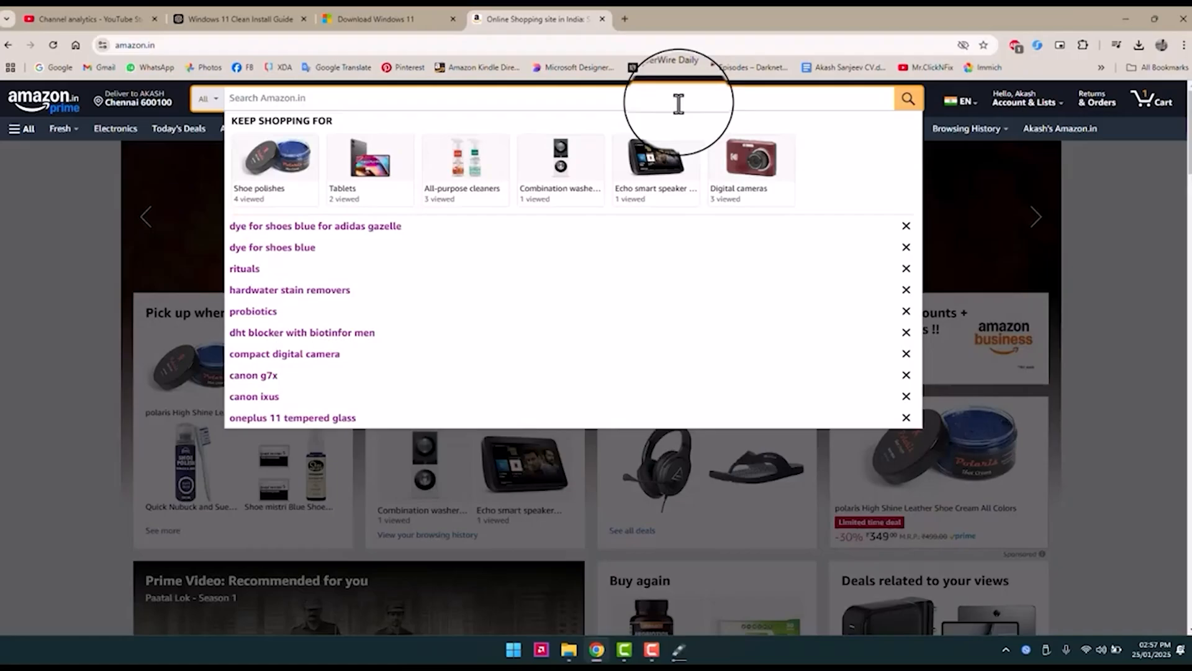
text(External)
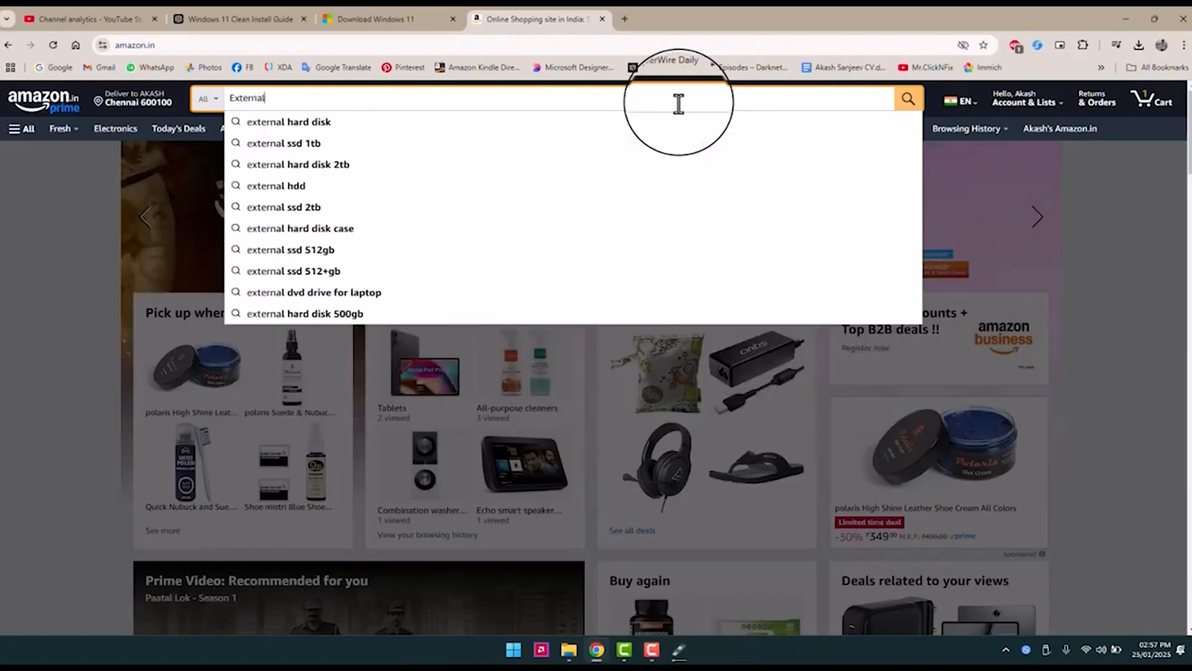
text(HDD)
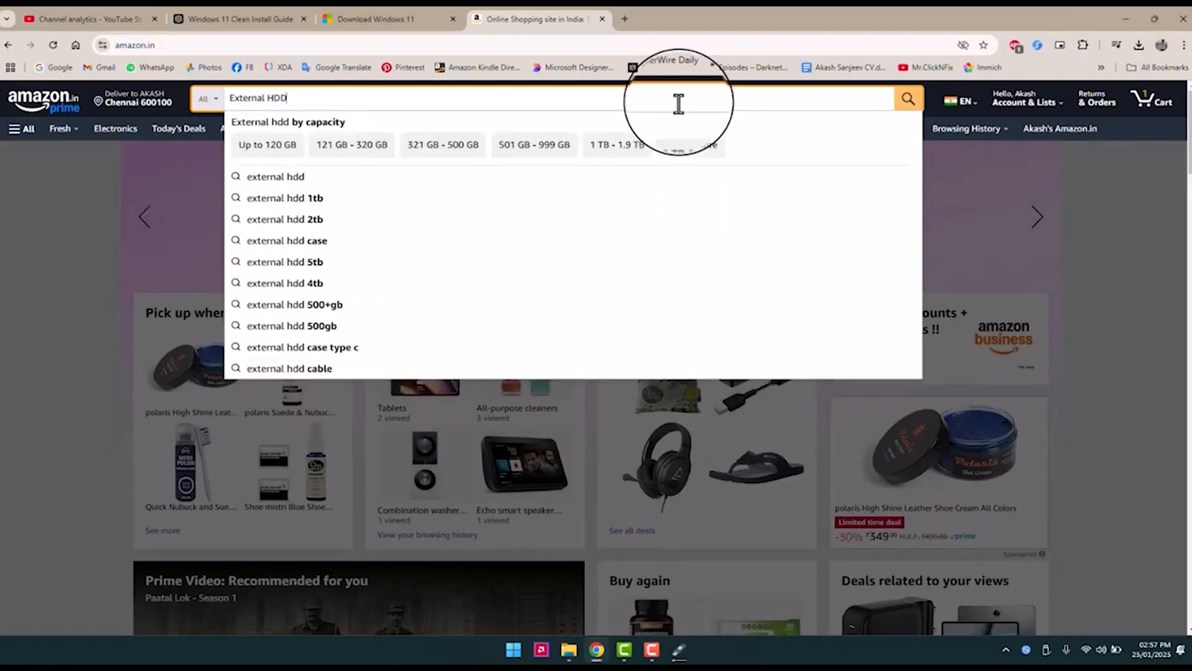
click(284, 197)
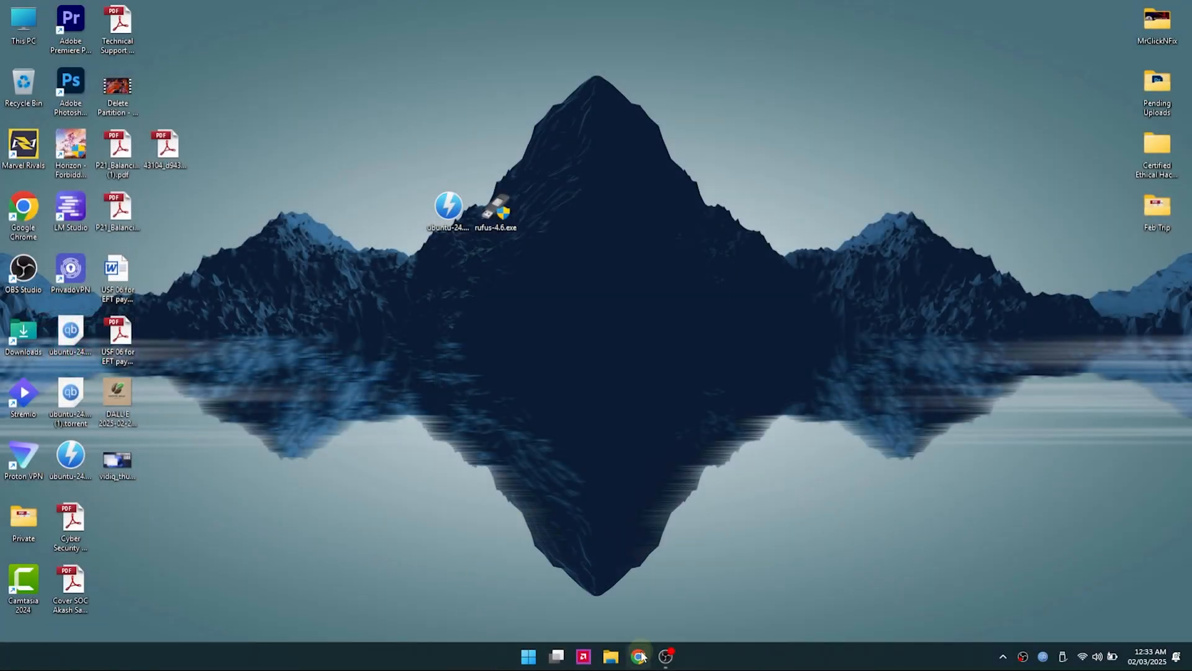
Google 'ubuntu' in Chrome and reach the Ubuntu Desktop product page on ubuntu.com
click(639, 655)
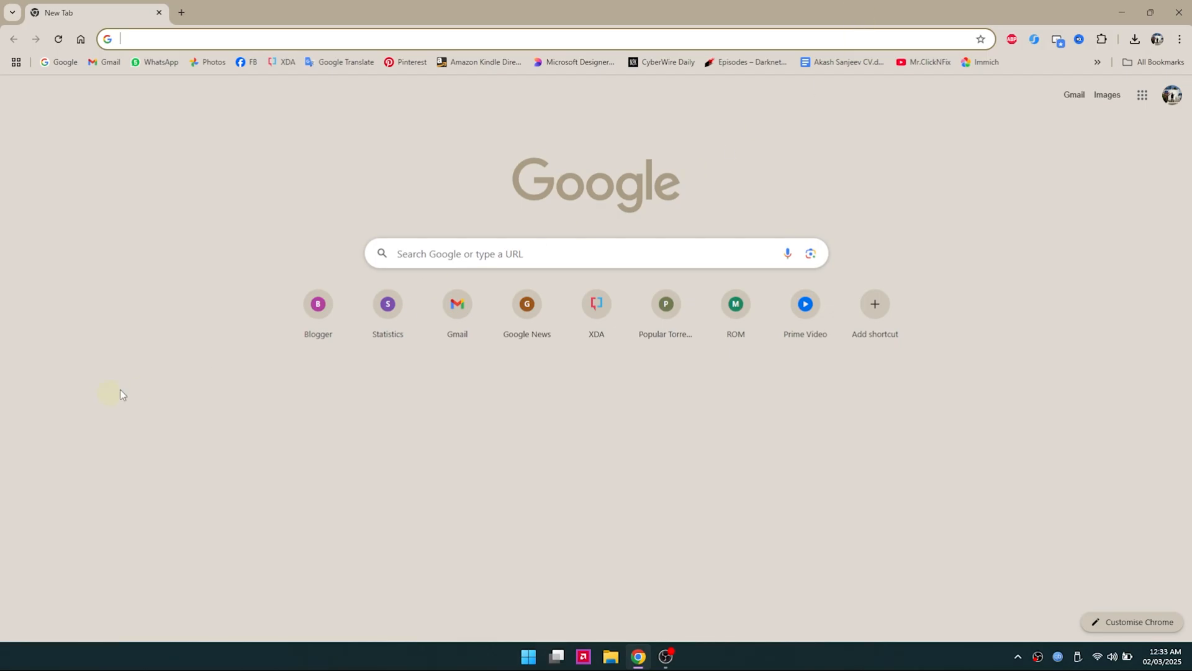
text(ubuntu)
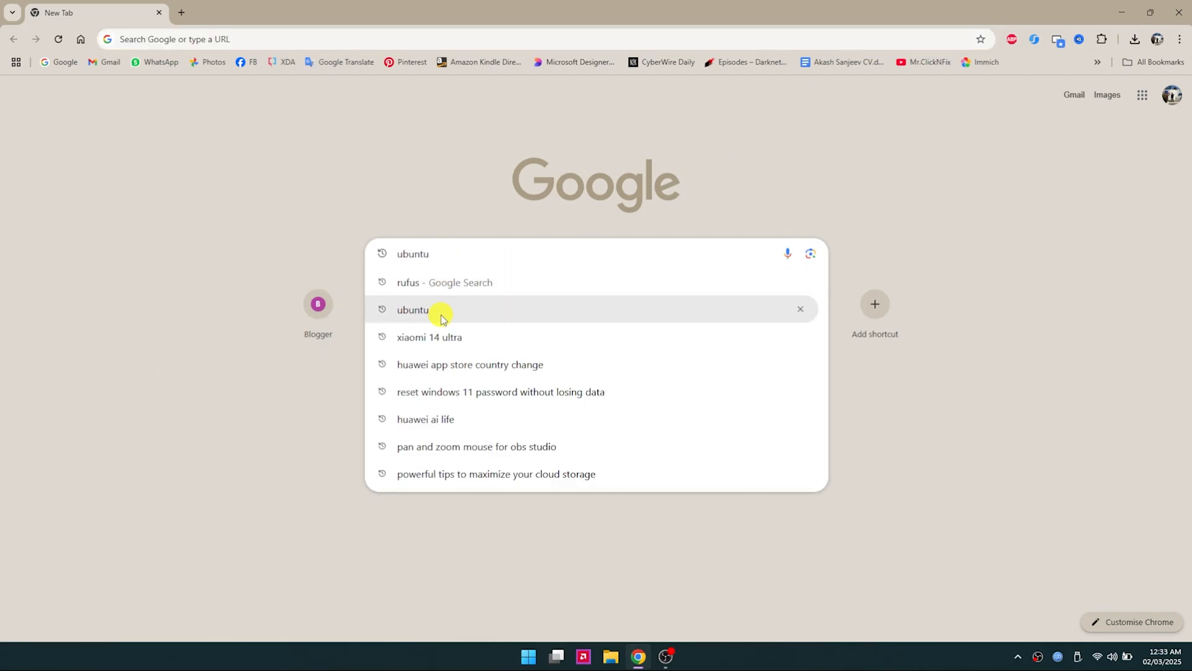
click(413, 309)
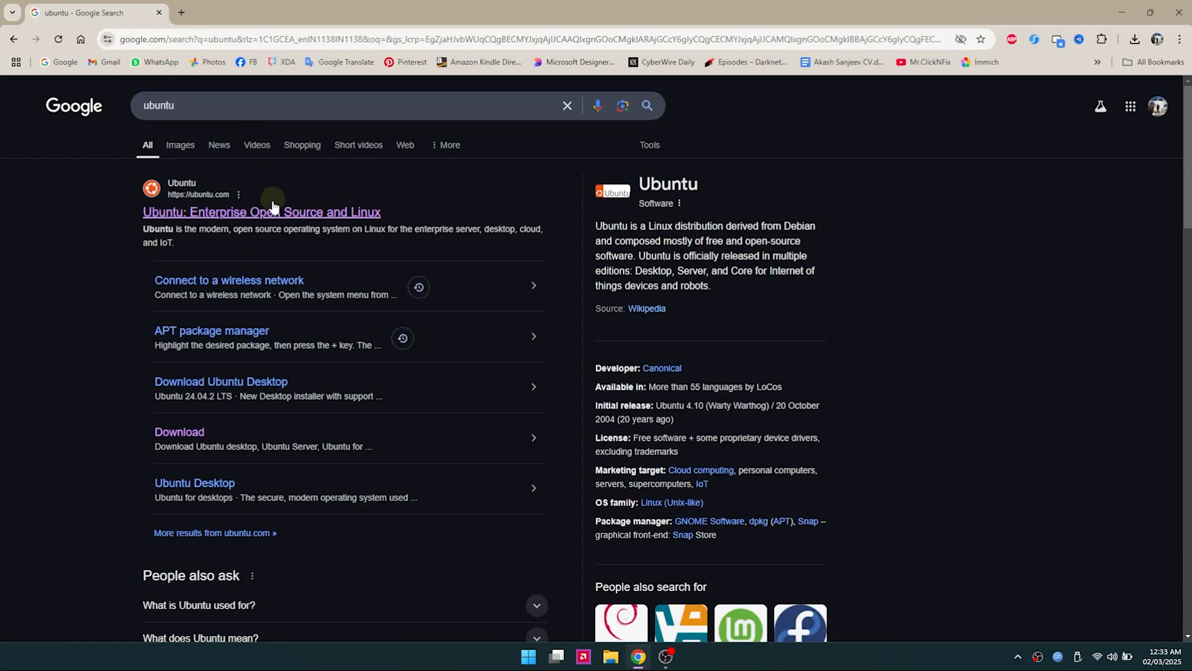
mouse_move(266, 217)
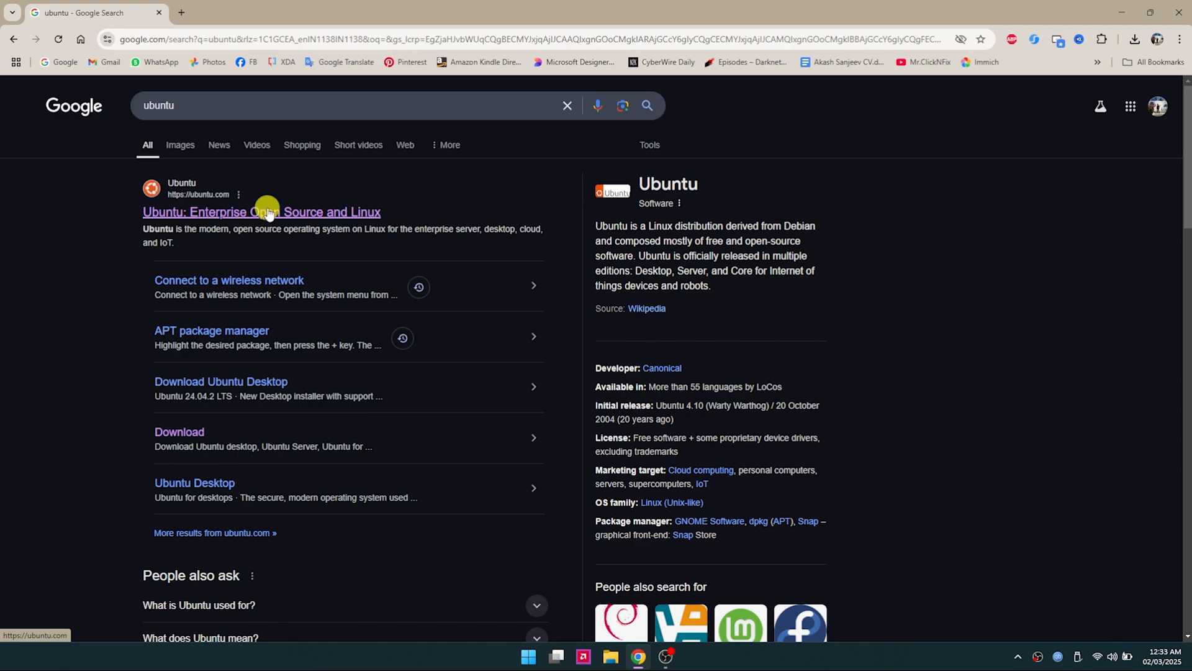
click(260, 211)
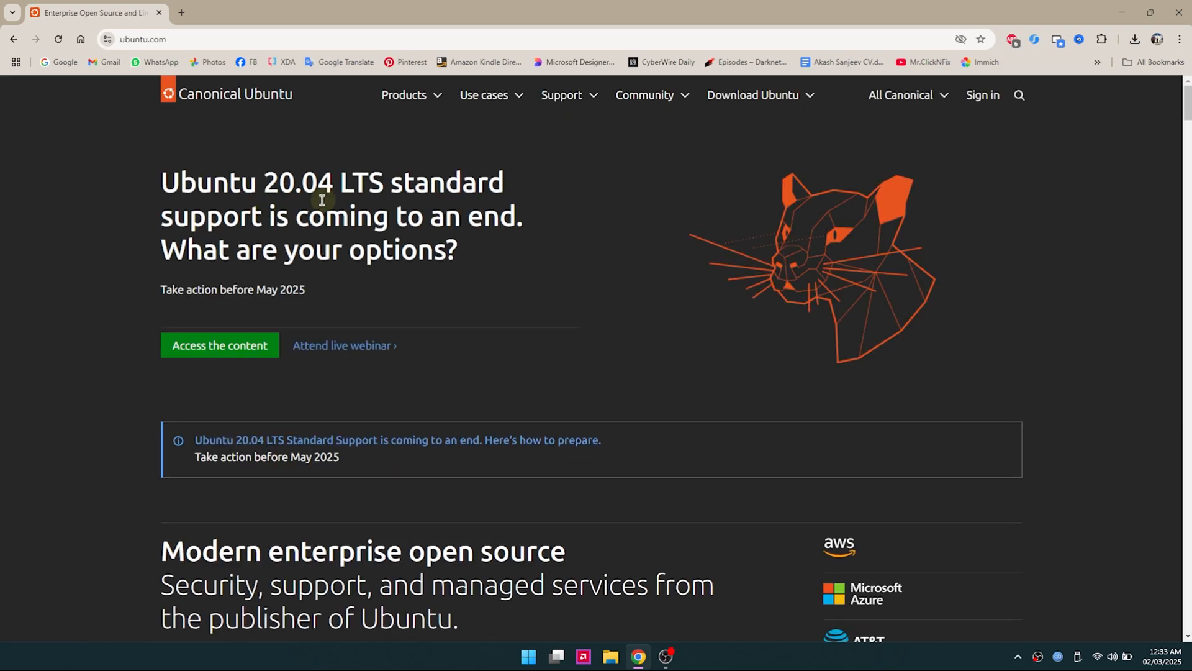
click(404, 95)
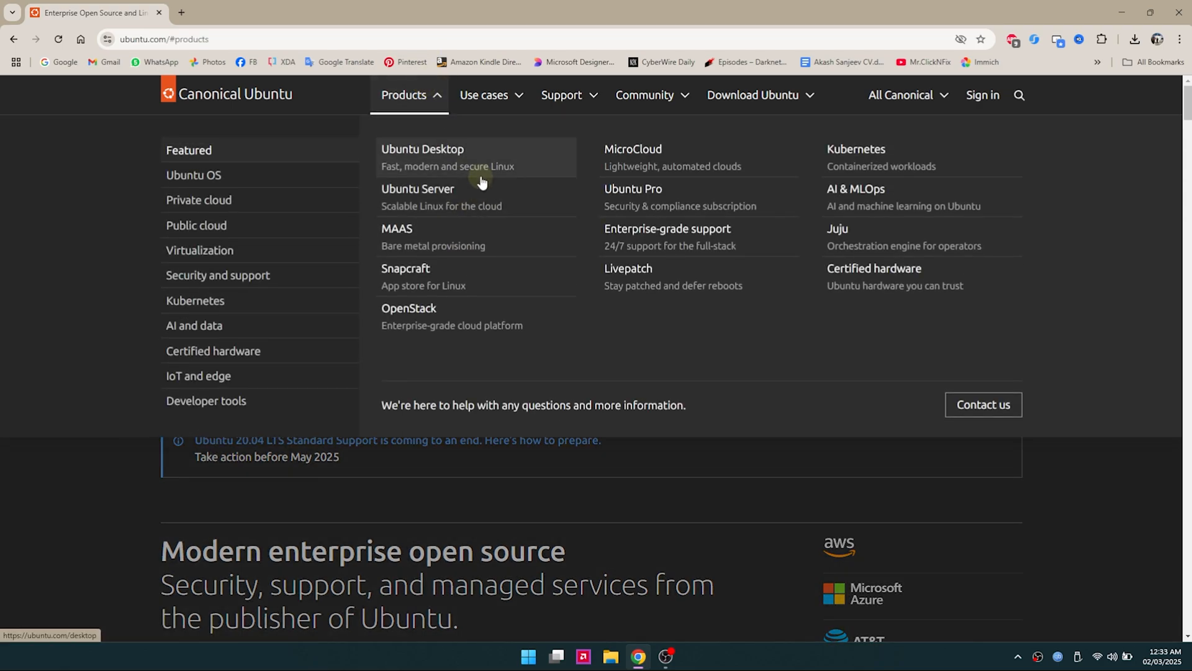
mouse_move(486, 167)
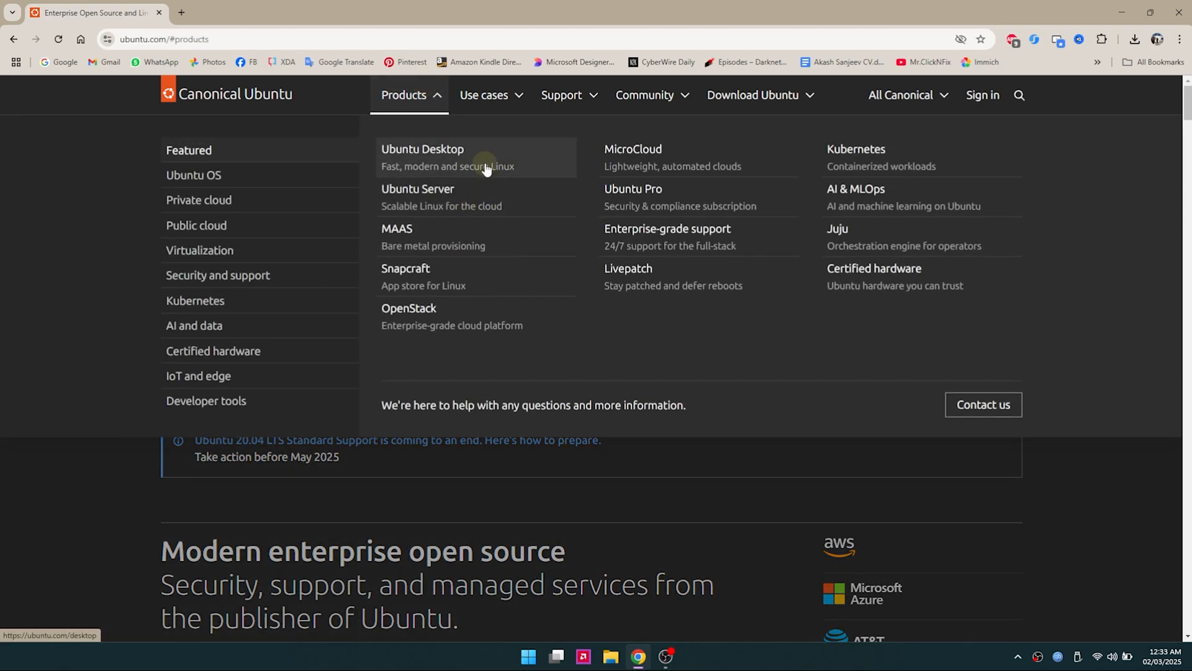
click(422, 149)
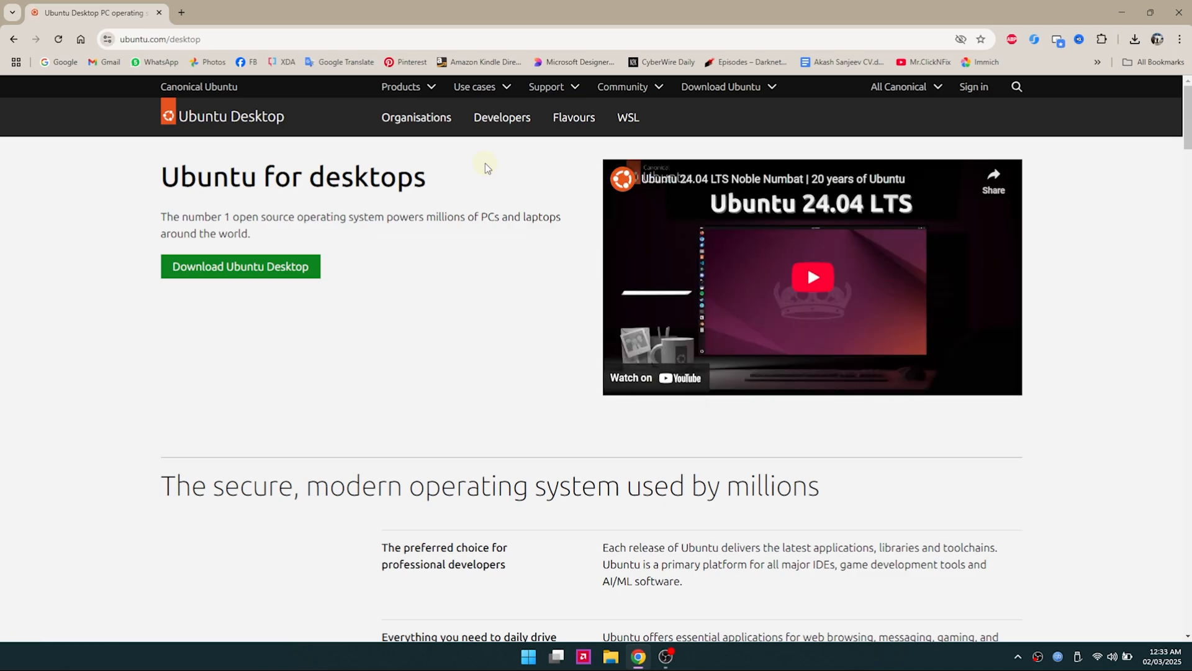
mouse_move(281, 266)
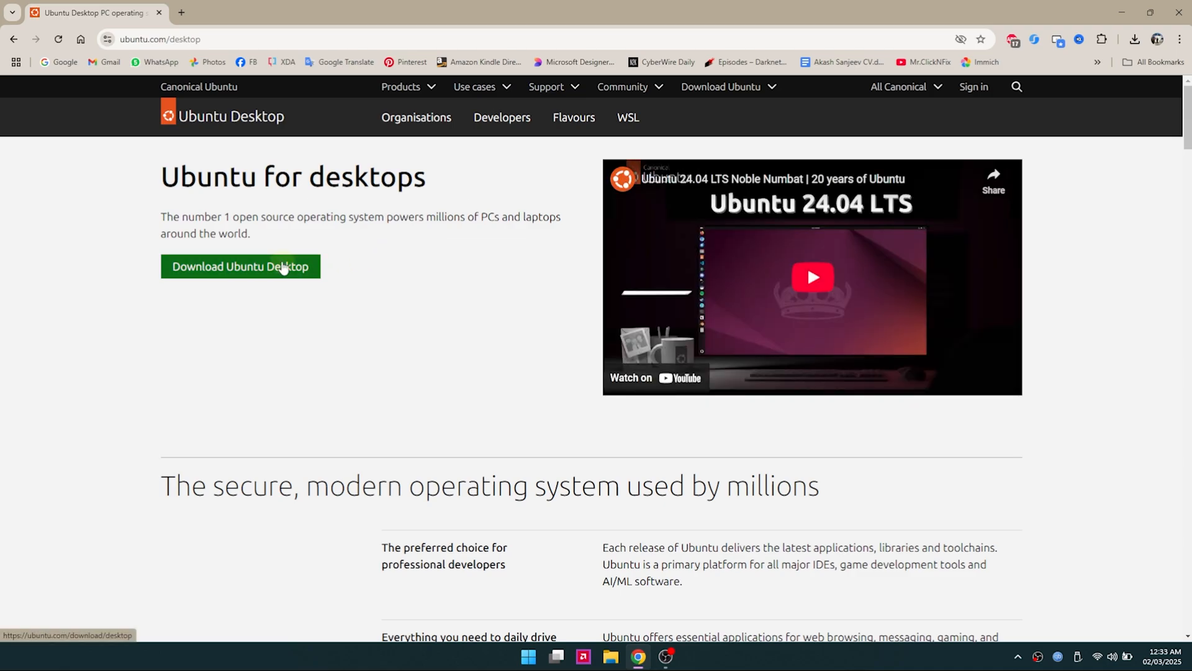
Go from the Ubuntu Desktop download page to alternative downloads' BitTorrent links
click(239, 267)
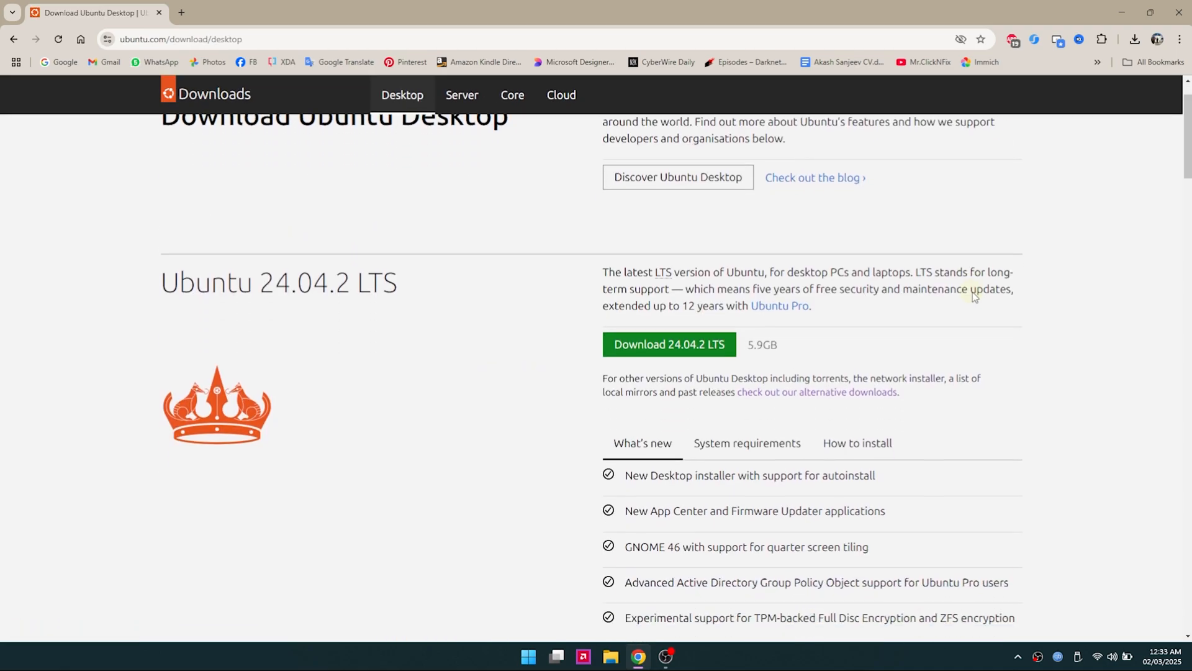
scroll(up, 3)
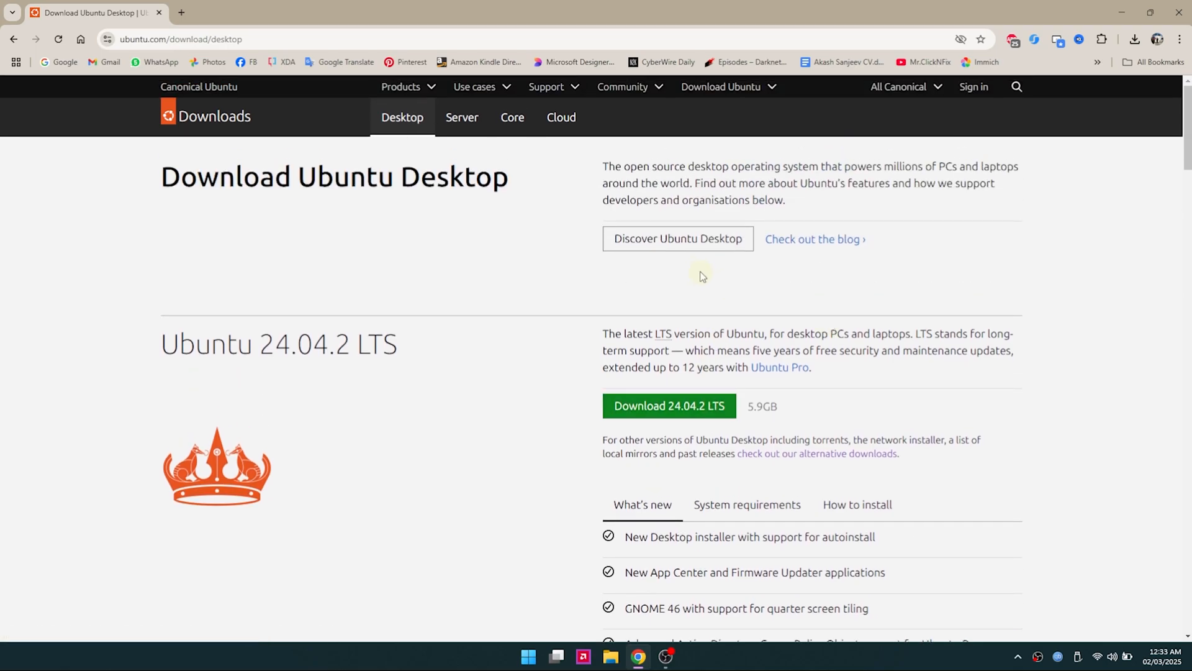
mouse_move(668, 405)
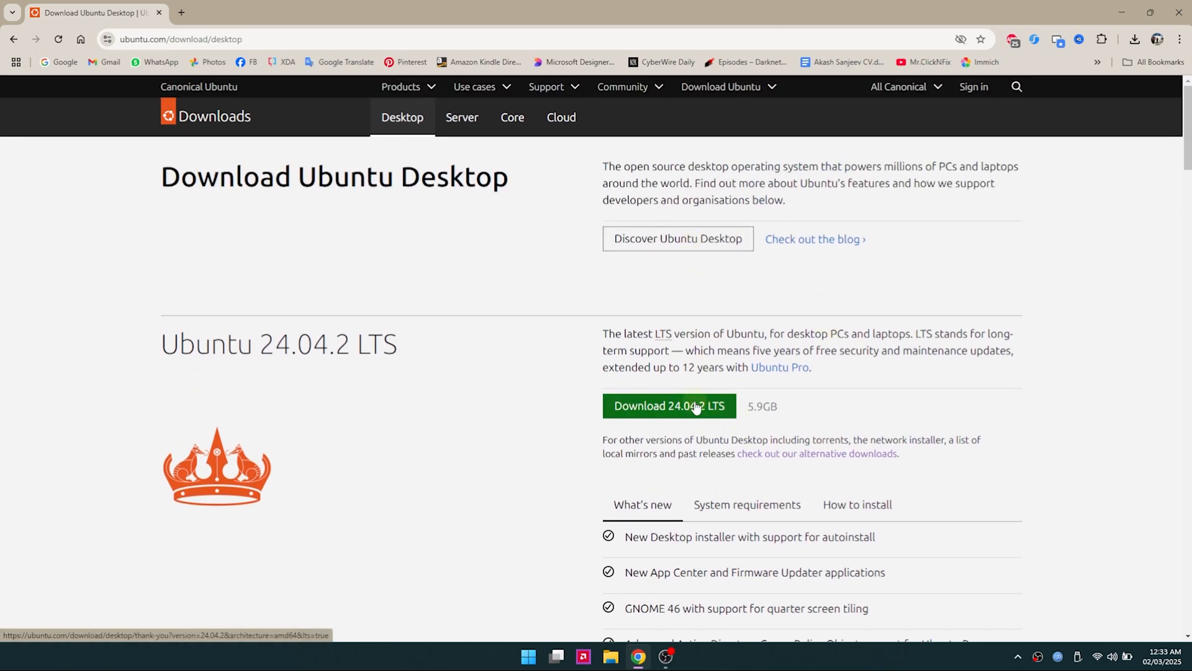
mouse_move(817, 453)
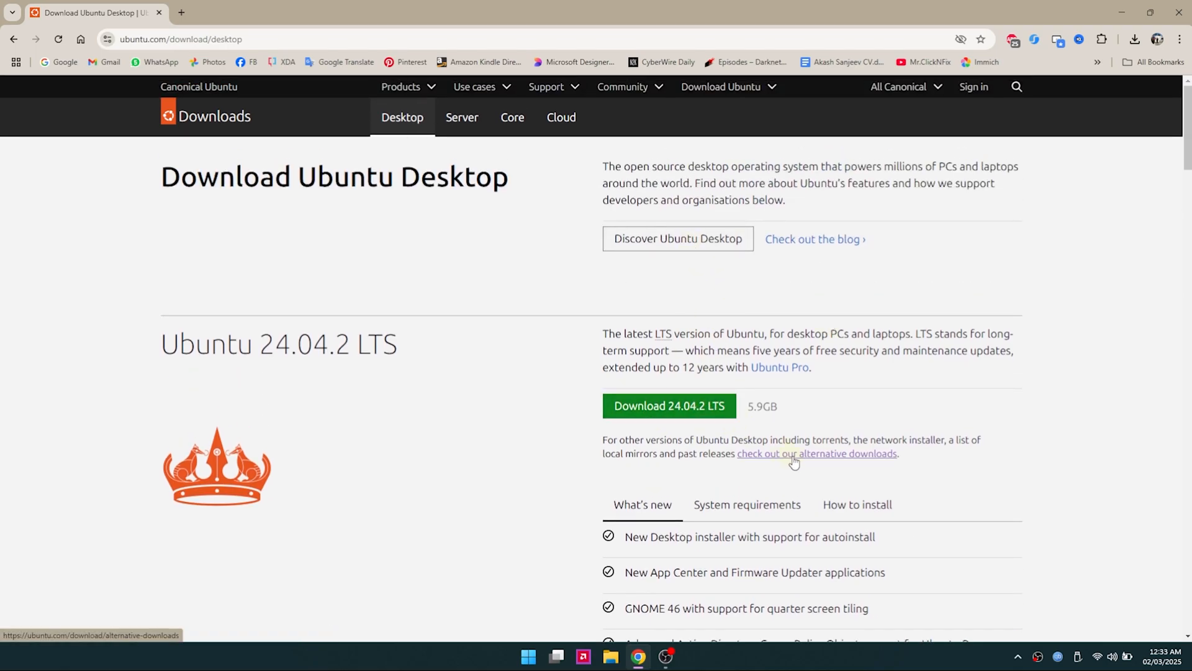
click(816, 453)
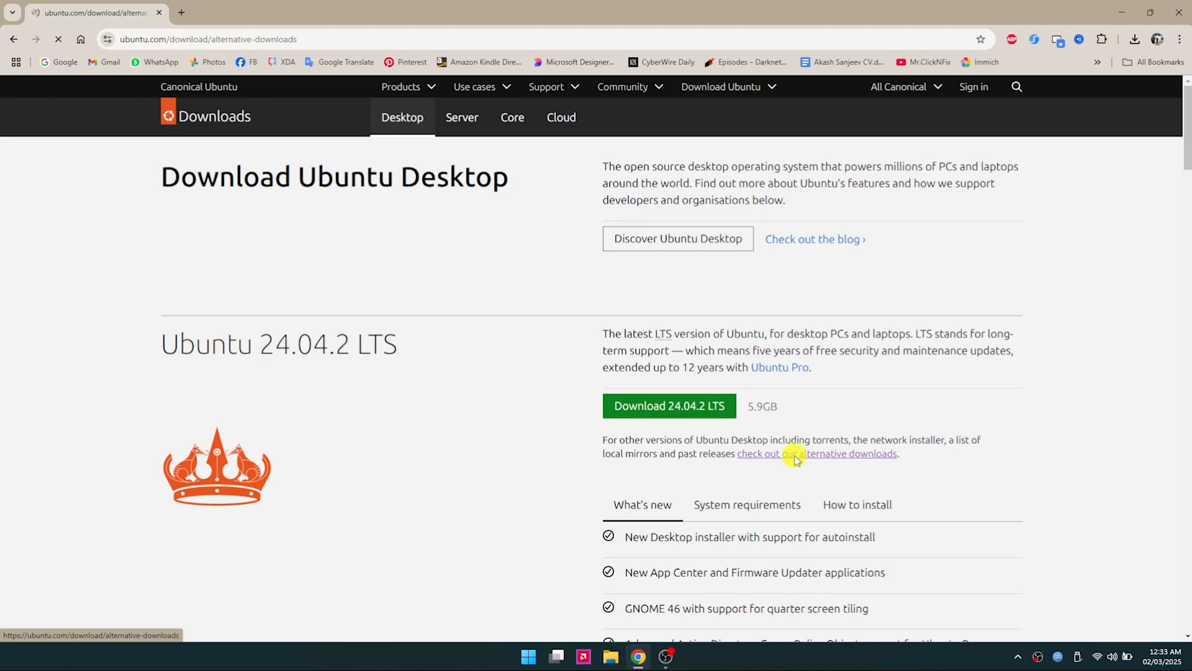
click(817, 454)
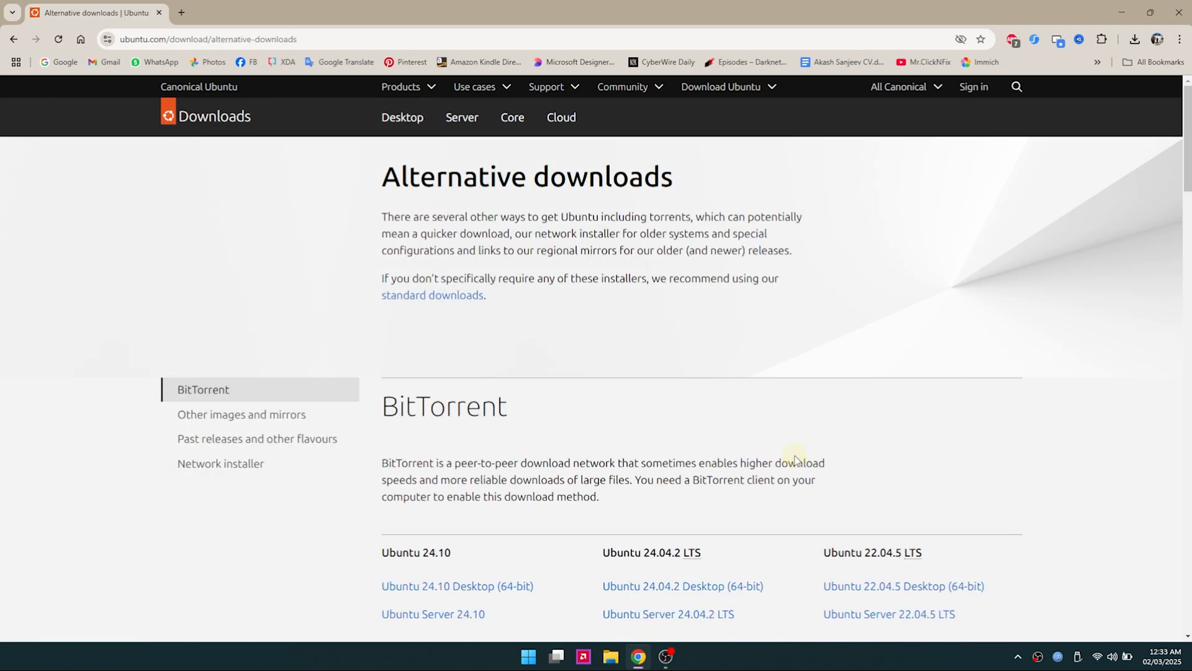
scroll(down, 3)
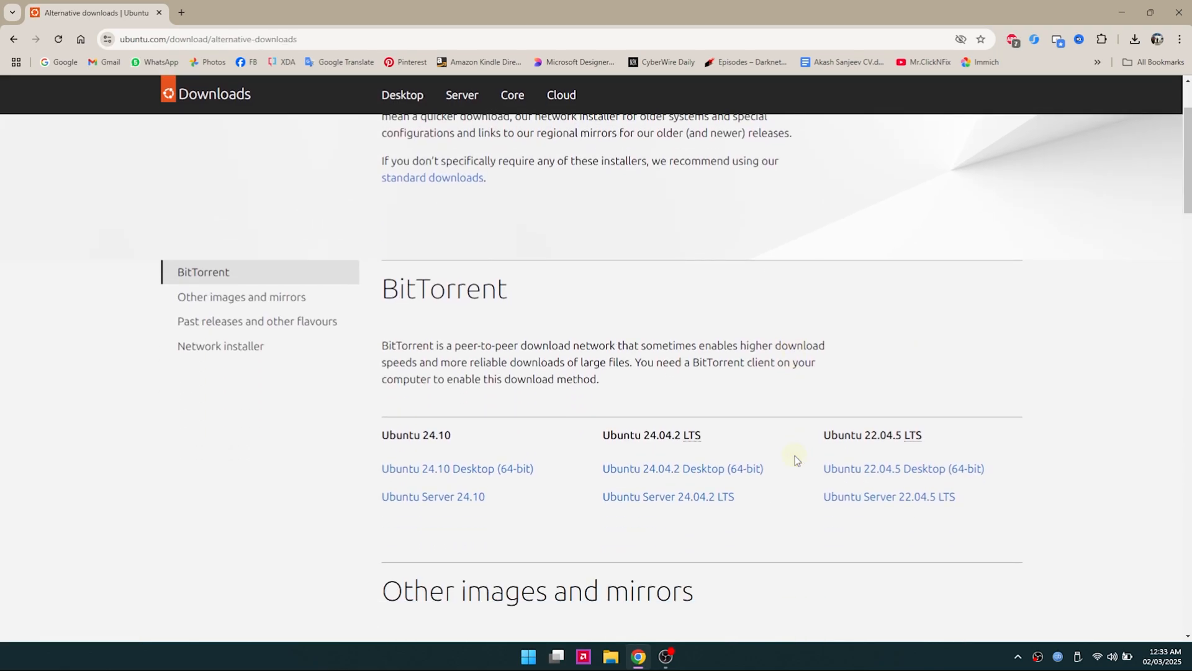
scroll(down, 3)
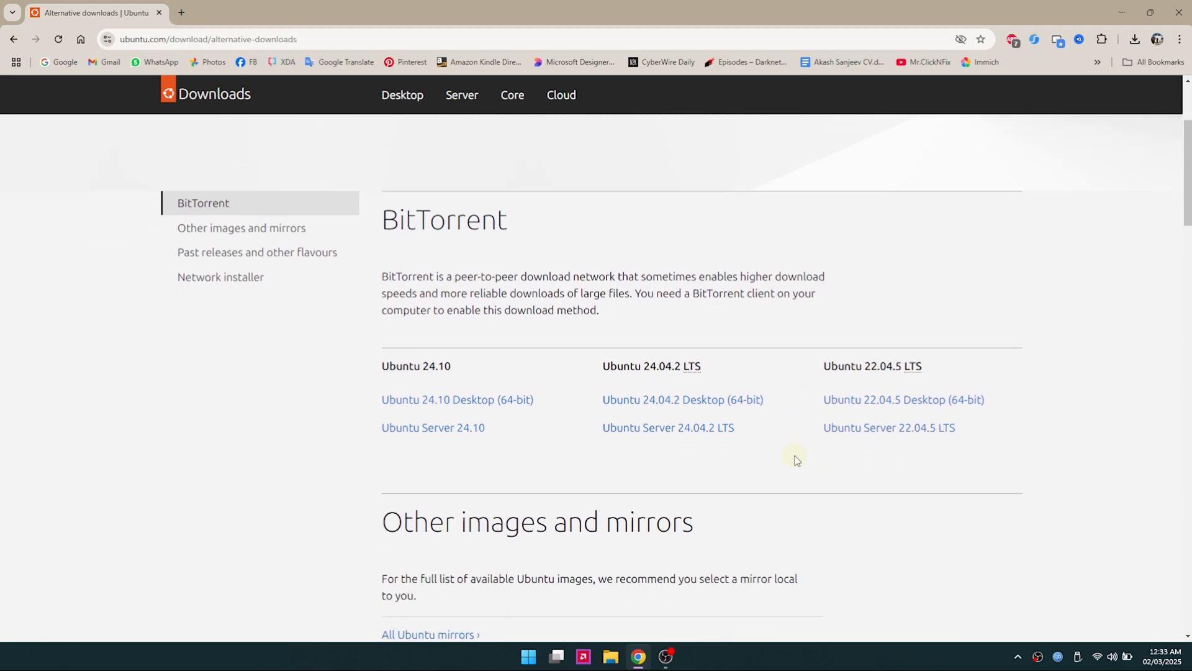
mouse_move(668, 427)
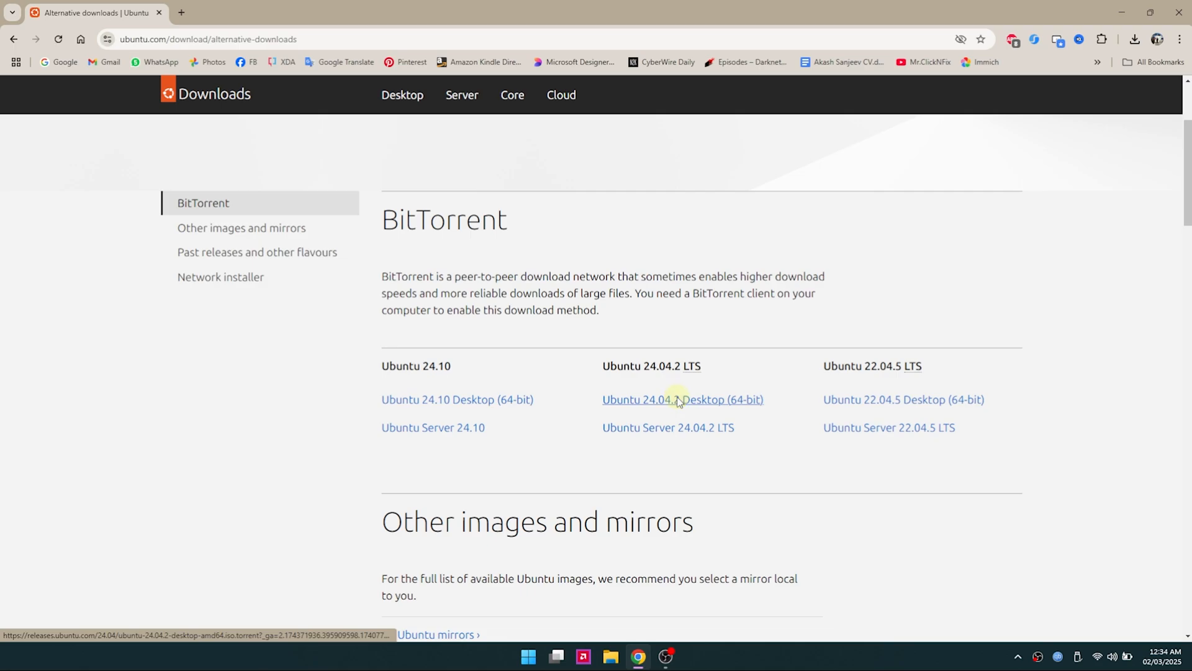
Save the Ubuntu 24.04.2 desktop torrent, merge it into the completed entry, and close qBittorrent
click(682, 399)
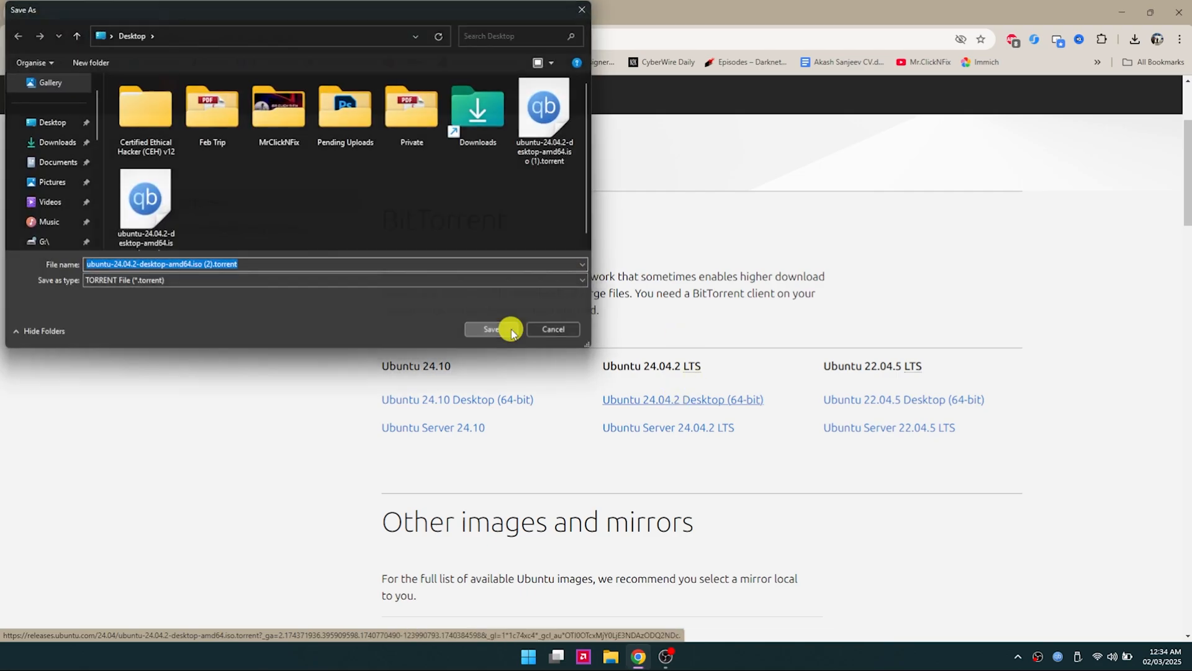
click(491, 328)
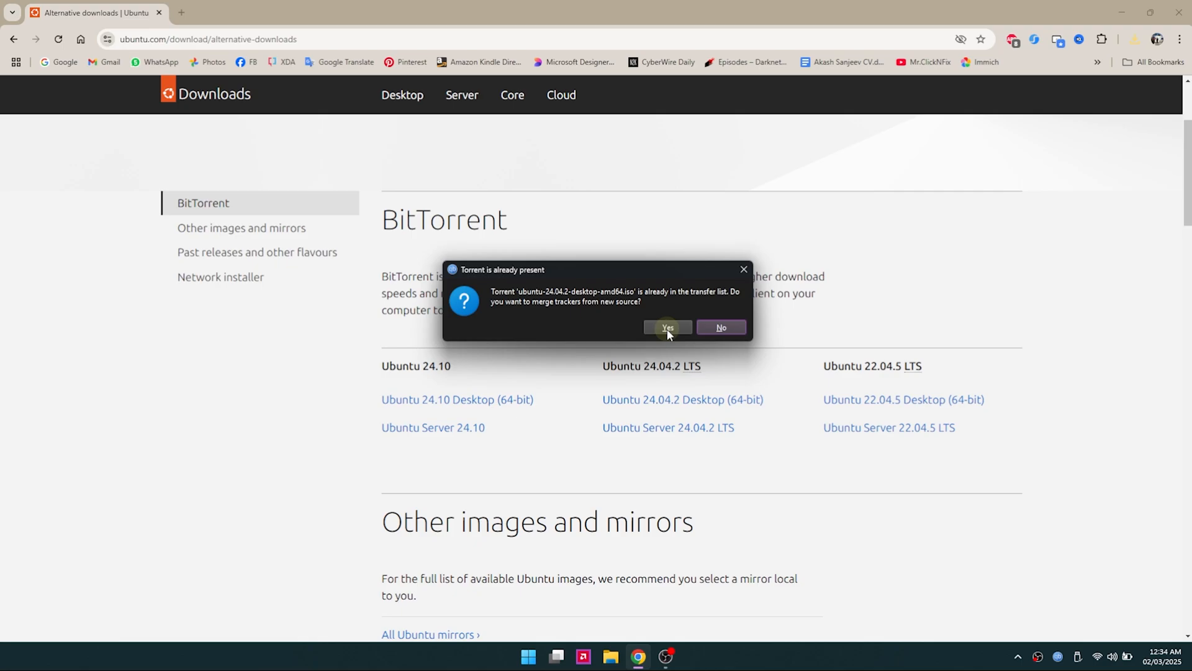
click(667, 327)
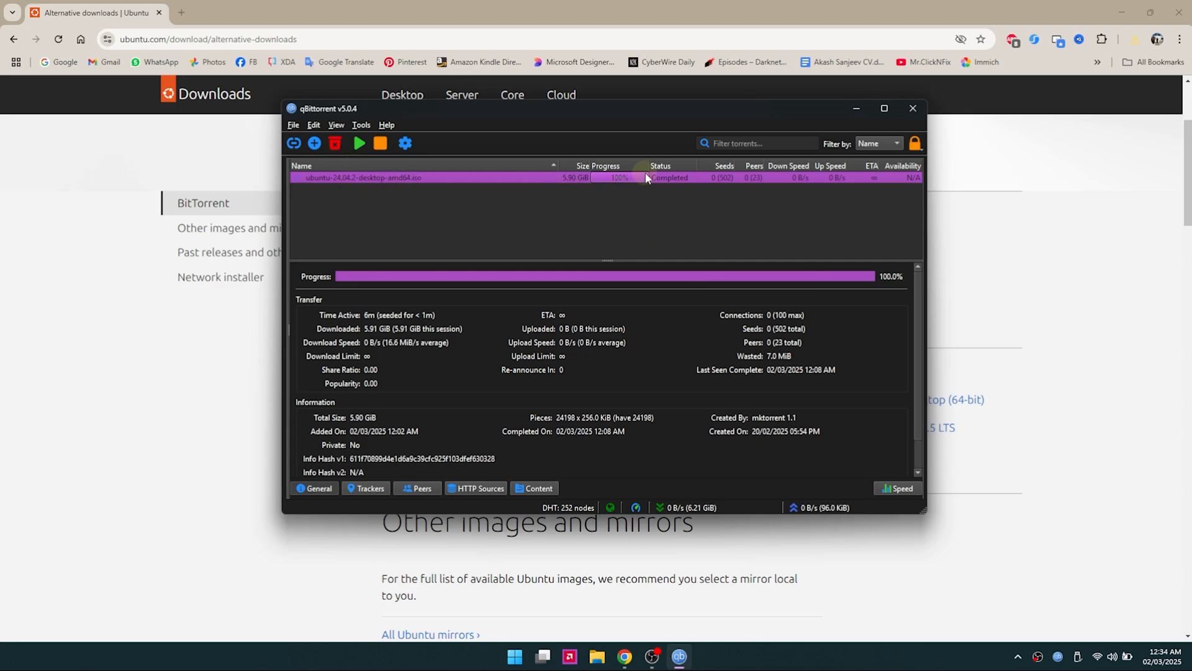
mouse_move(785, 143)
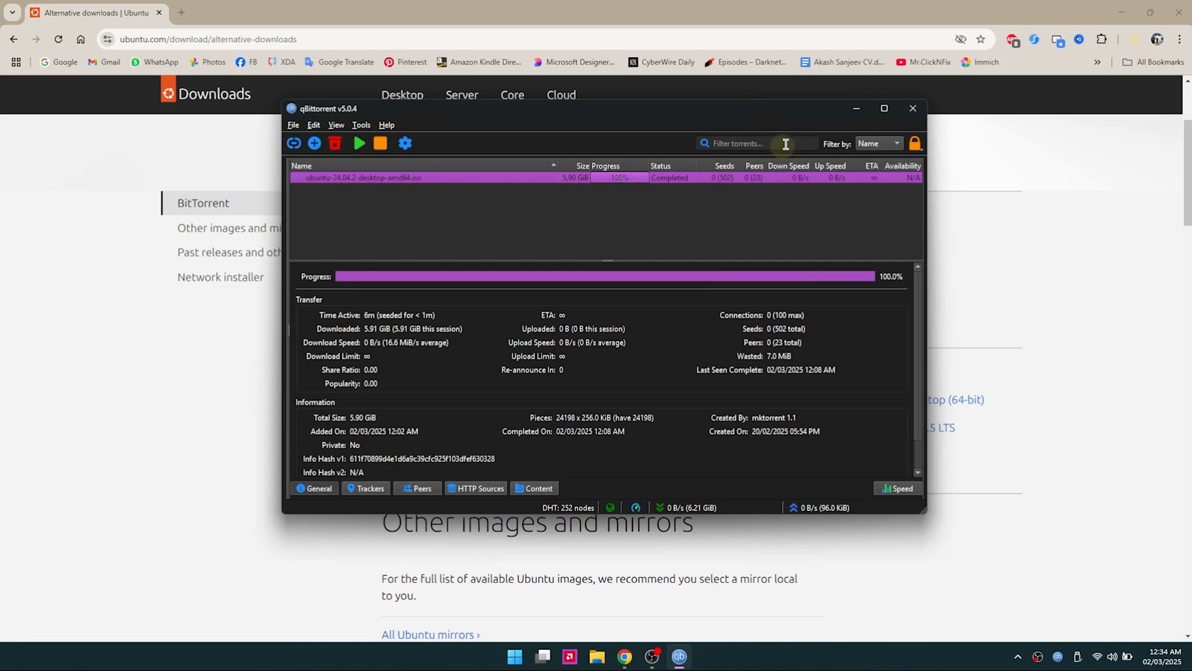
mouse_move(915, 110)
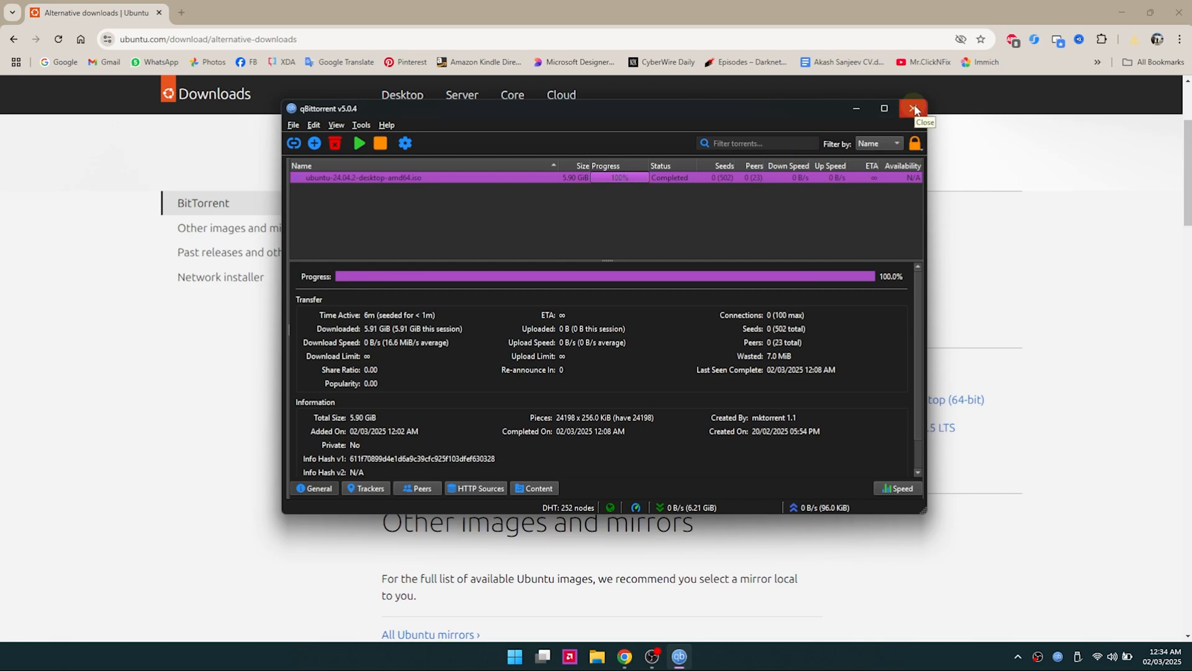
click(914, 108)
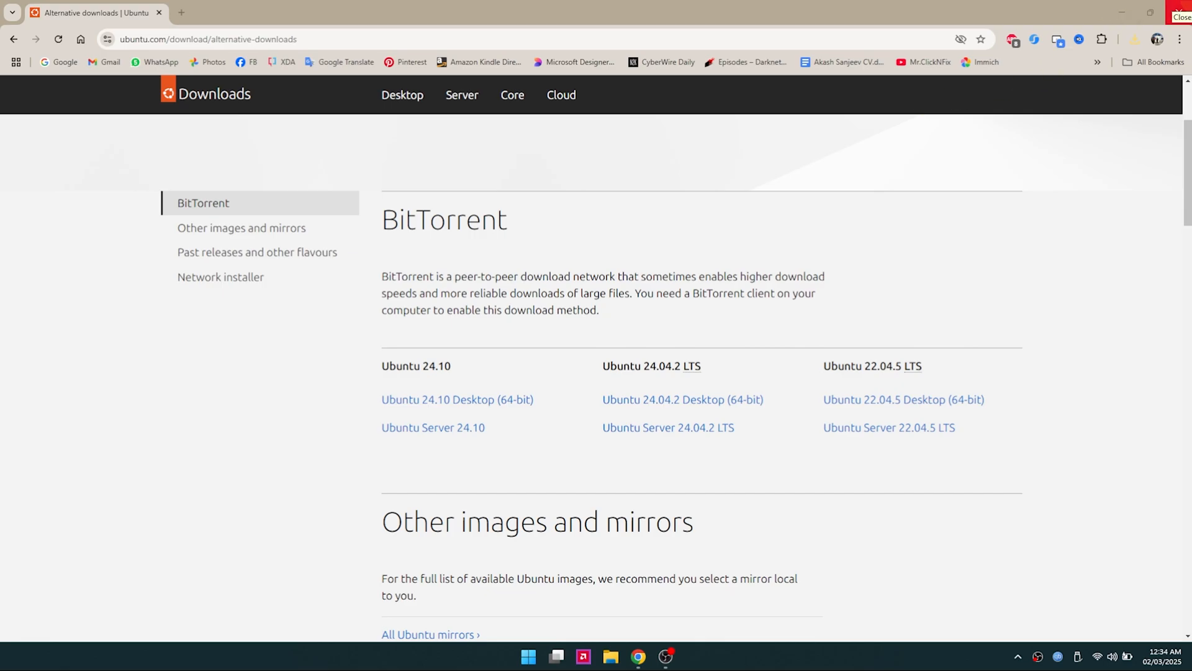
Restart Chrome, search Google for 'rufus', and open the official rufus.ie site
click(1181, 17)
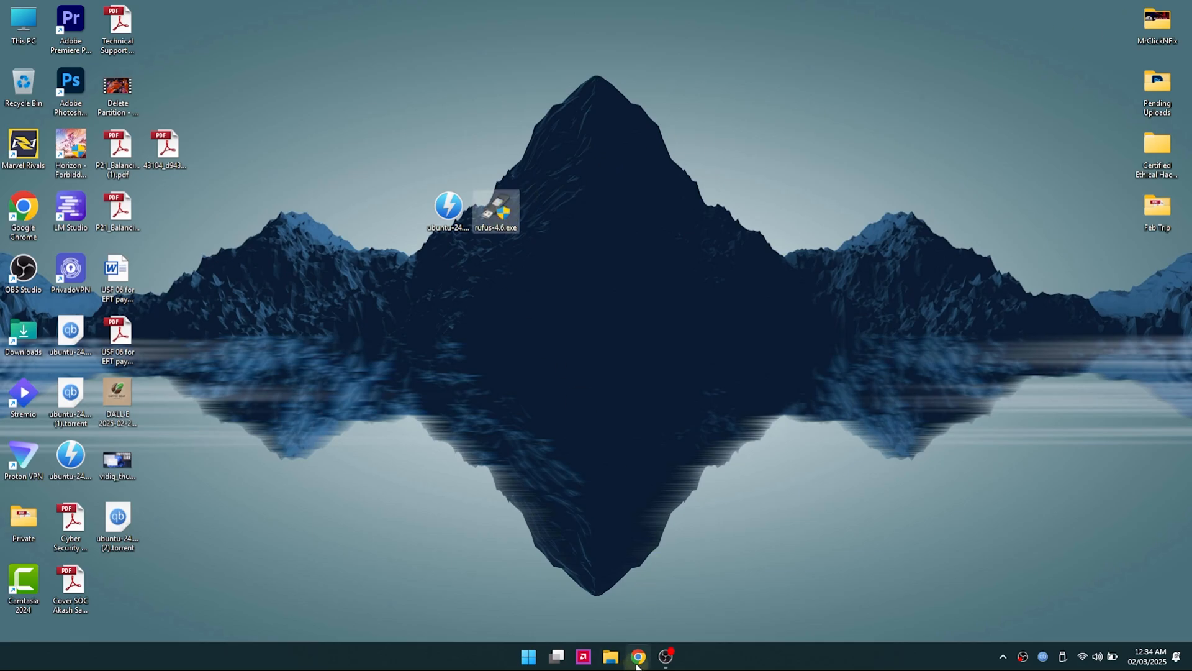
click(638, 655)
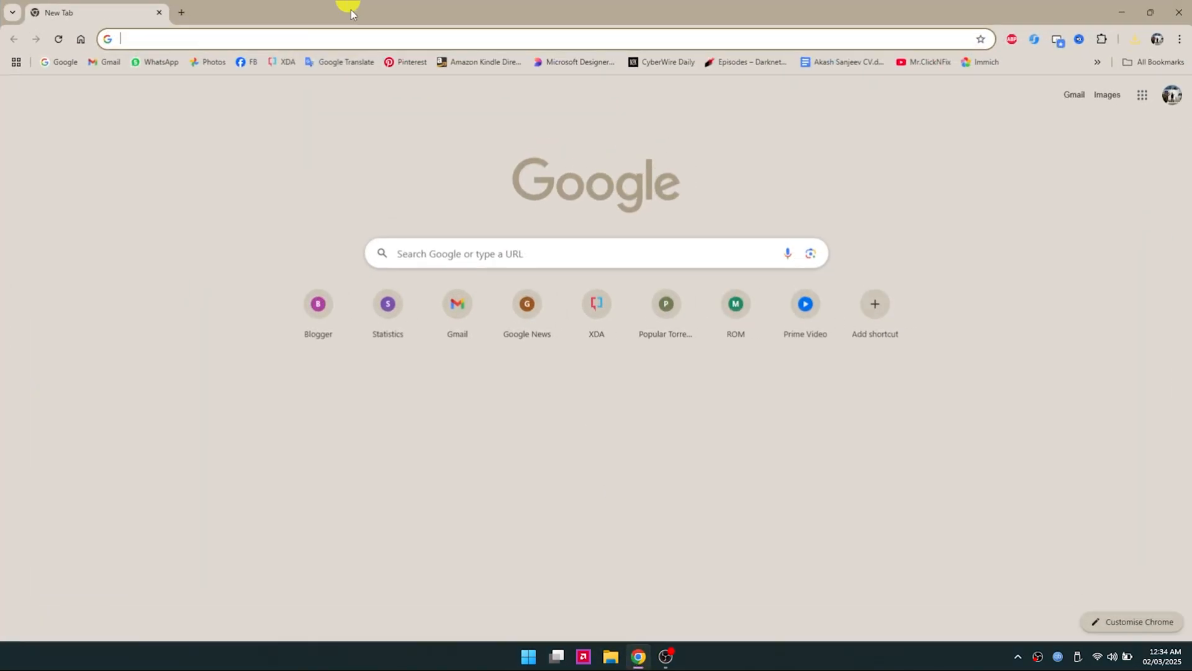
text(rufus)
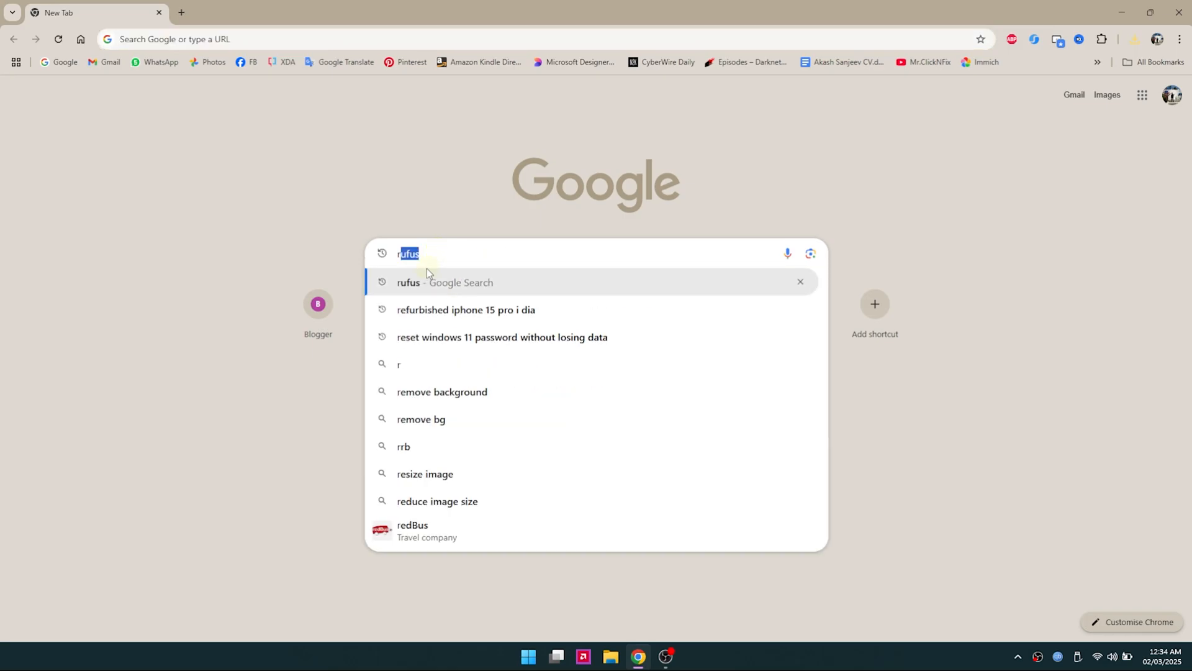
key(Return)
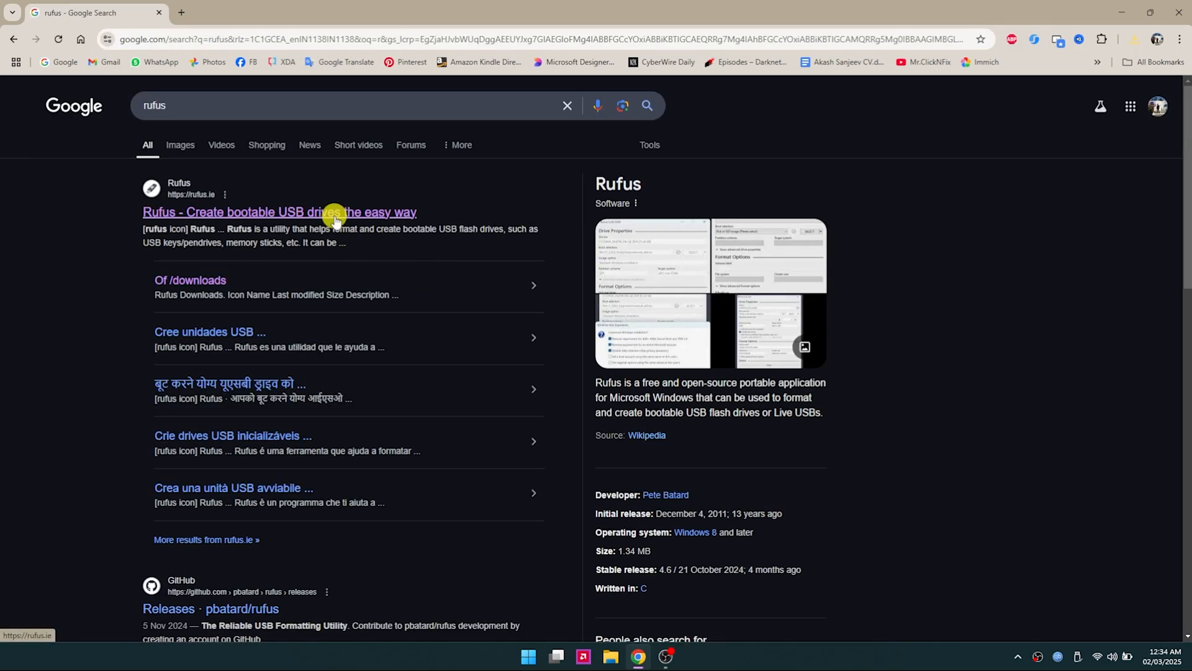
click(279, 212)
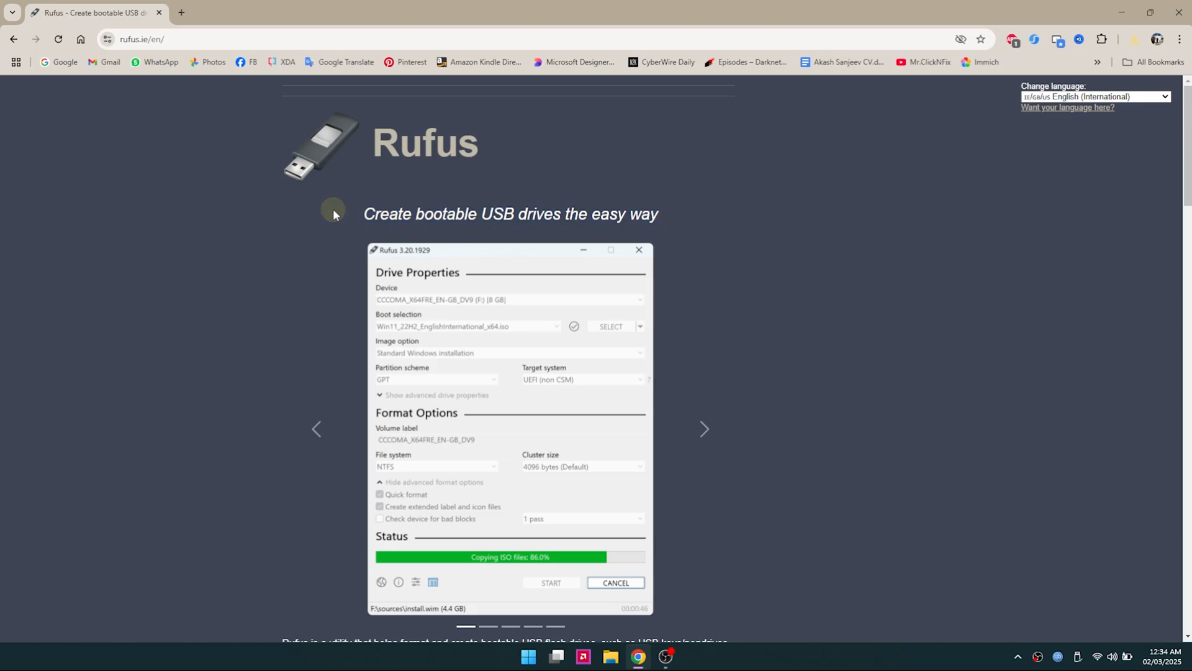
Download rufus-4.6.exe from the Download section and save it to the Desktop
scroll(down, 3)
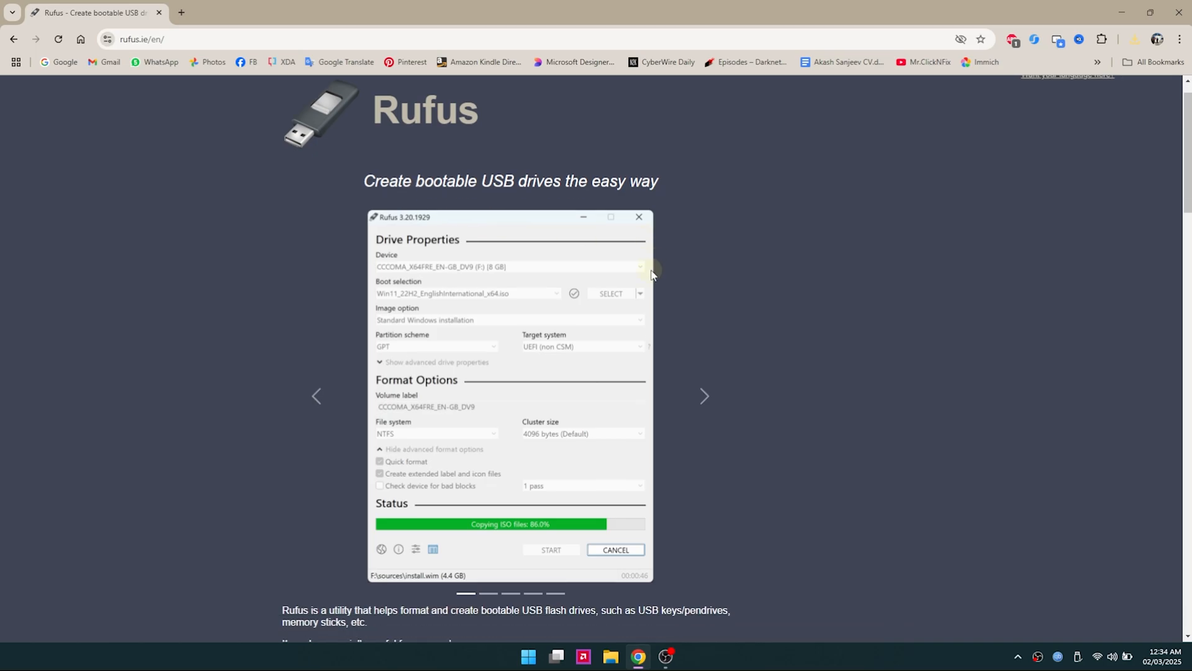
scroll(down, 3)
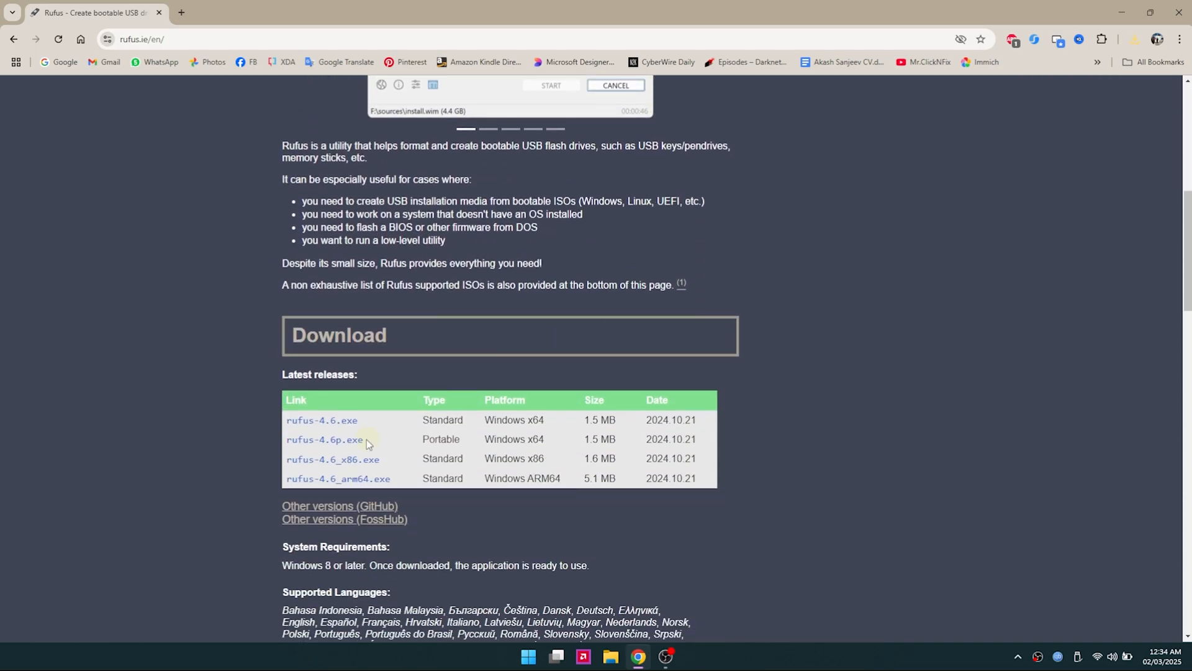
click(321, 419)
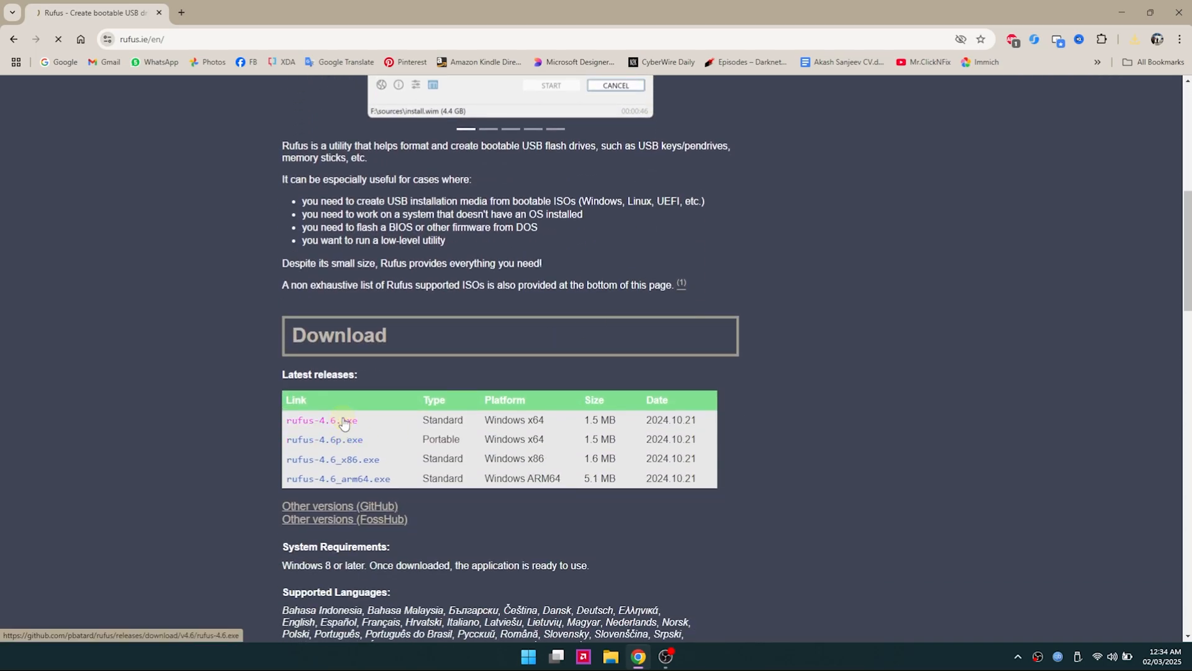
click(321, 419)
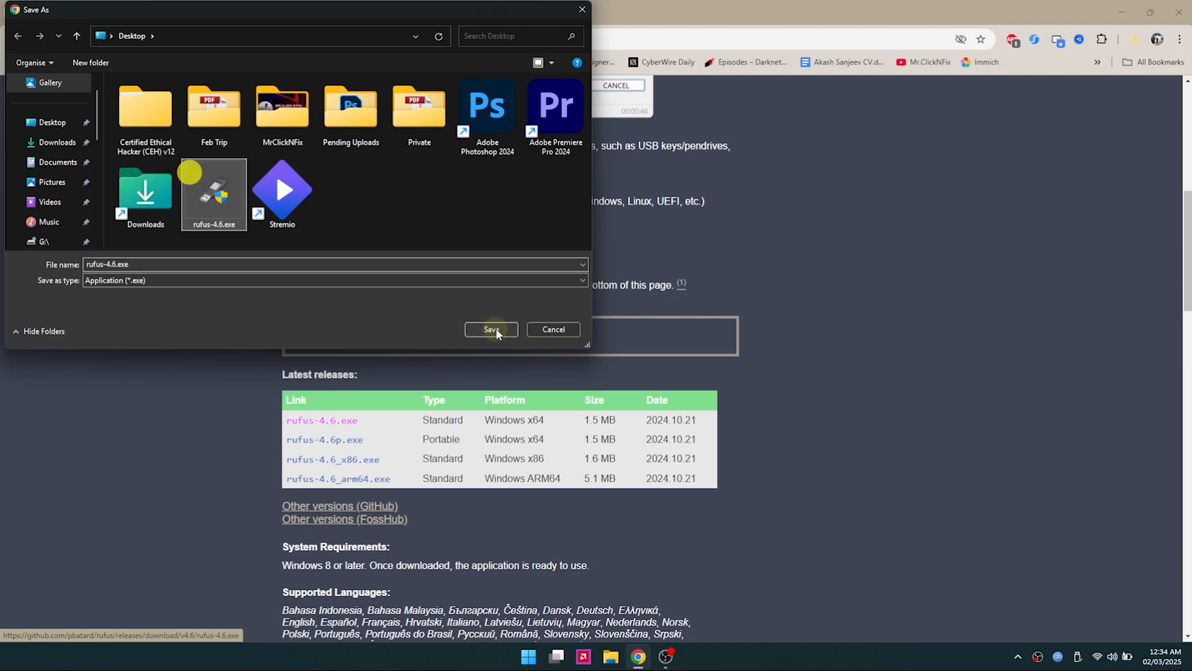
click(490, 329)
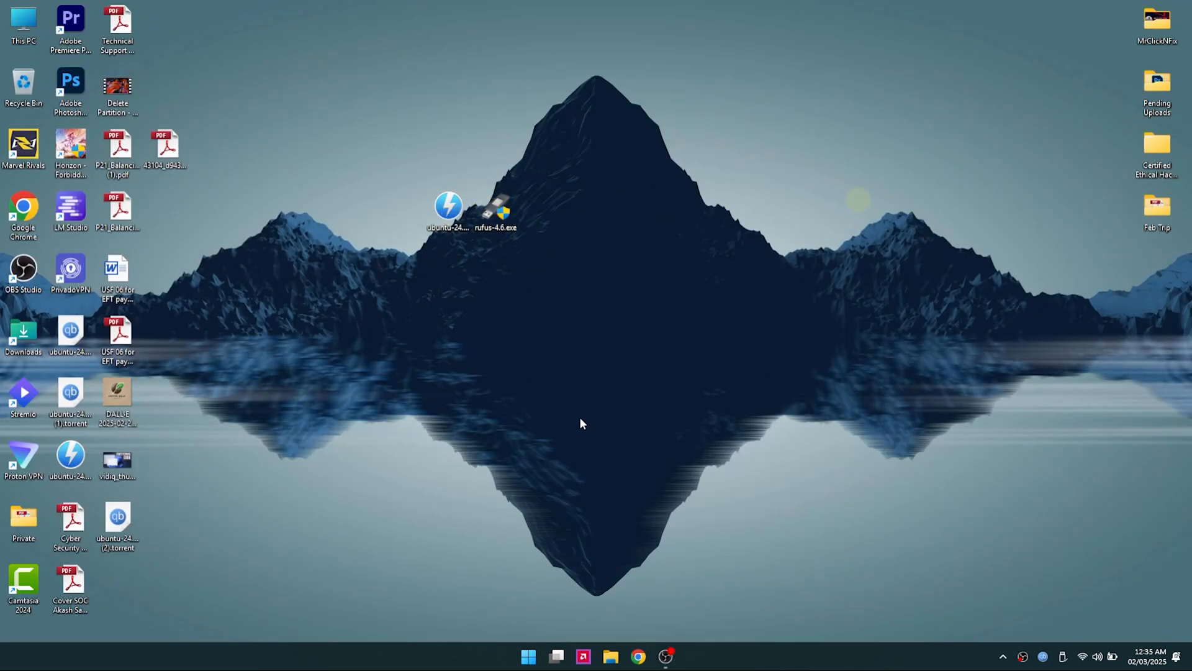
Launch rufus-4.6.exe and load ubuntu-24.04.2-desktop-amd64.iso as the boot image
double_click(495, 210)
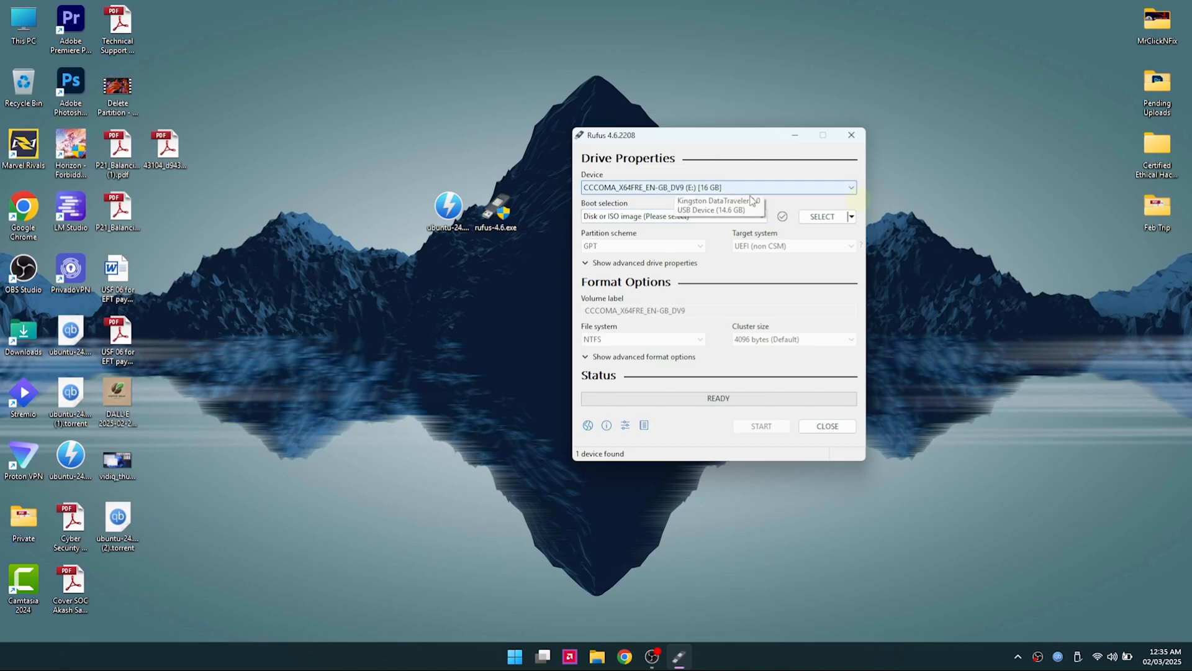
click(821, 217)
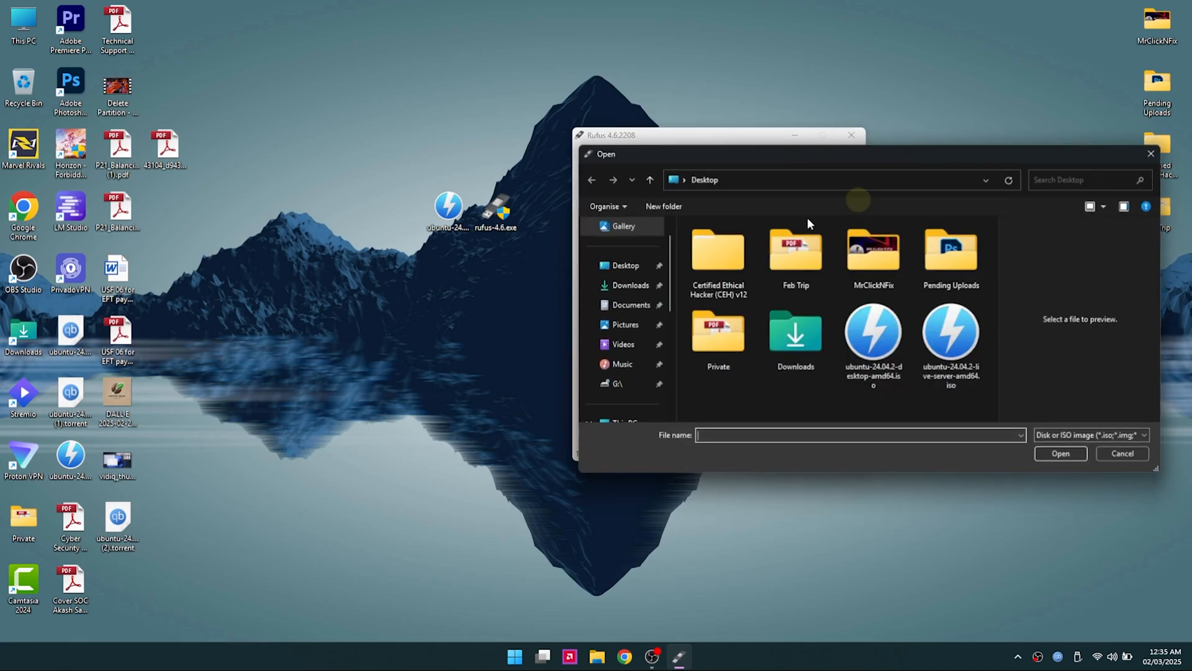
click(873, 338)
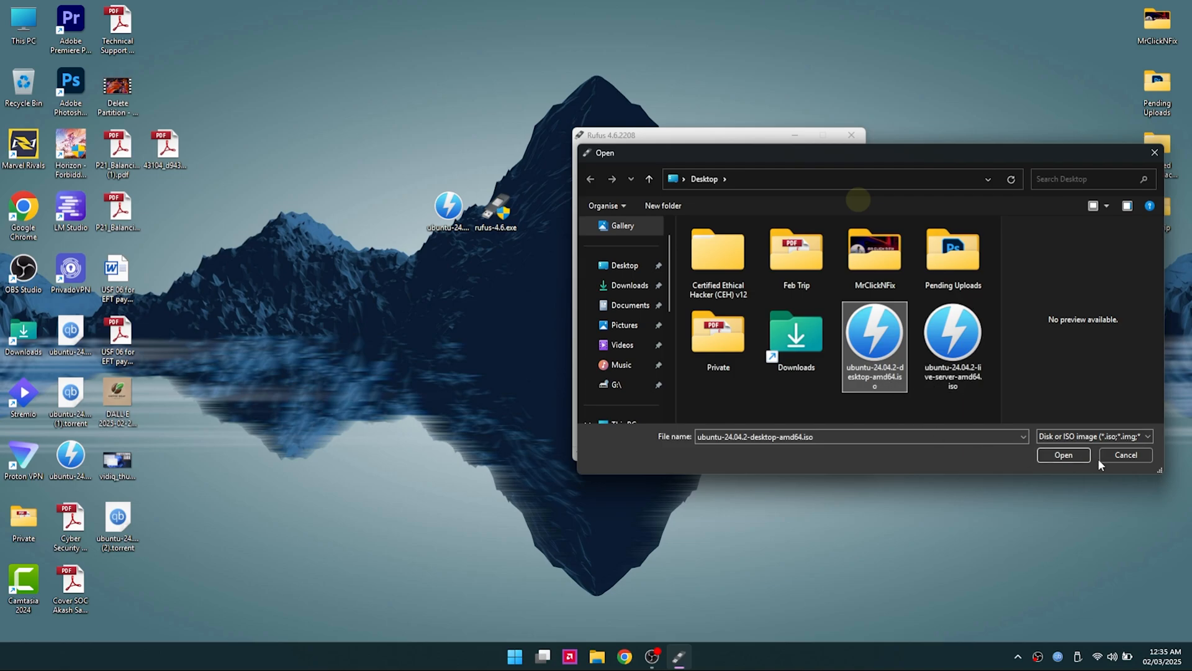
click(1063, 454)
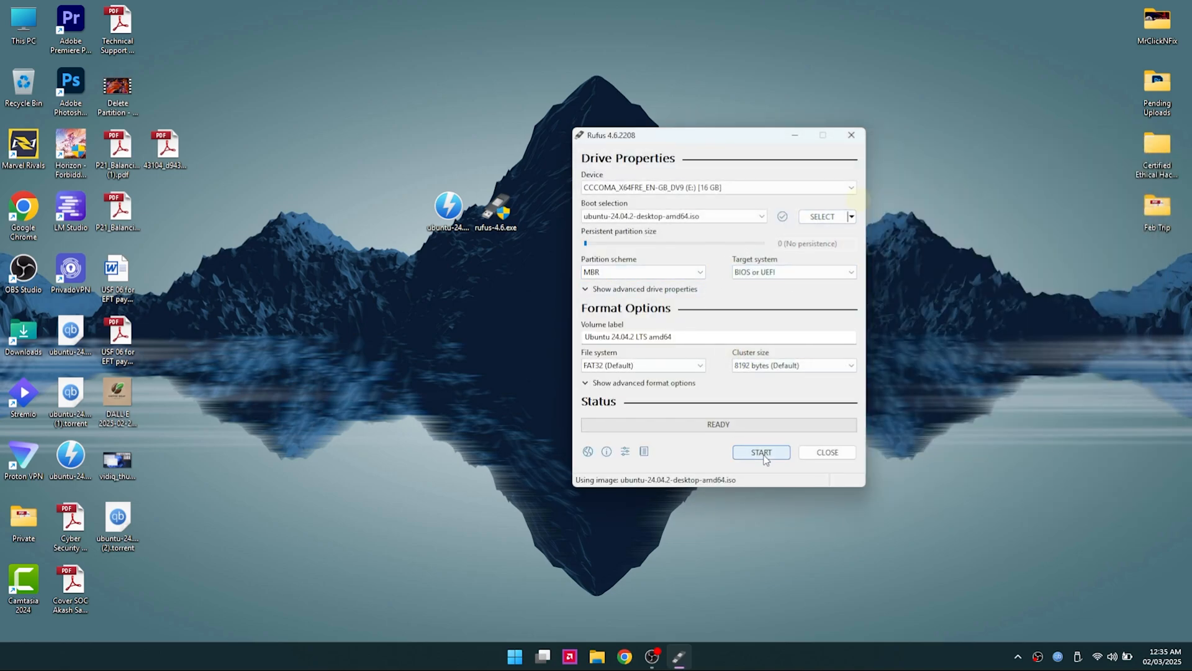
Start the write in ISO Image mode and accept erasing the USB drive's data
click(760, 452)
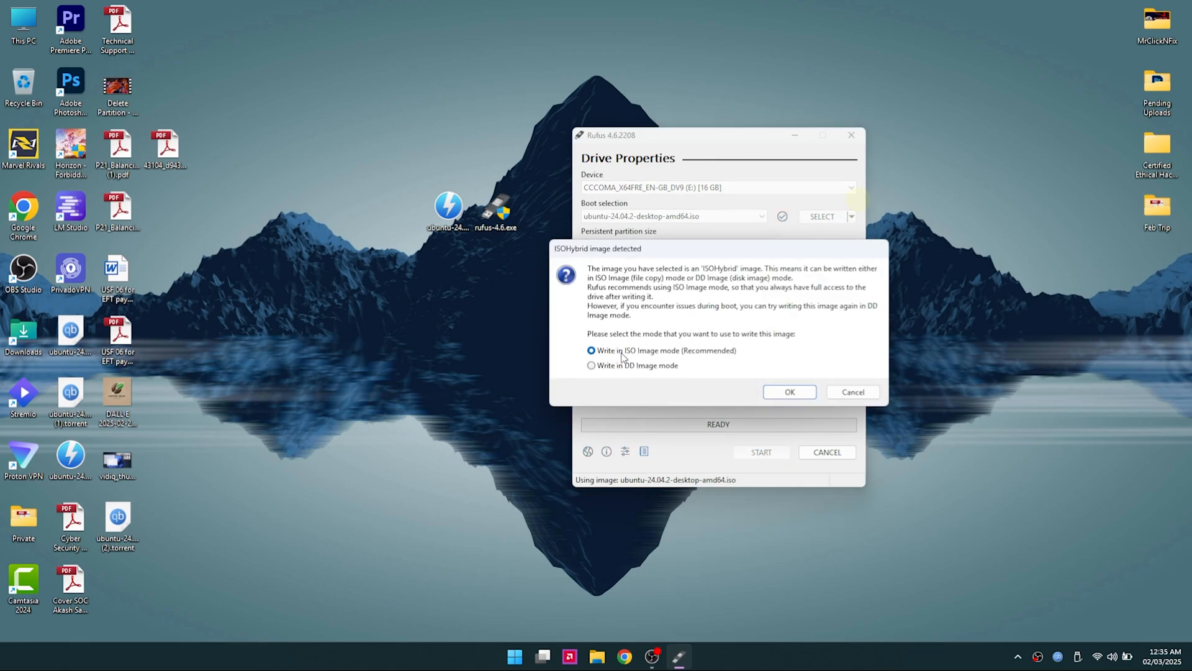
mouse_move(729, 349)
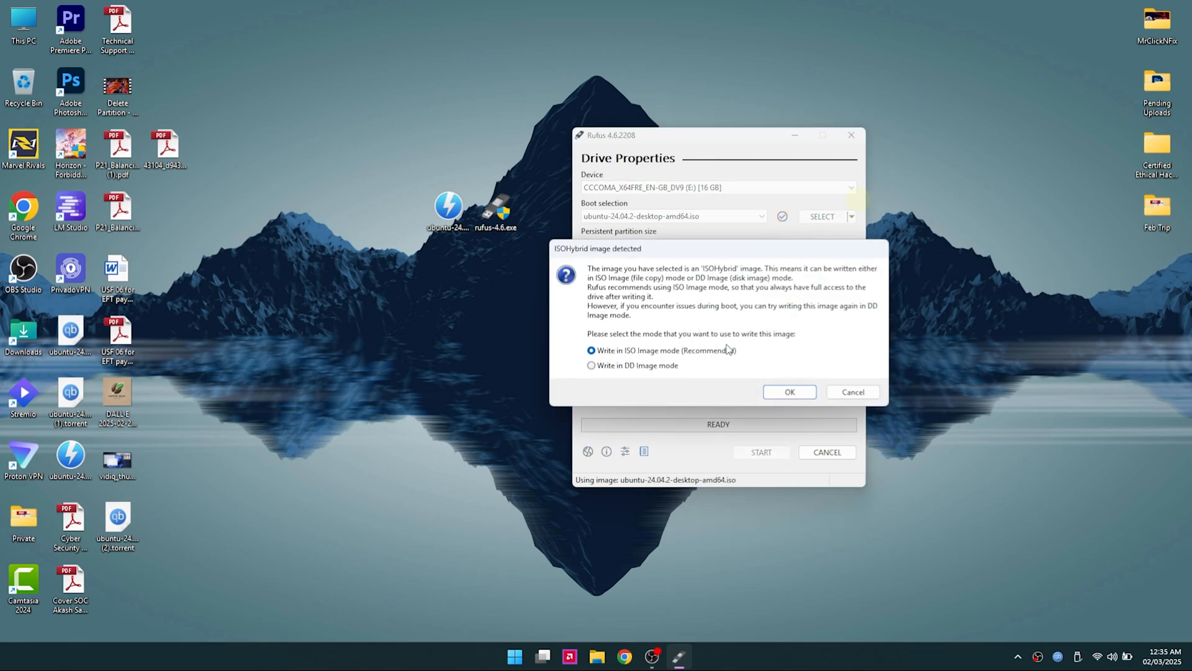
click(789, 392)
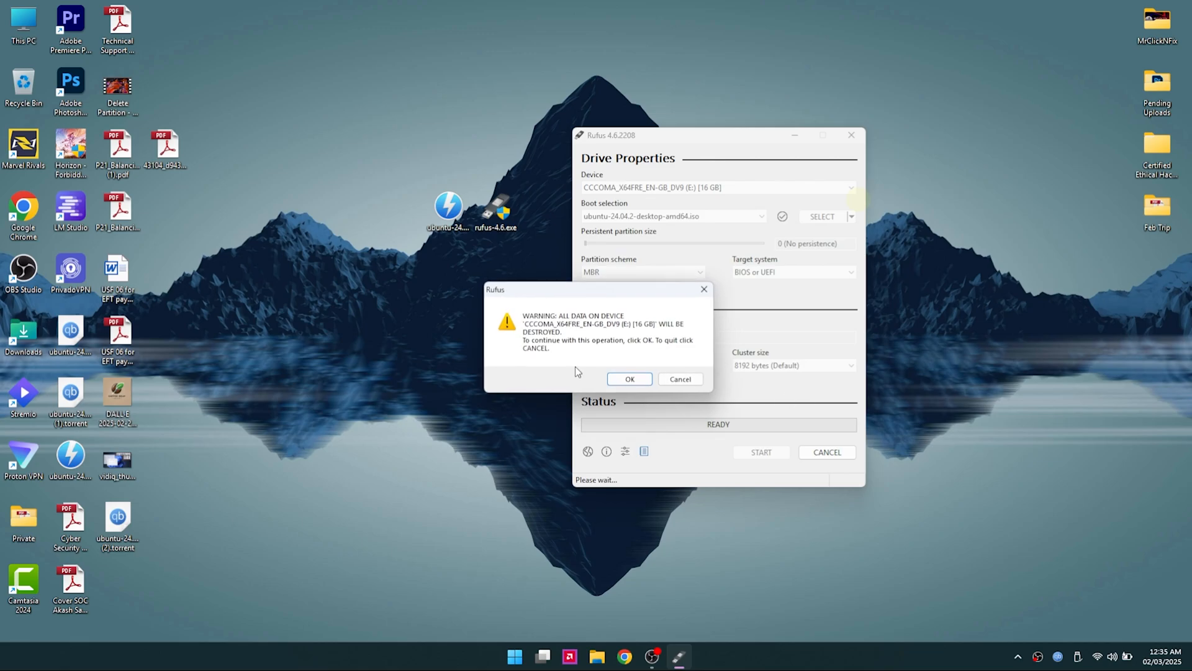
mouse_move(593, 321)
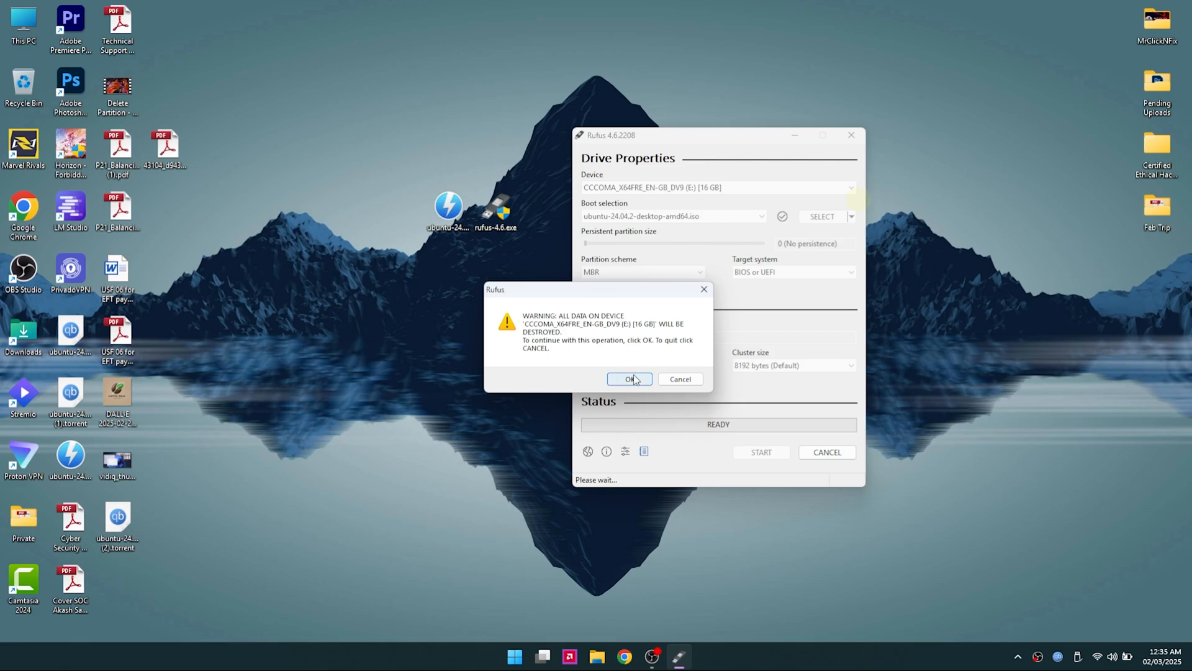
click(629, 379)
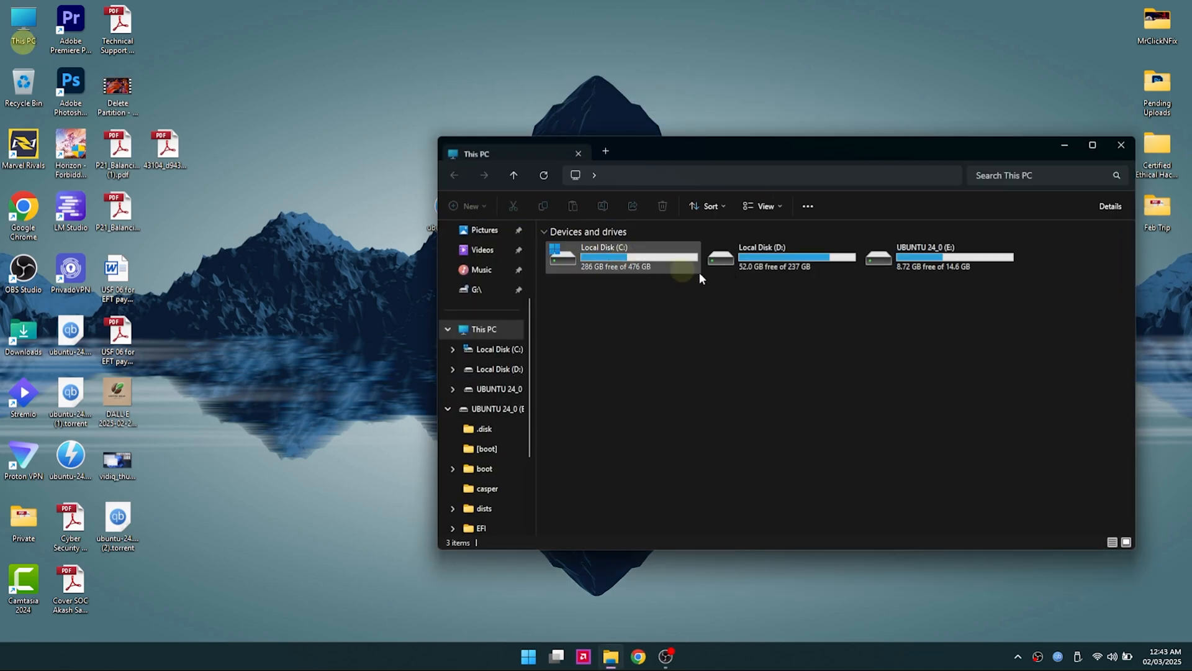
Inspect the UBUNTU 24_0 (E:) drive's files, close Explorer, and restart Windows
click(937, 257)
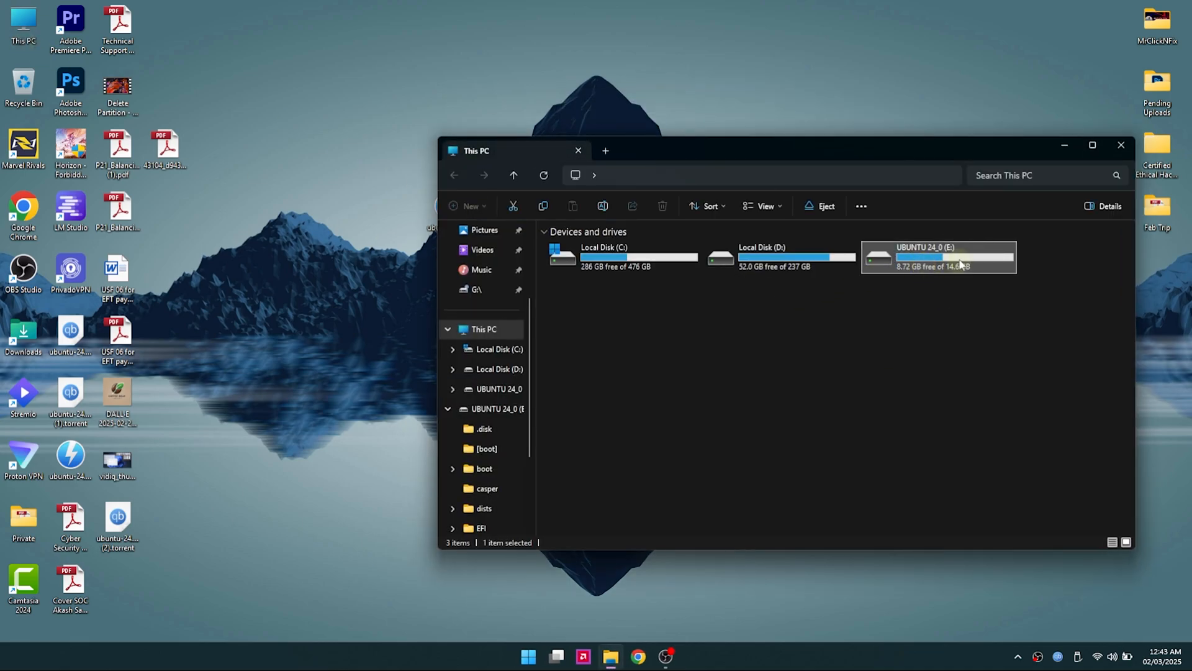
double_click(937, 257)
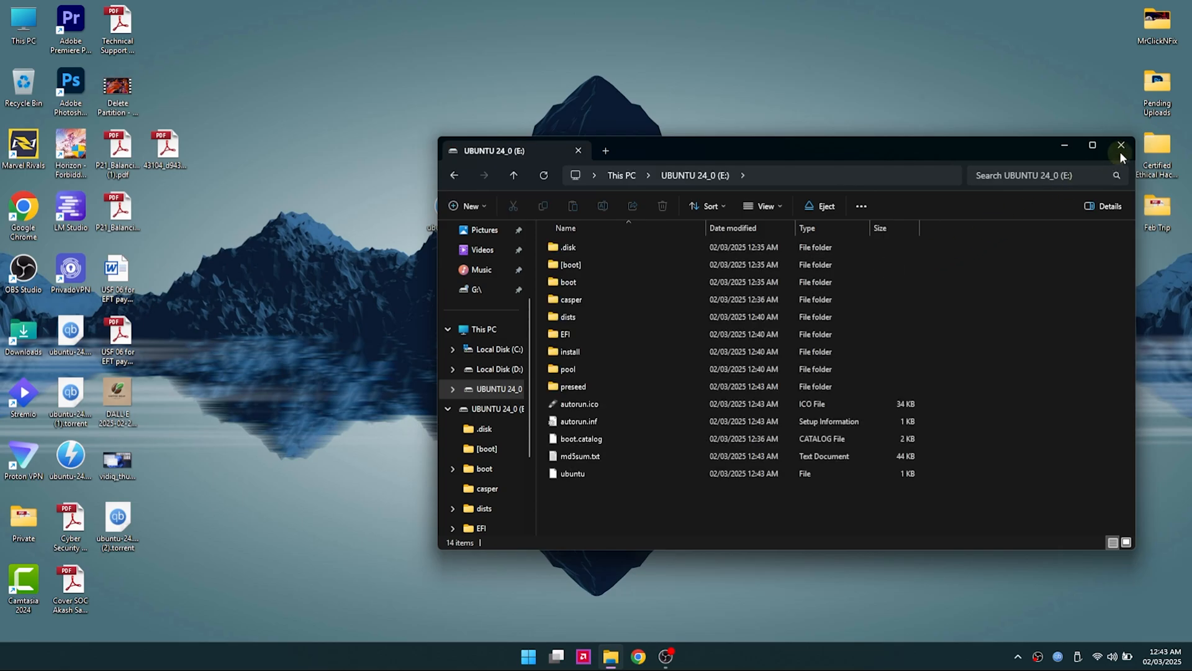
click(1120, 144)
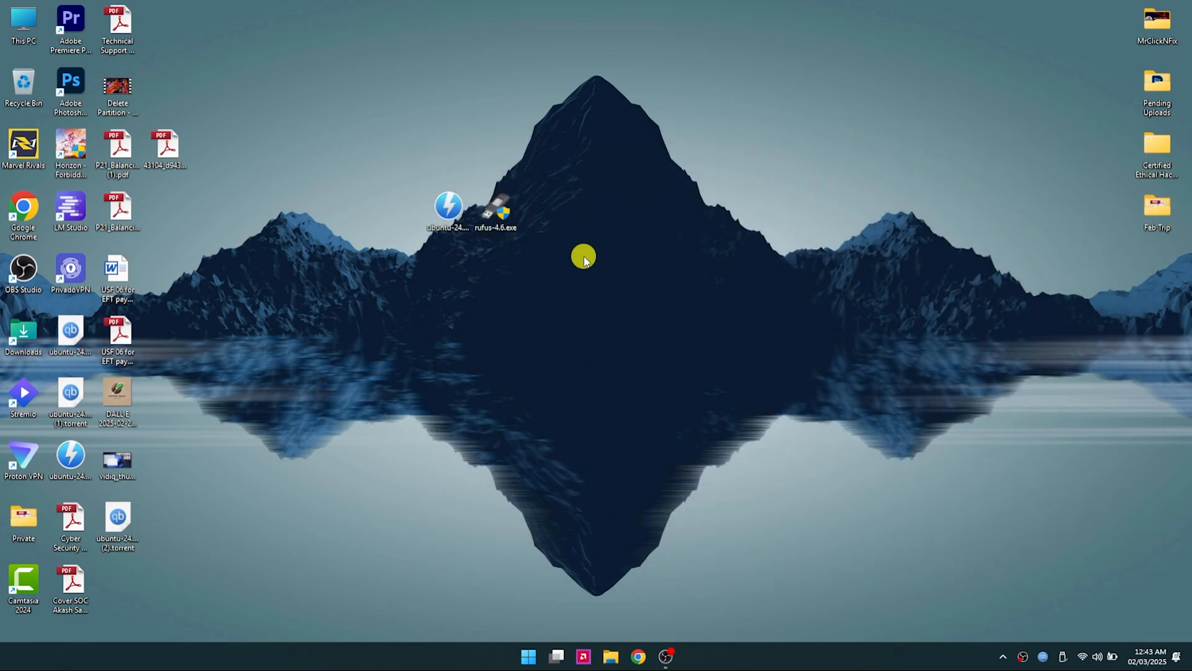
mouse_move(668, 604)
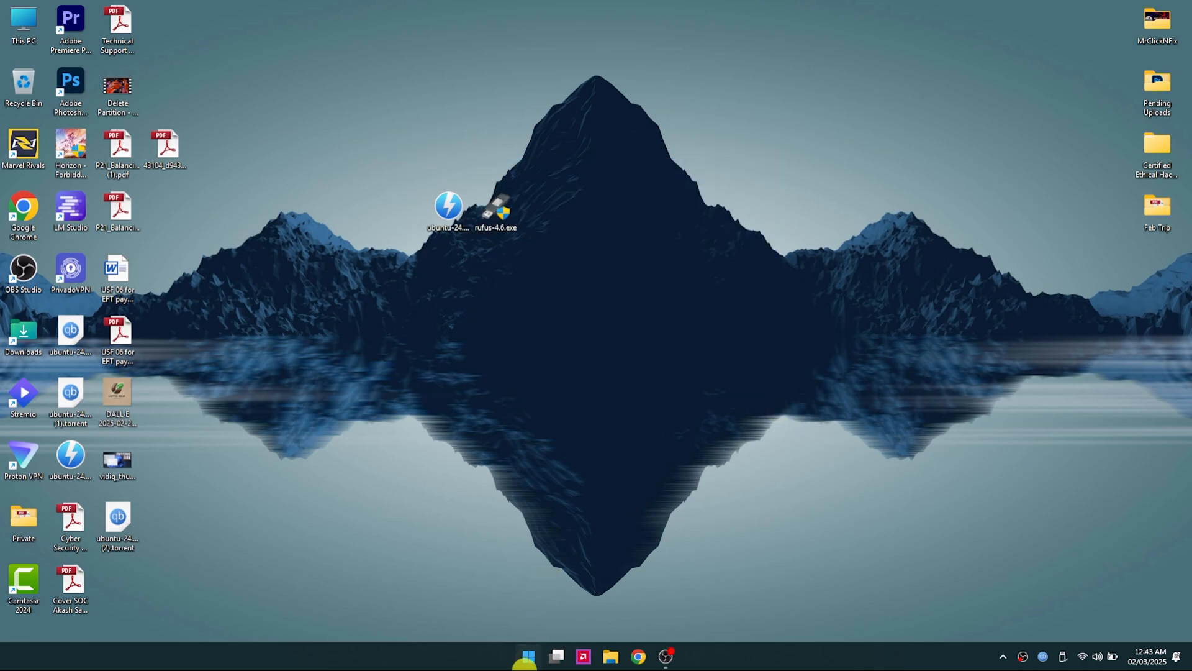
click(527, 655)
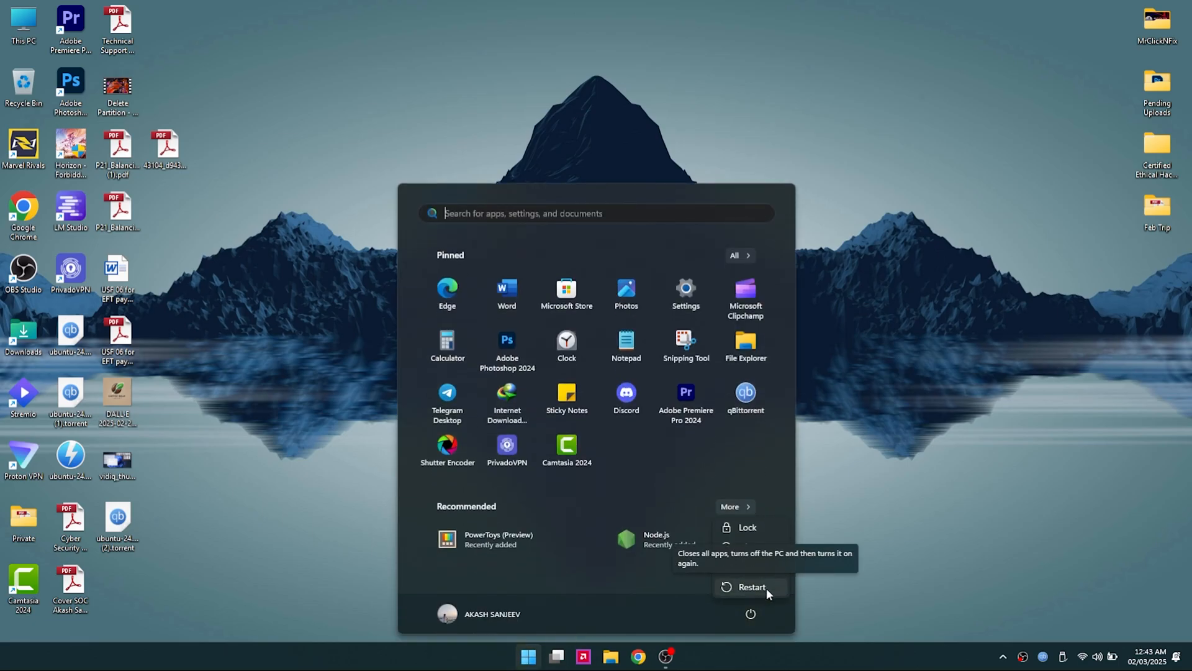
mouse_move(789, 595)
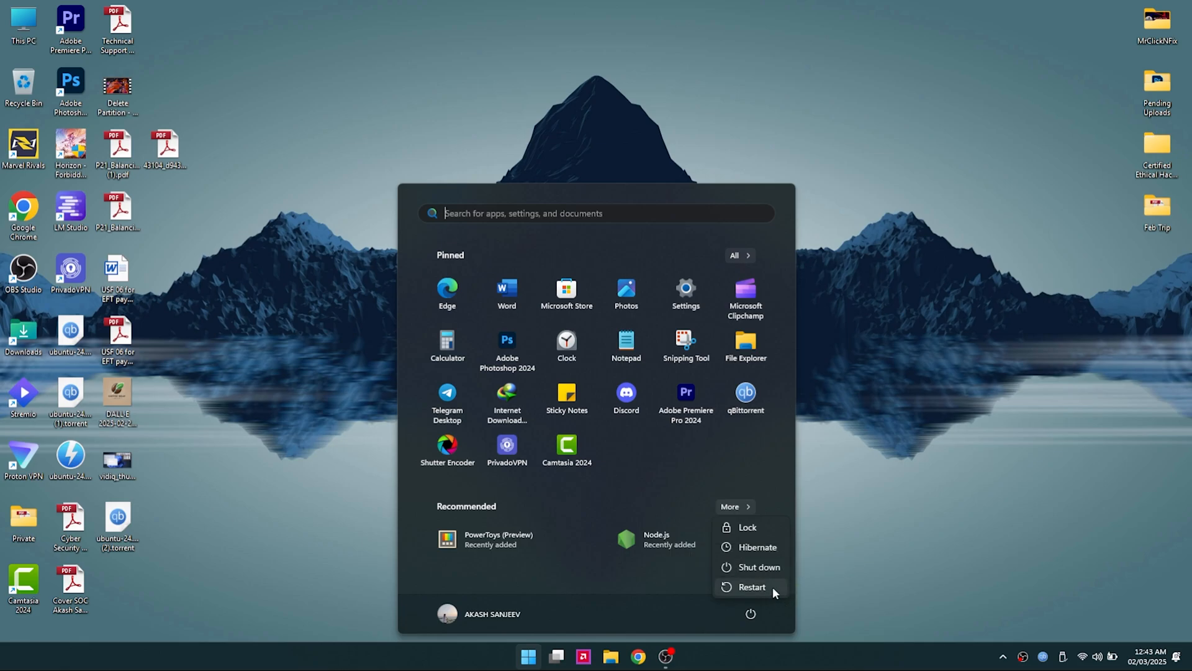
click(890, 543)
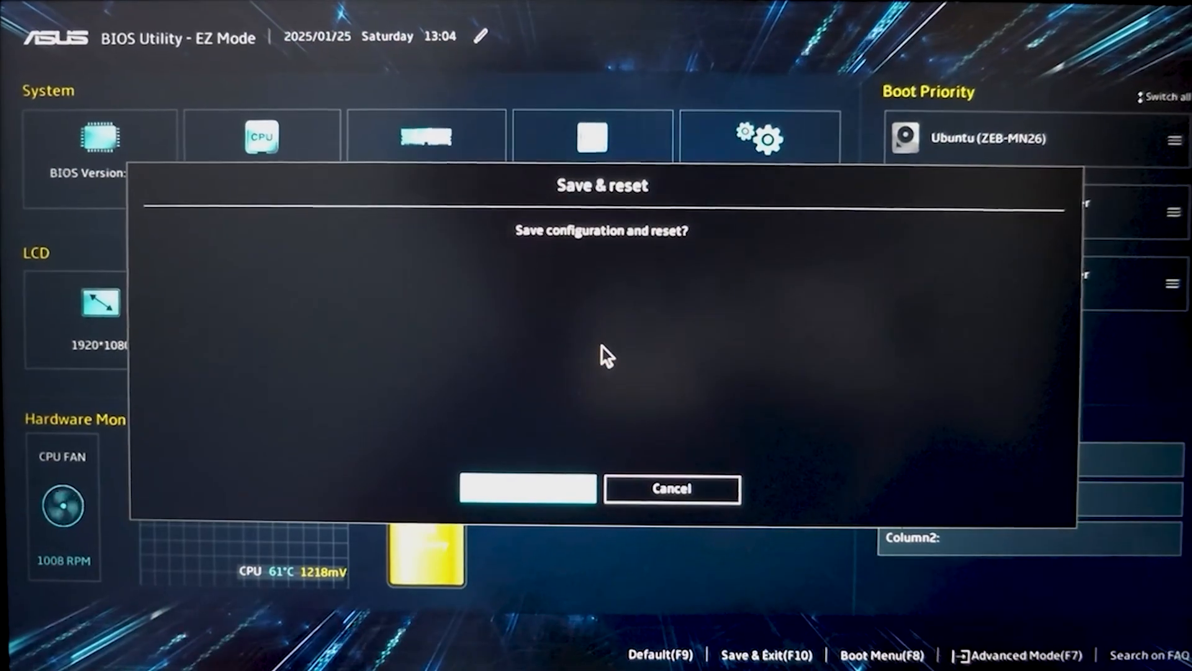
mouse_move(661, 403)
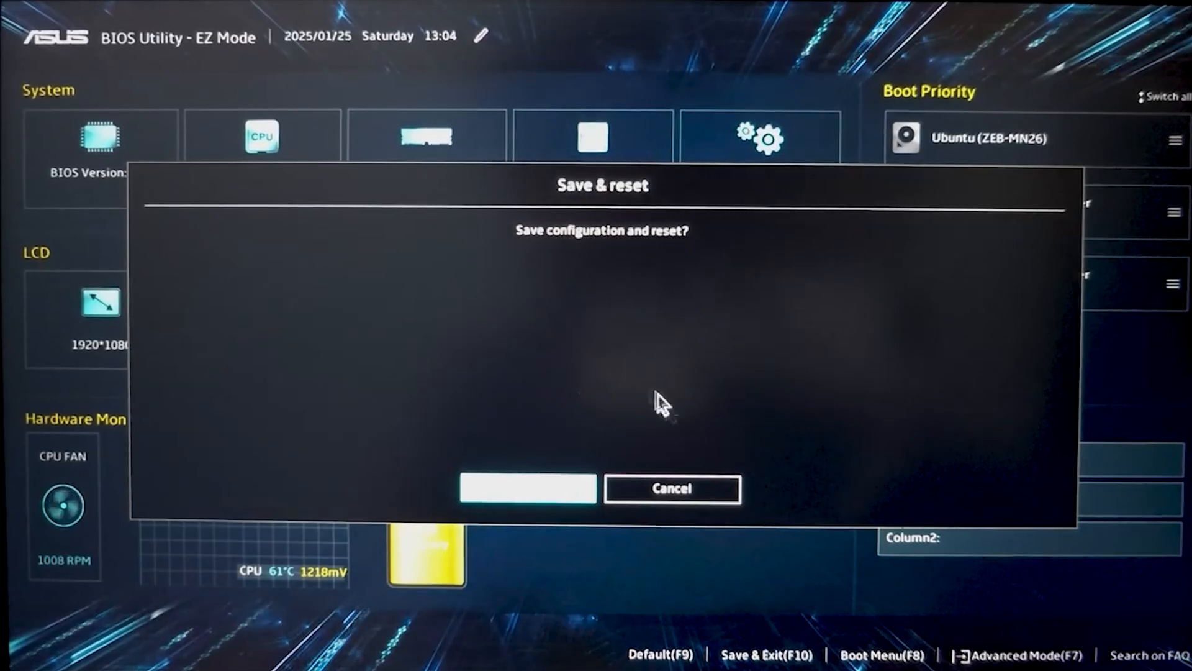
Cancel Save & reset, browse Advanced and Boot settings, then open the F8 Boot Menu
click(671, 488)
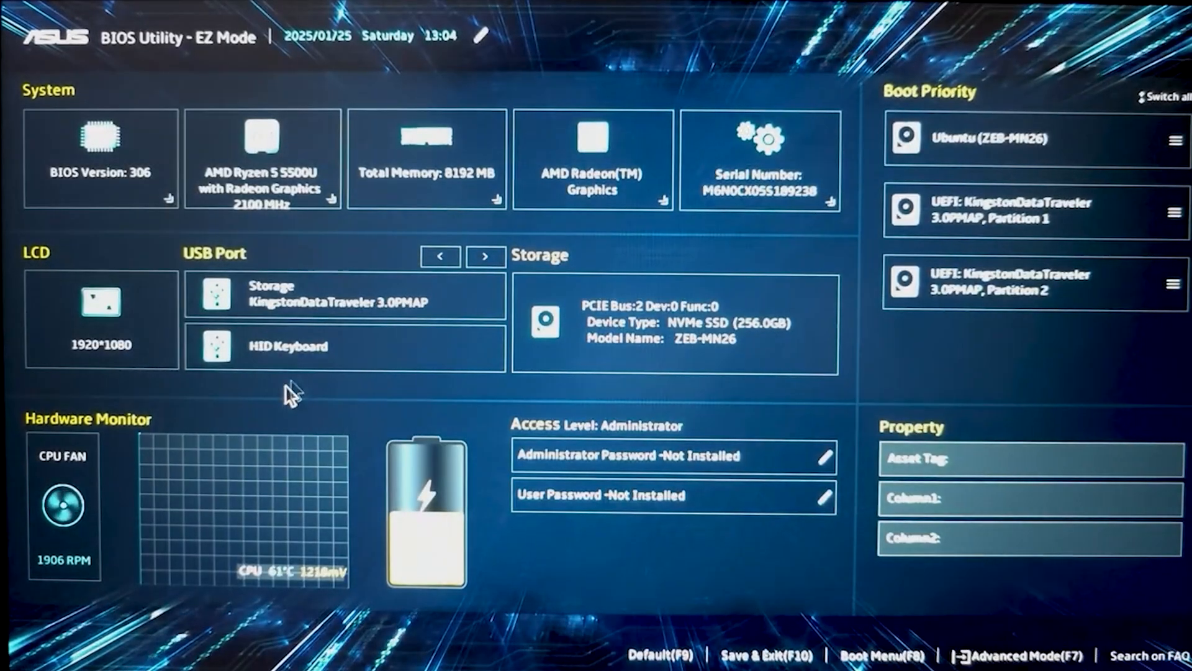
mouse_move(418, 80)
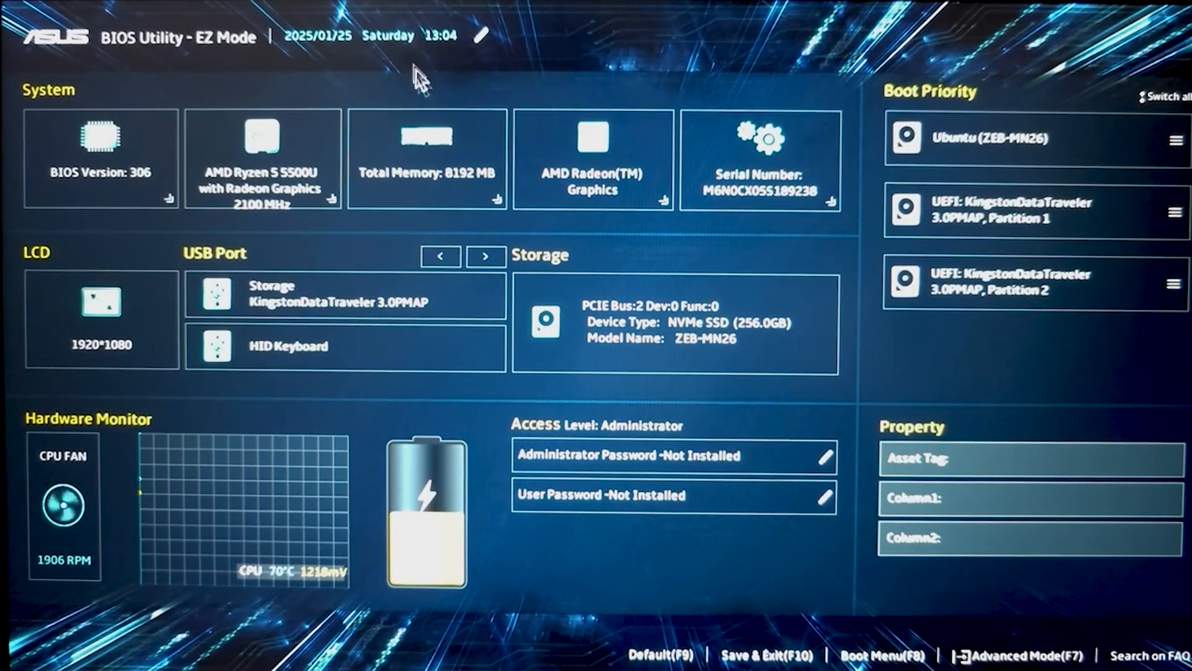
mouse_move(418, 76)
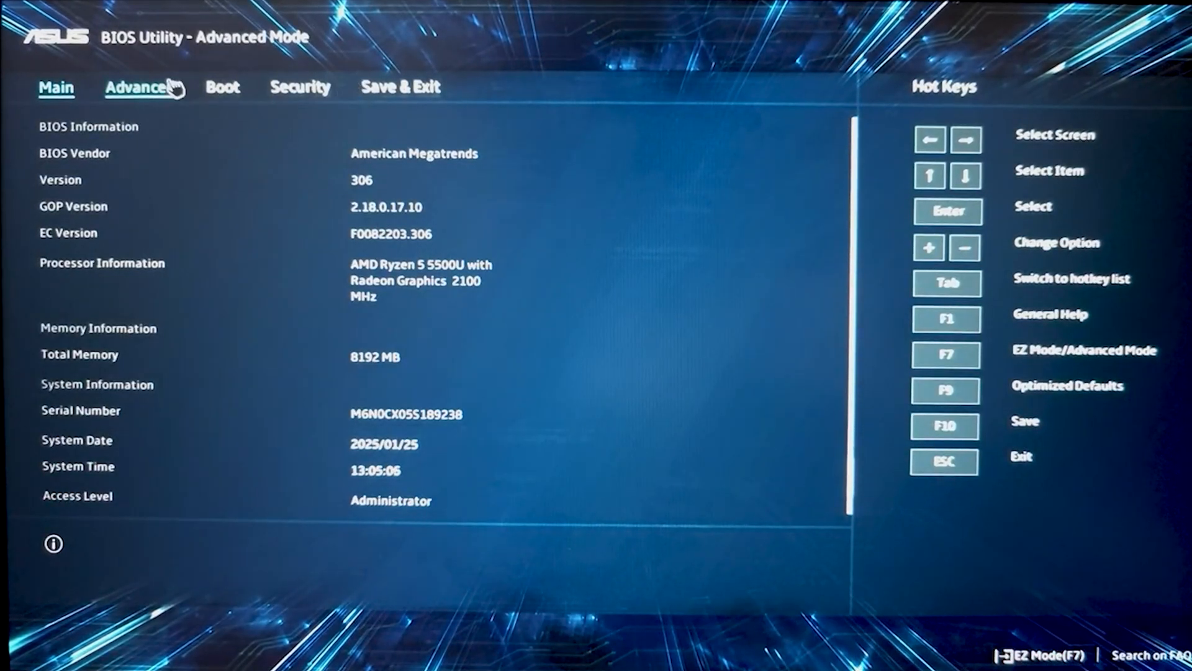
click(139, 86)
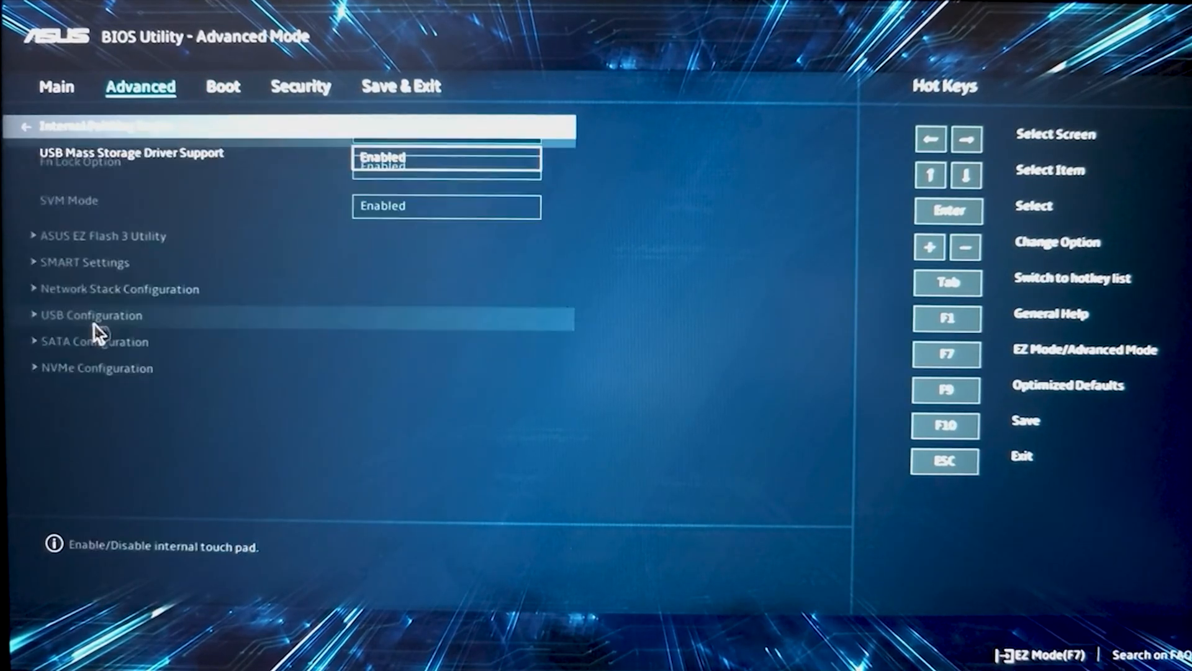
click(91, 314)
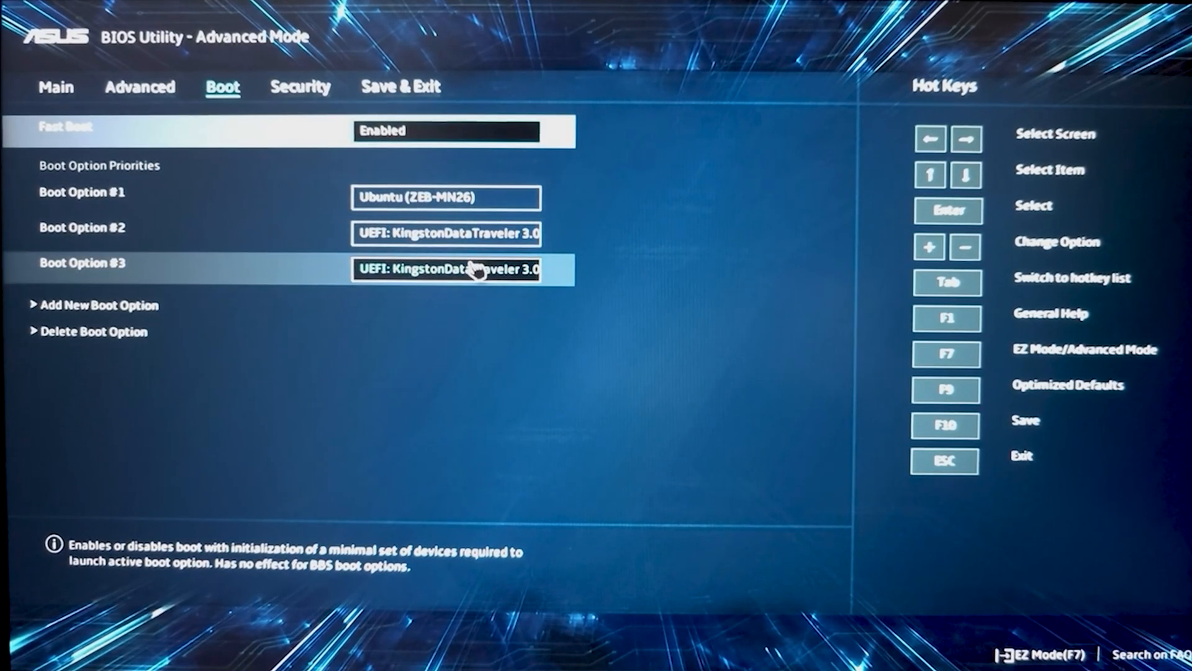
click(446, 197)
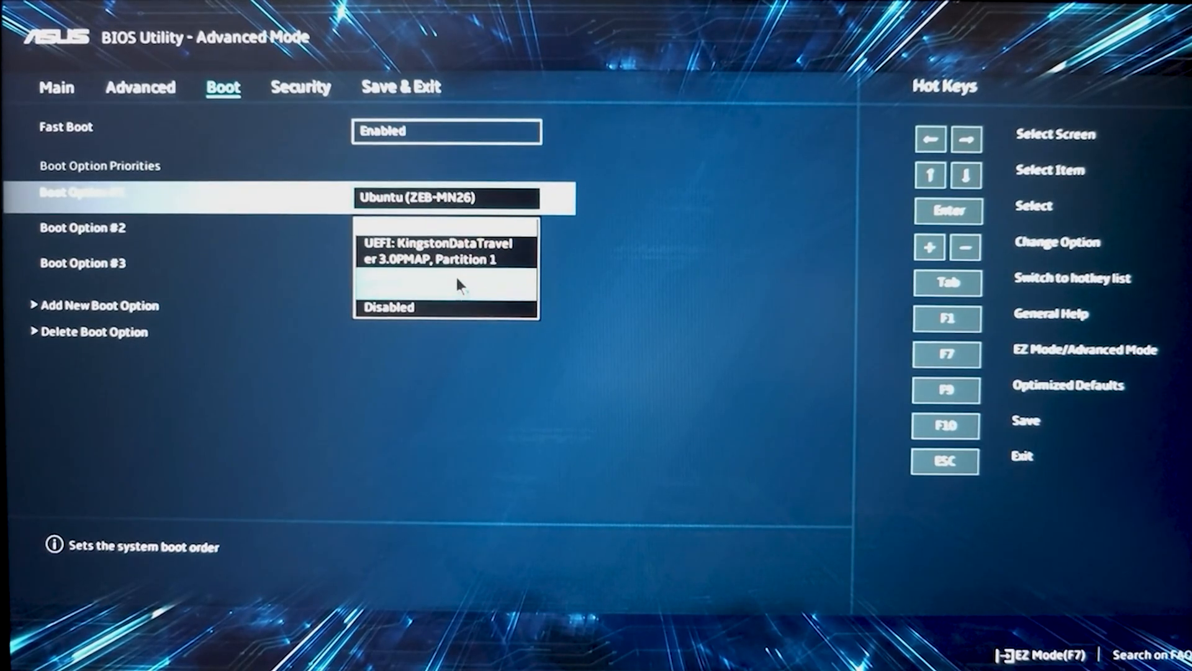
click(301, 87)
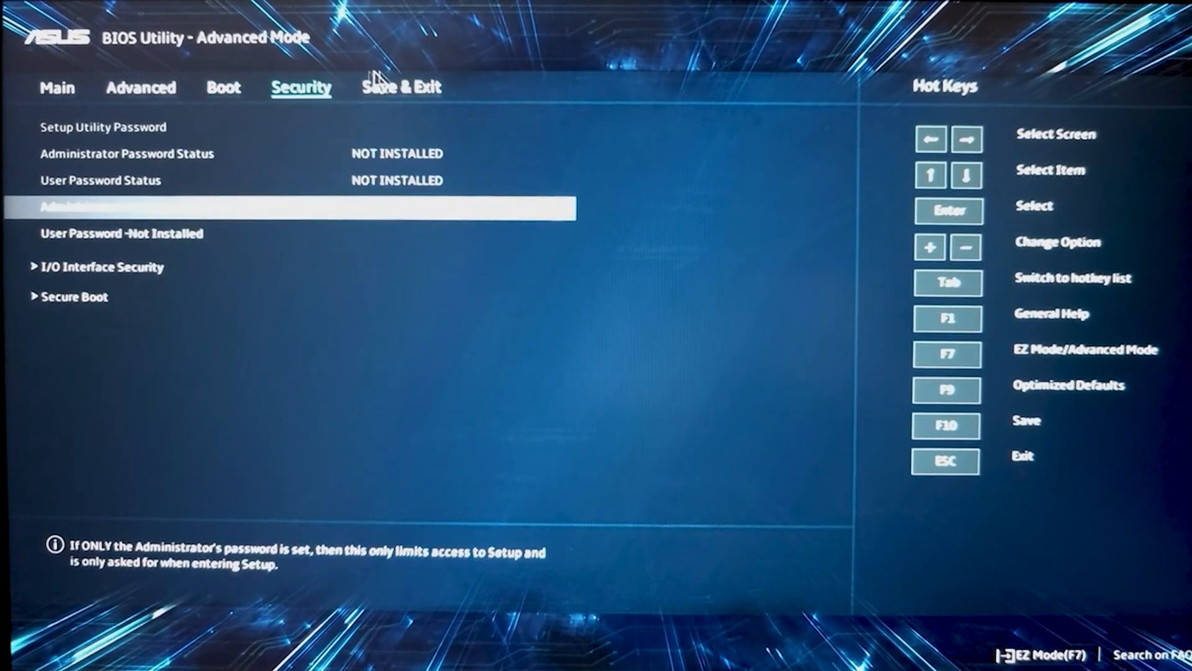
click(402, 87)
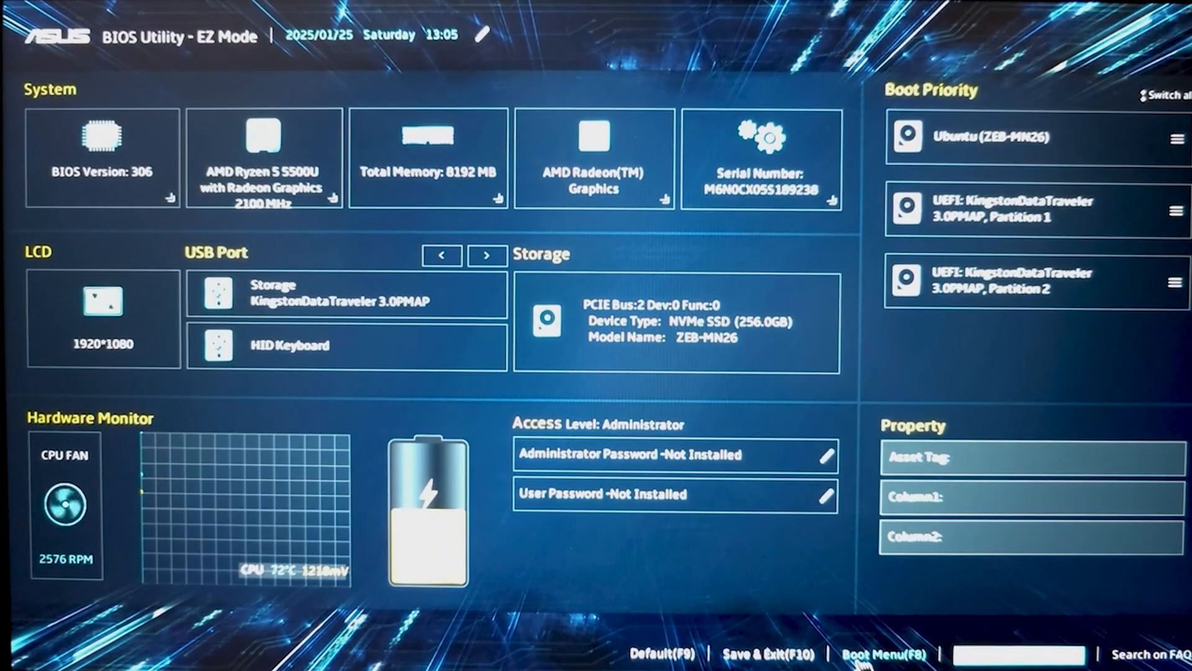
click(882, 654)
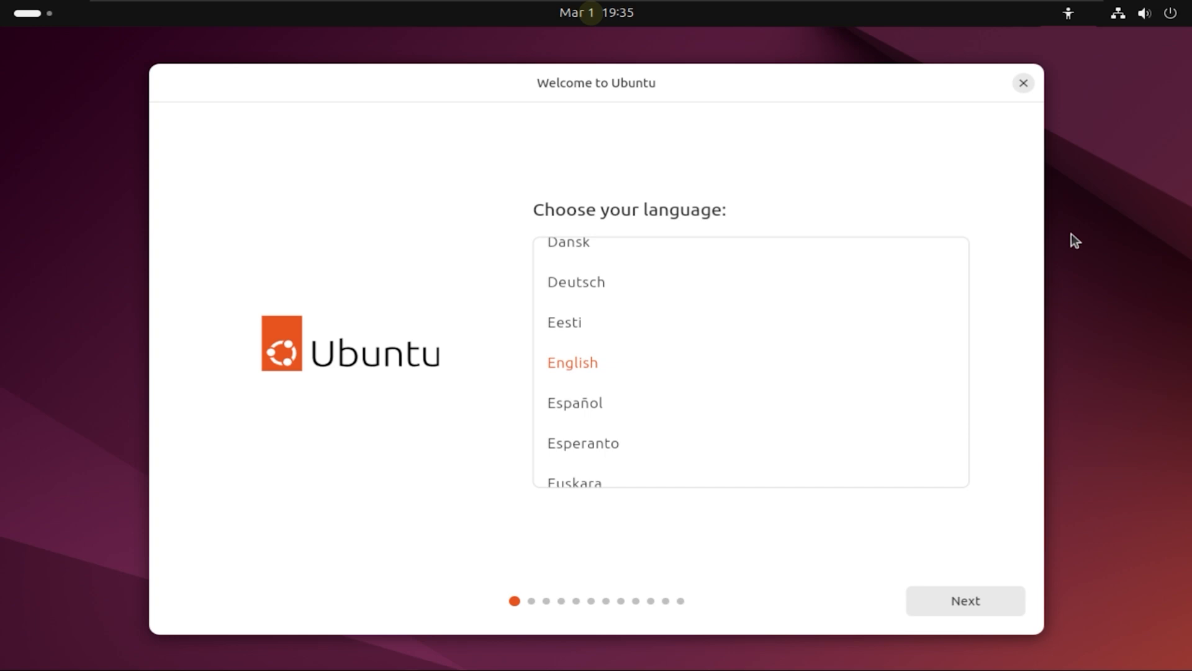
mouse_move(964, 600)
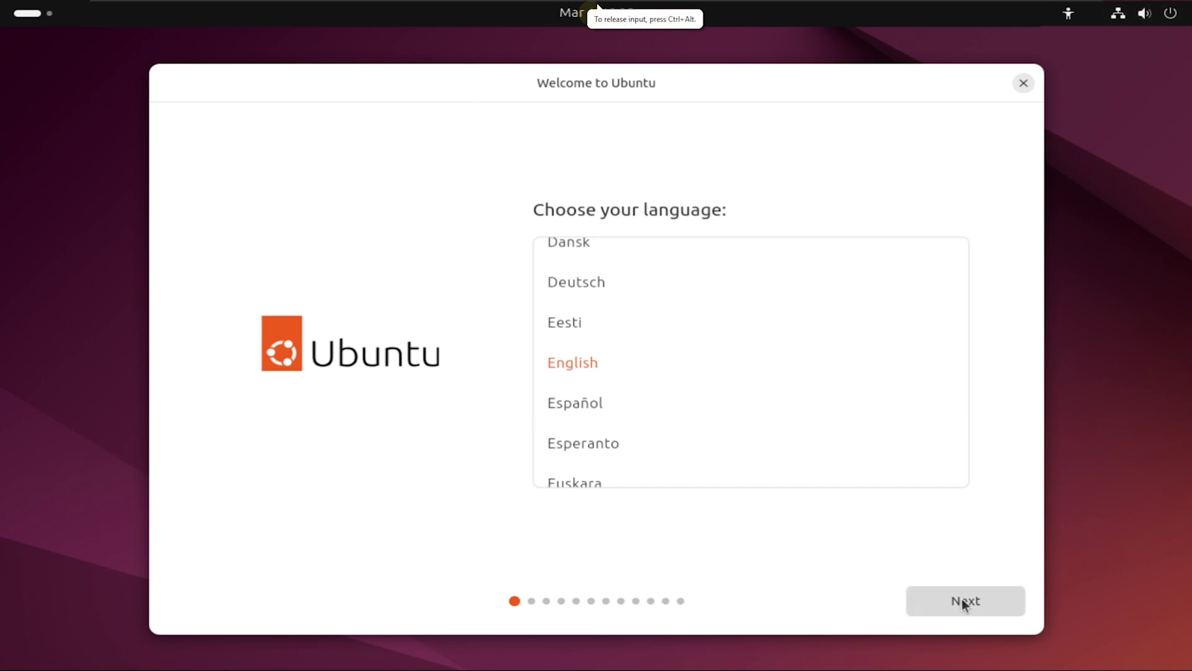
Keep English and the English (US) keyboard, pass the setup pages, and choose Try Ubuntu
click(965, 600)
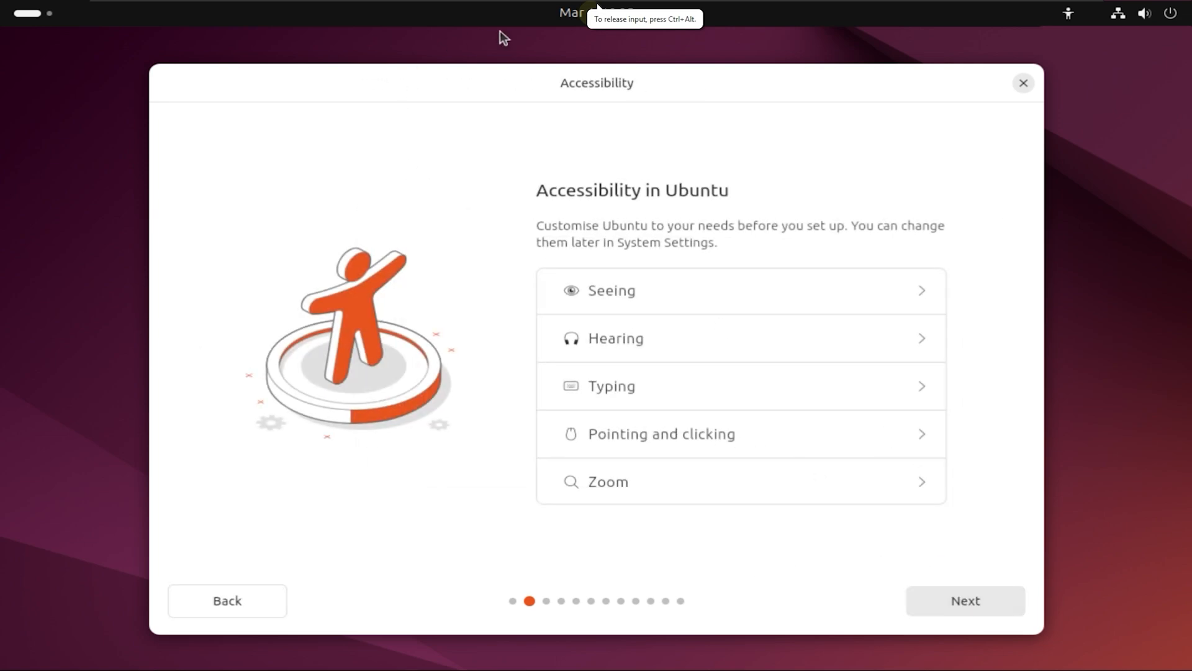
mouse_move(999, 602)
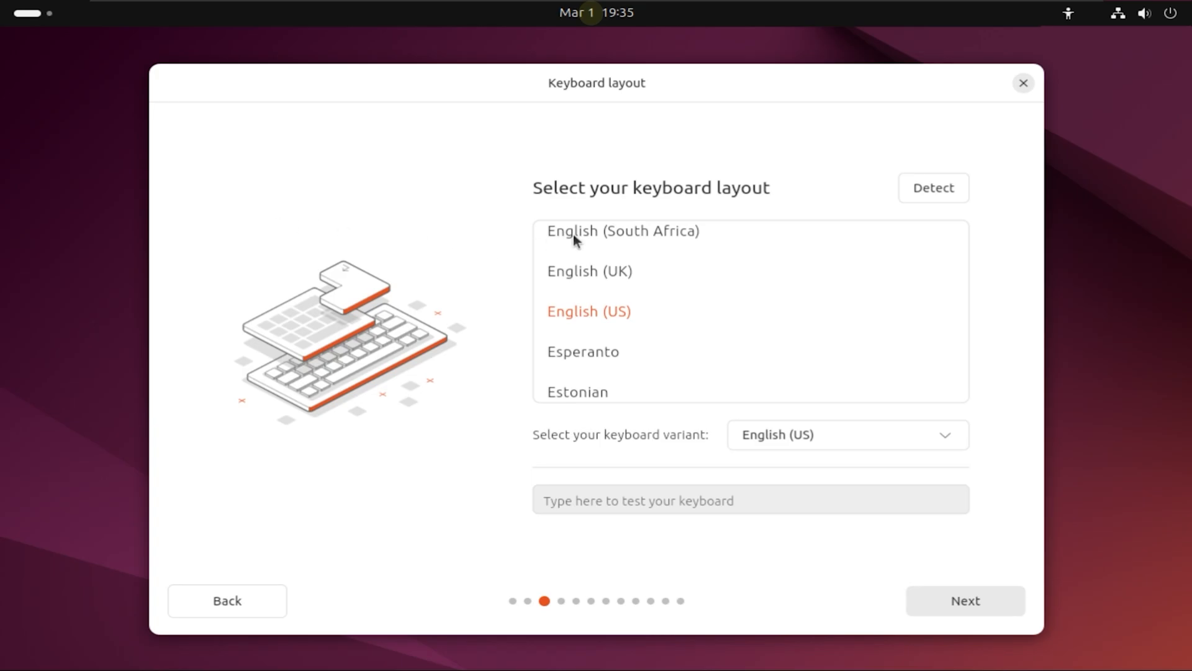
mouse_move(749, 441)
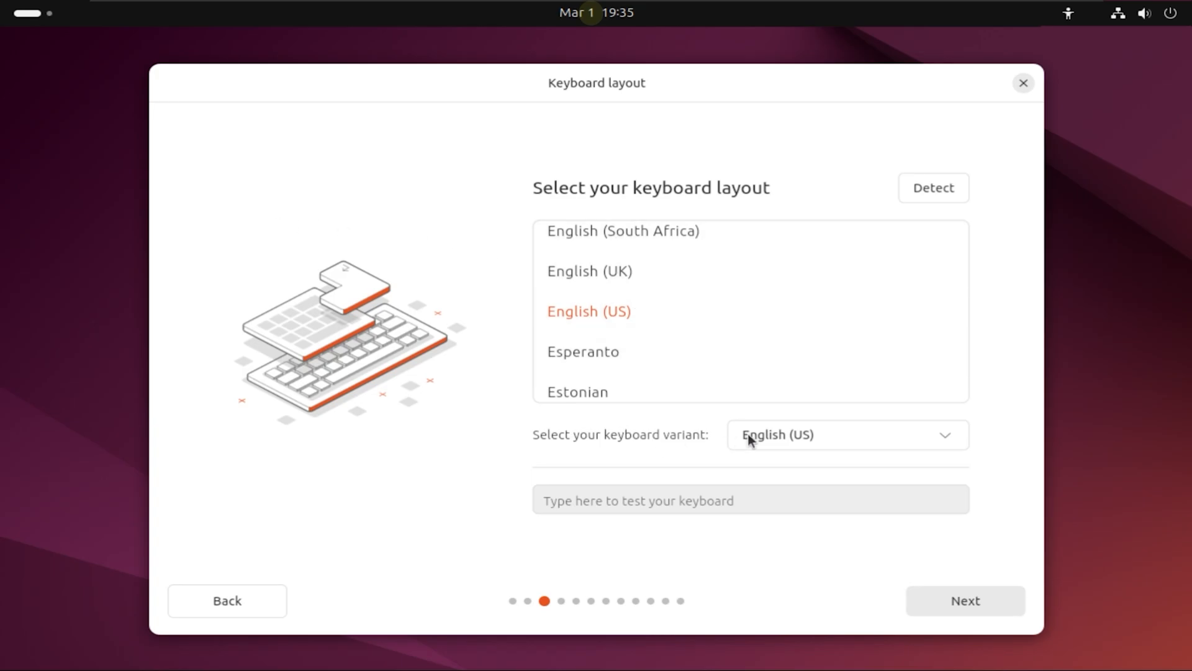
mouse_move(959, 607)
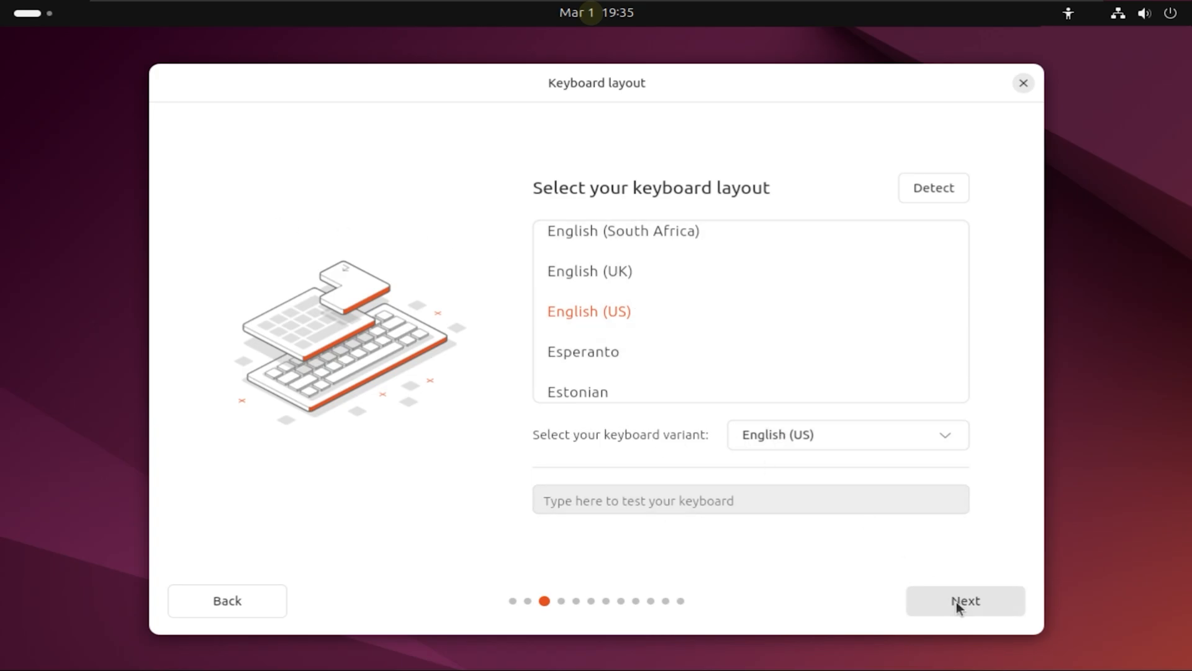
click(965, 599)
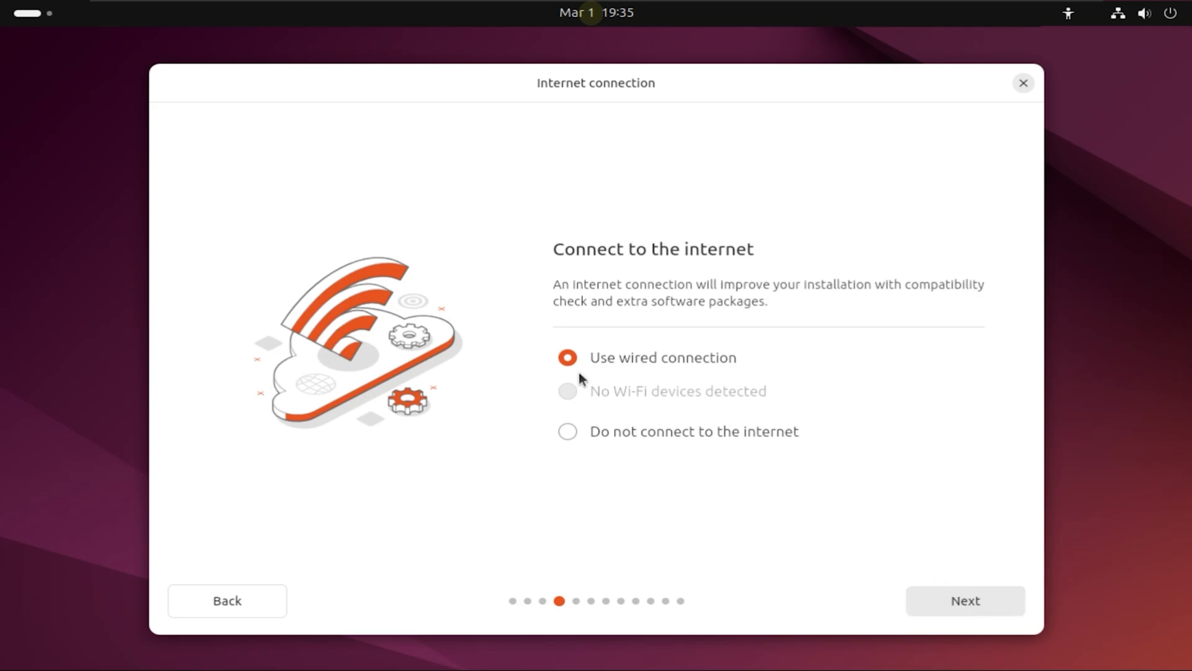
mouse_move(566, 431)
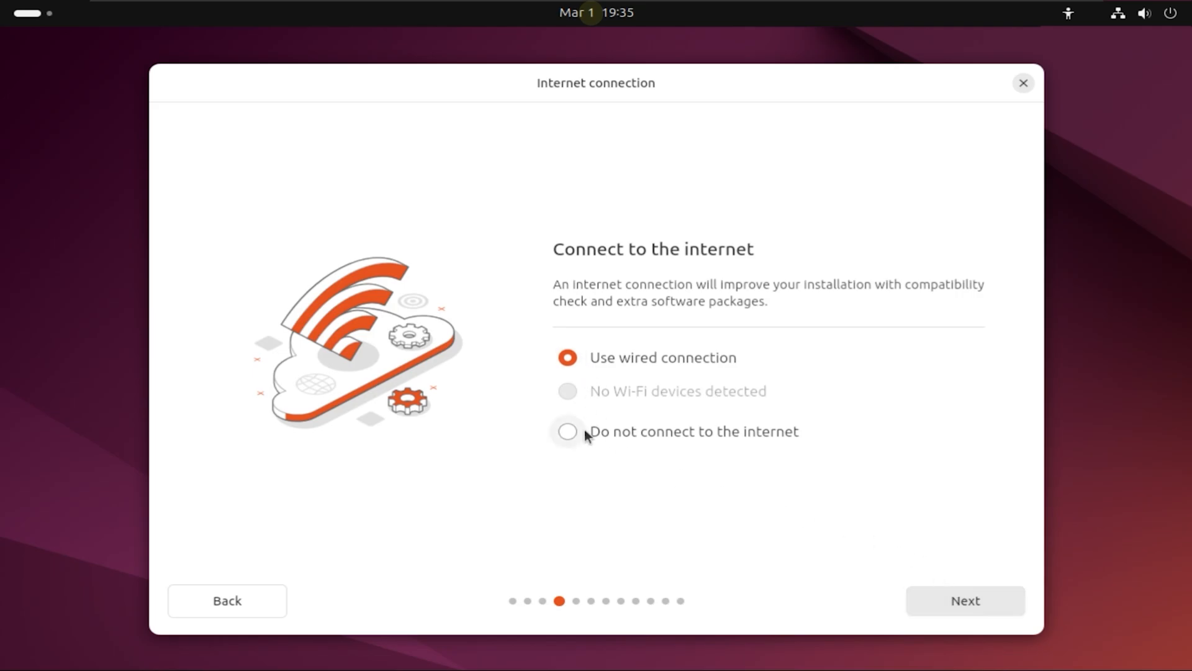
click(964, 600)
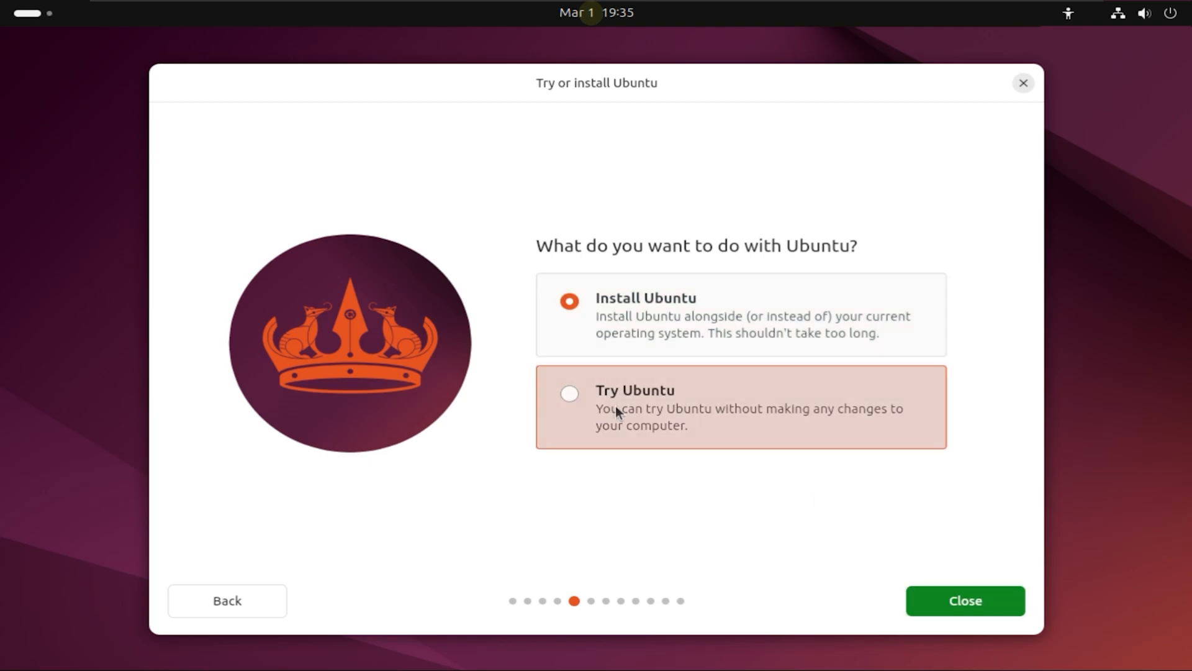
click(568, 393)
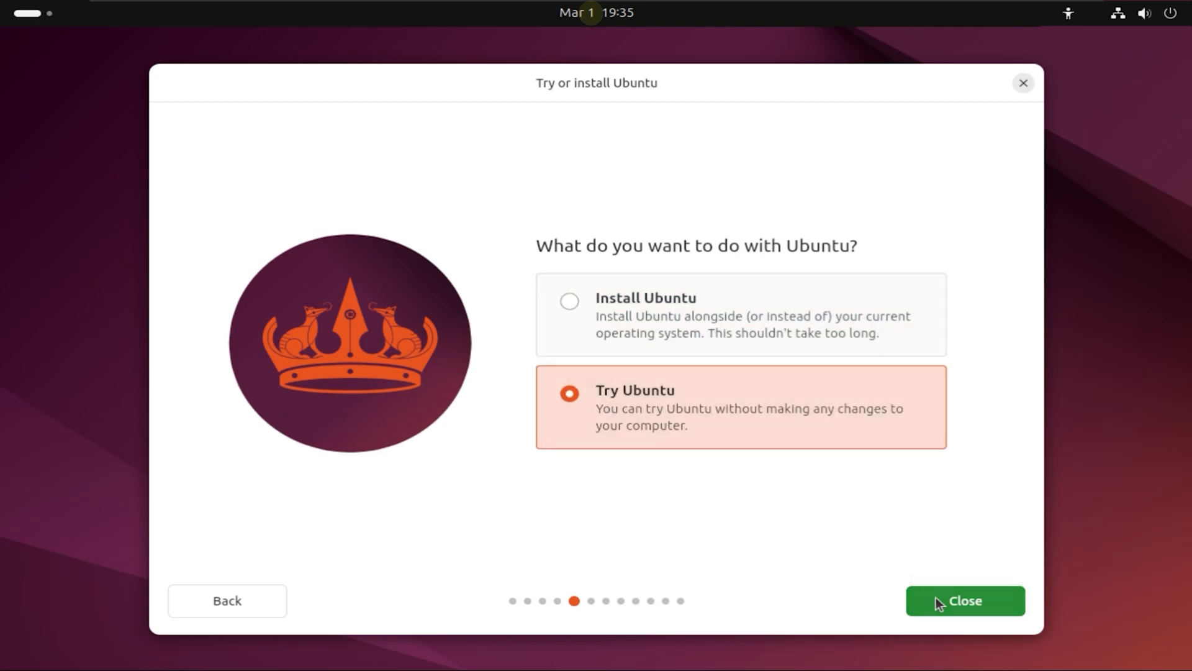
mouse_move(770, 451)
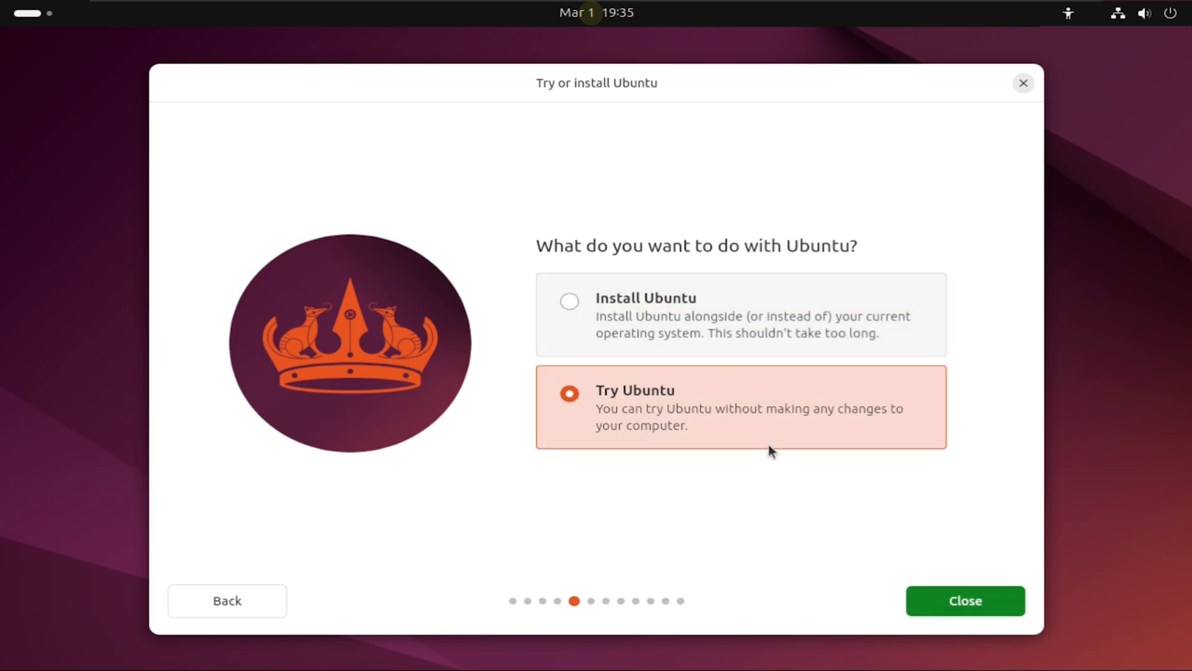
mouse_move(933, 600)
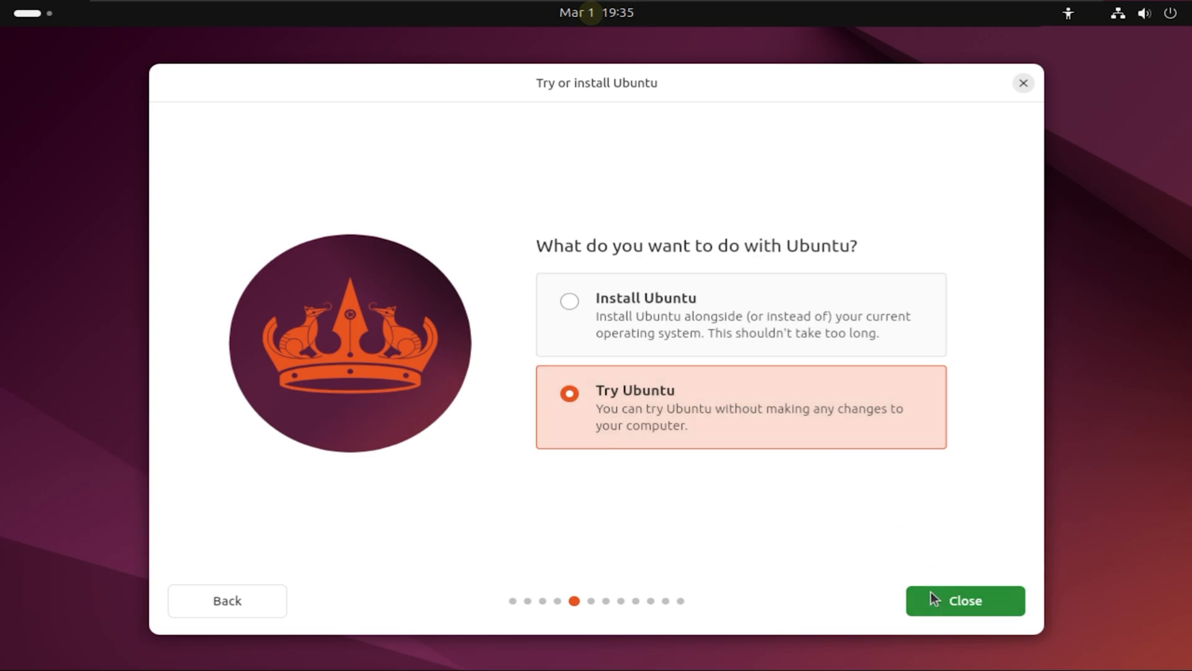
Close the wizard into the live desktop and relaunch Install Ubuntu from the dock
click(965, 601)
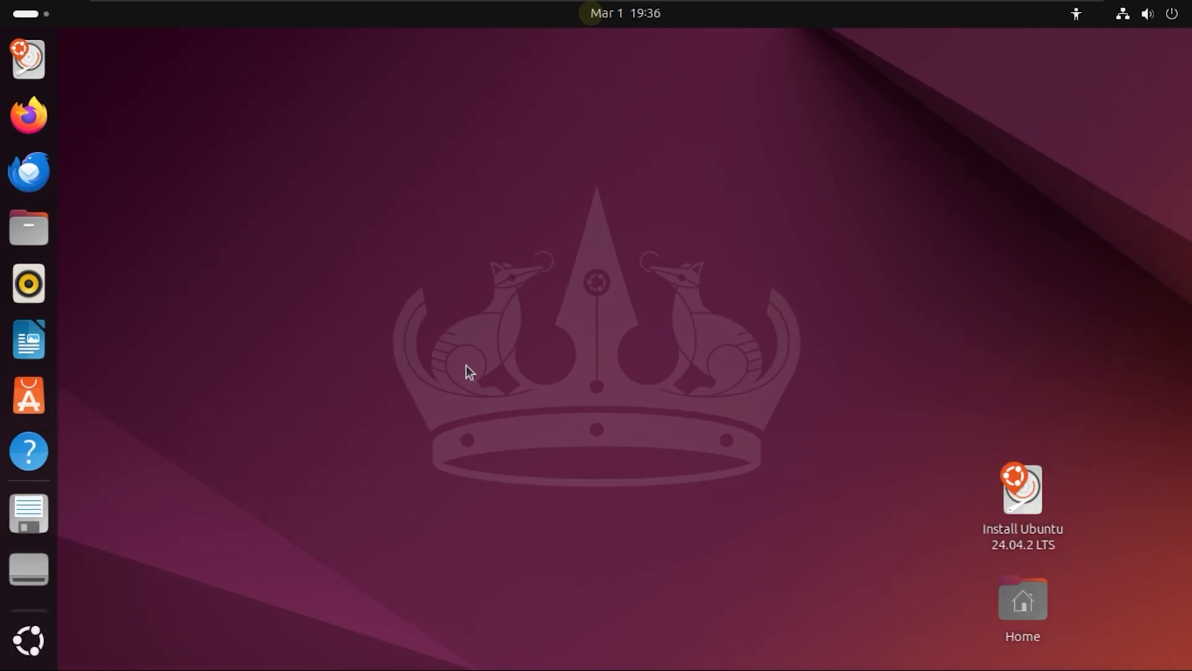
mouse_move(21, 211)
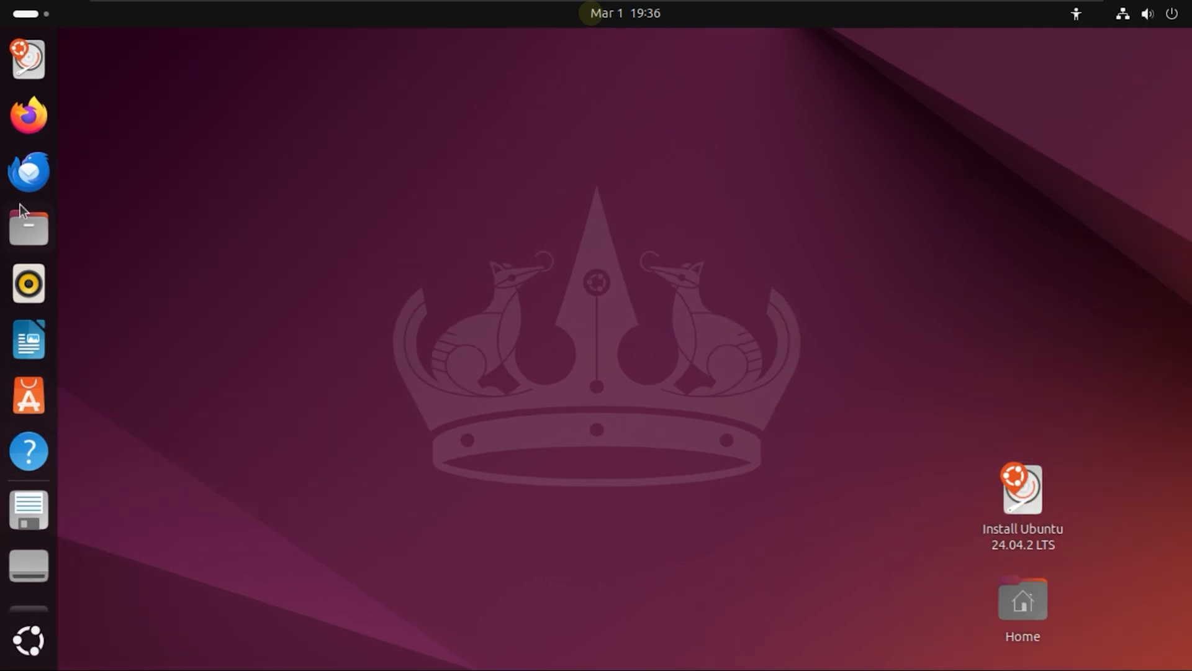
click(1022, 490)
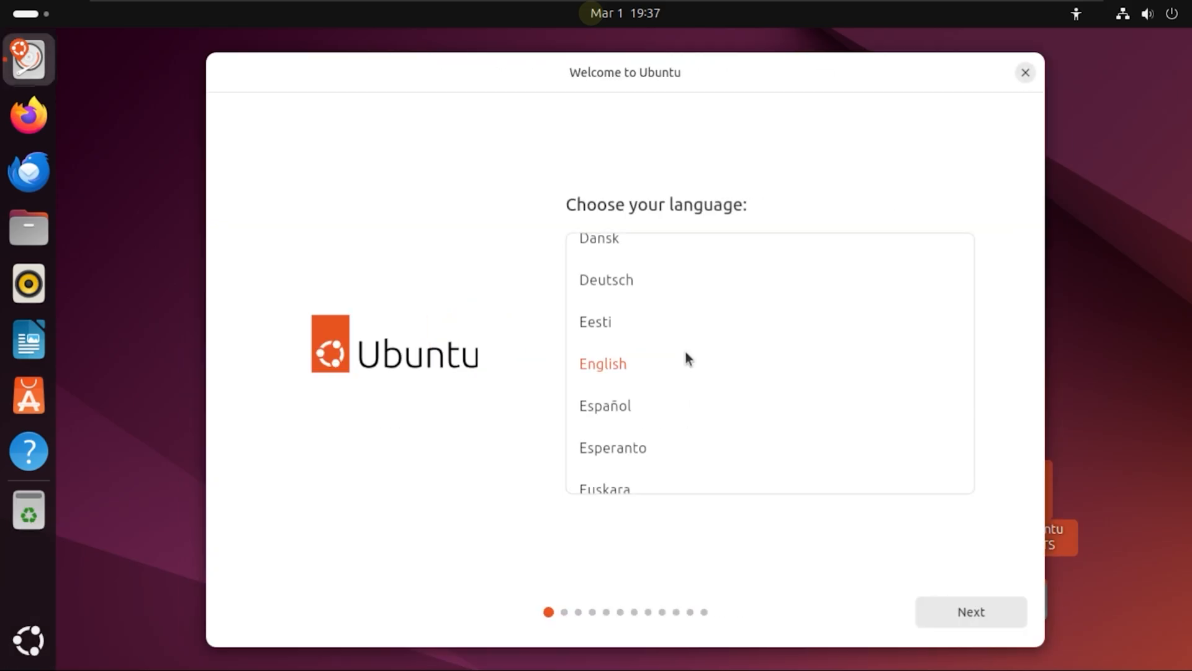
mouse_move(971, 611)
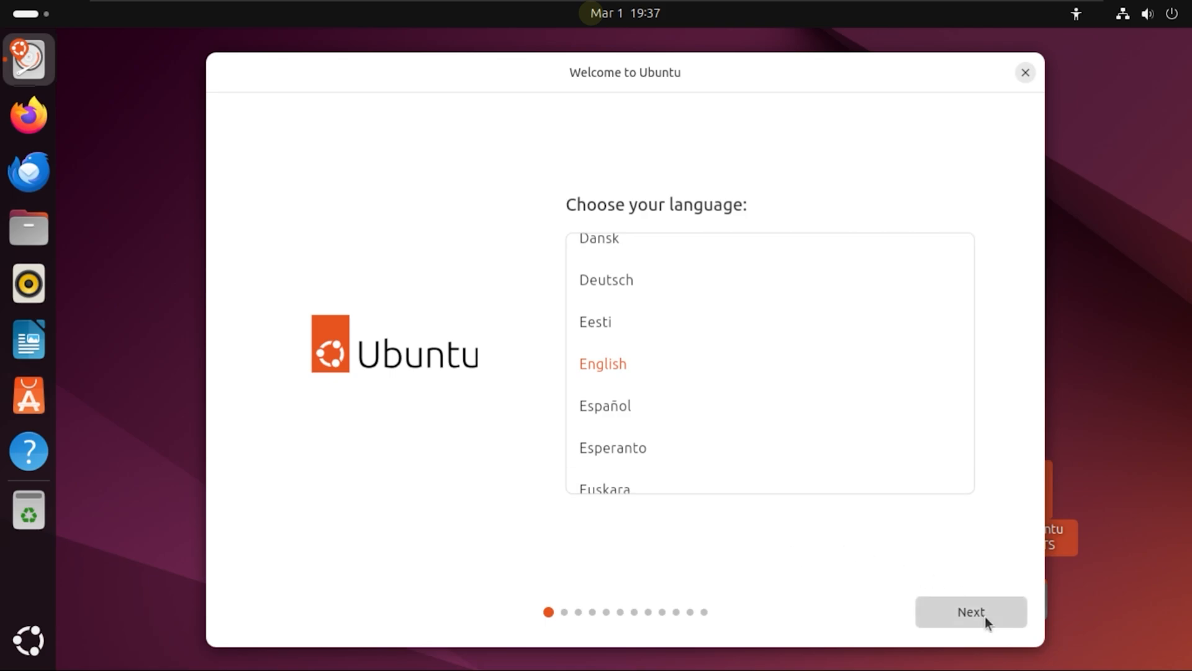
Accept English, skip accessibility, keep English (US) layout and wired connection, choose Default selection
click(970, 611)
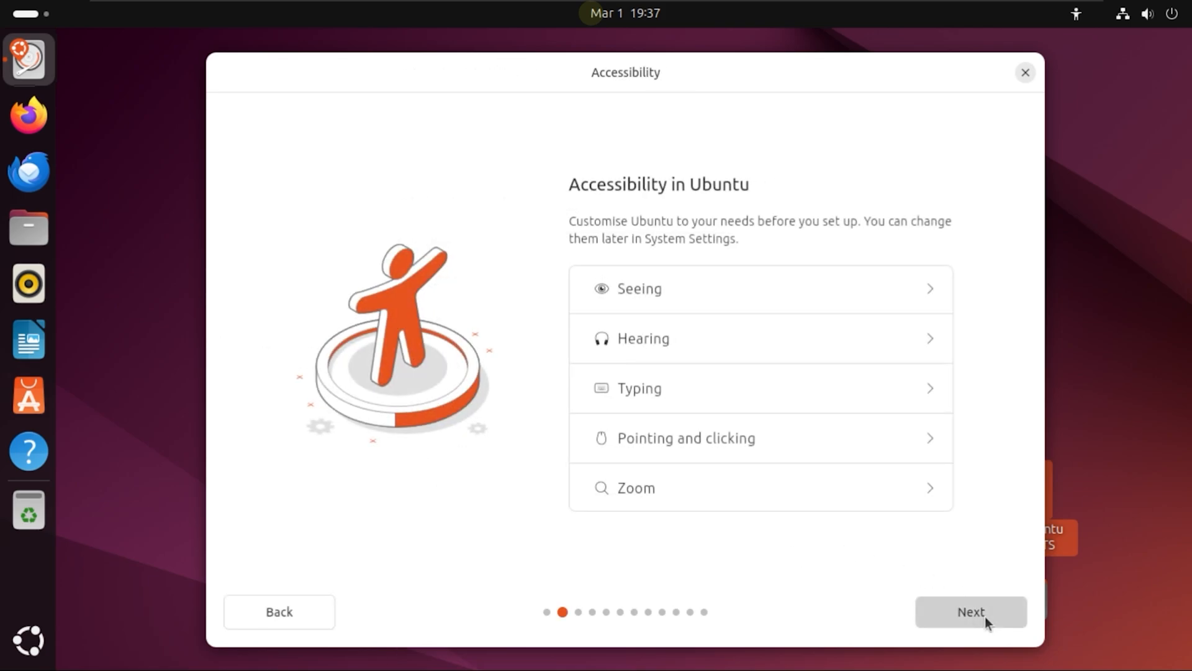
click(969, 611)
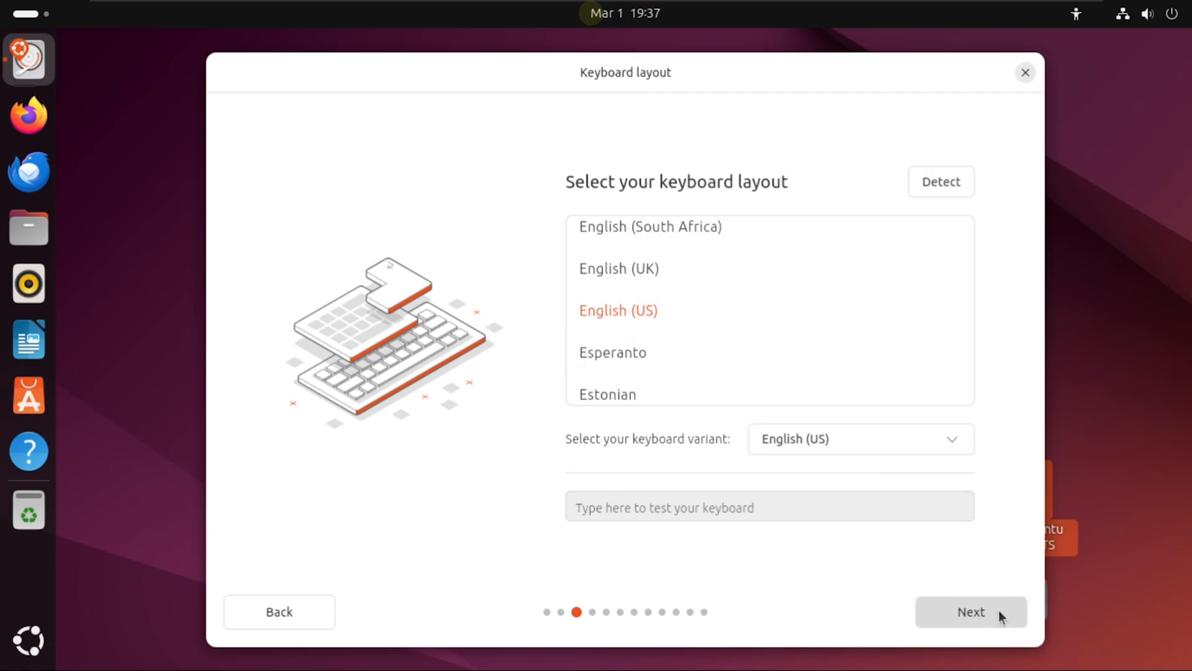
click(970, 611)
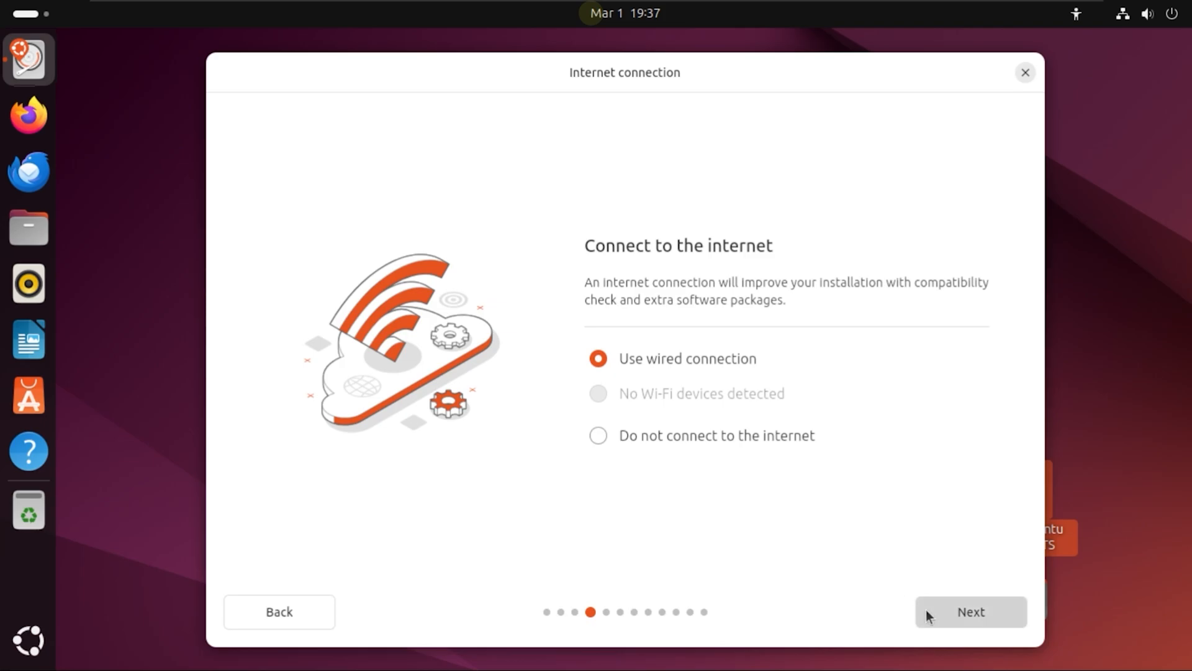
click(970, 611)
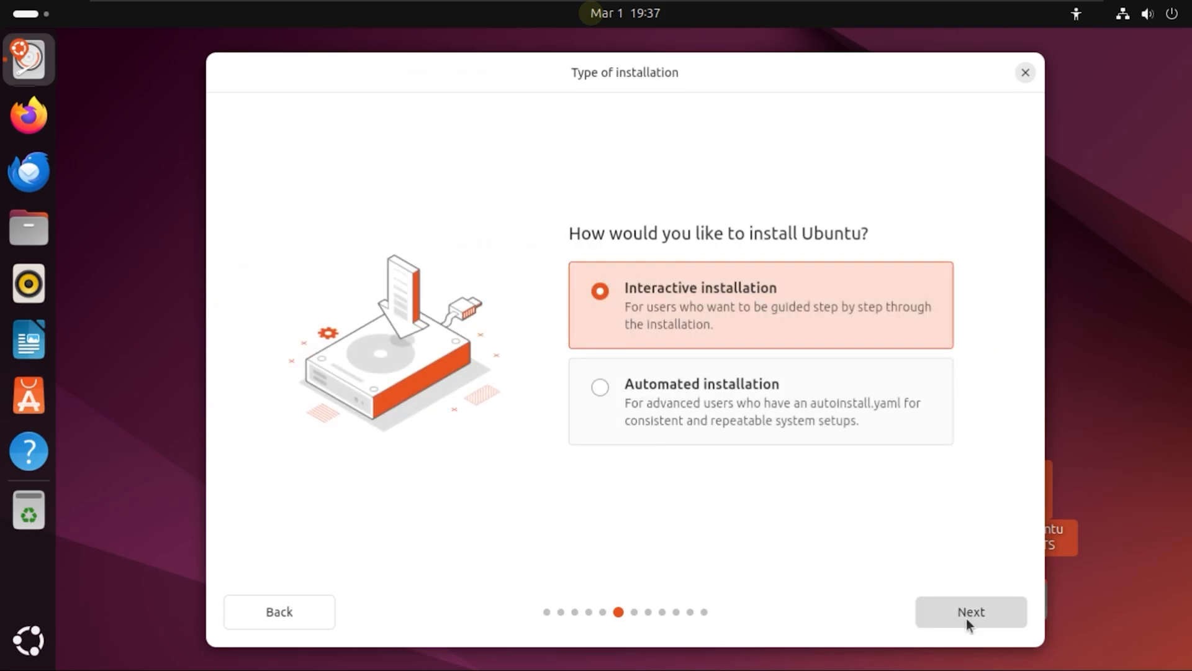
mouse_move(868, 501)
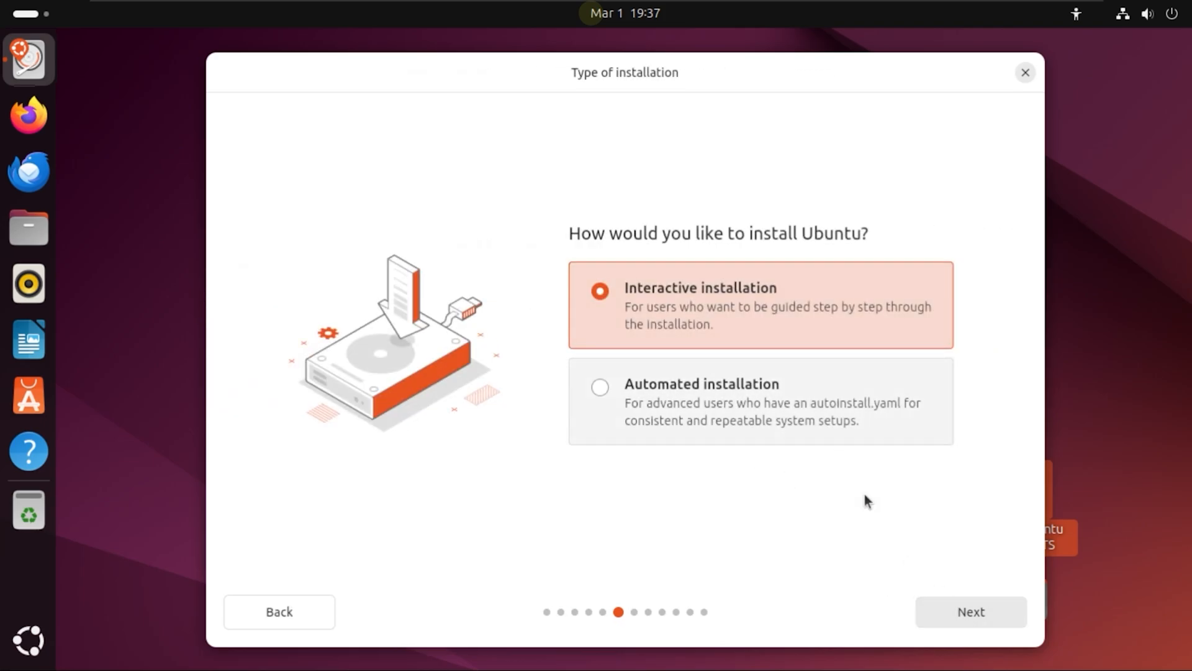
click(970, 611)
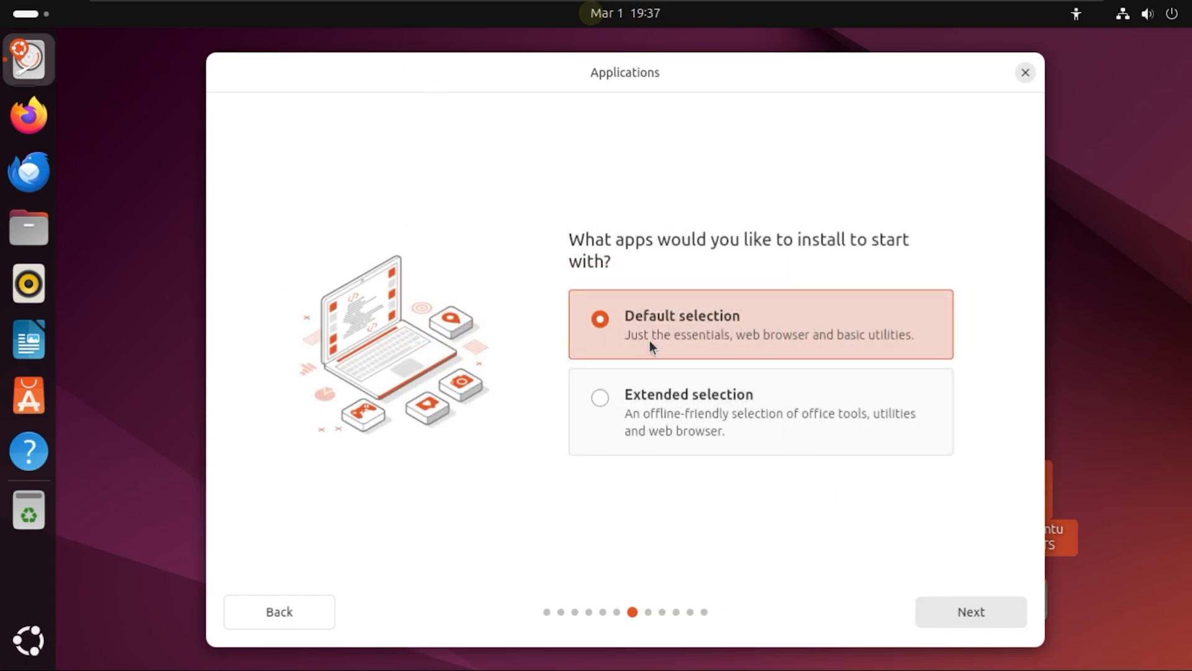
mouse_move(635, 392)
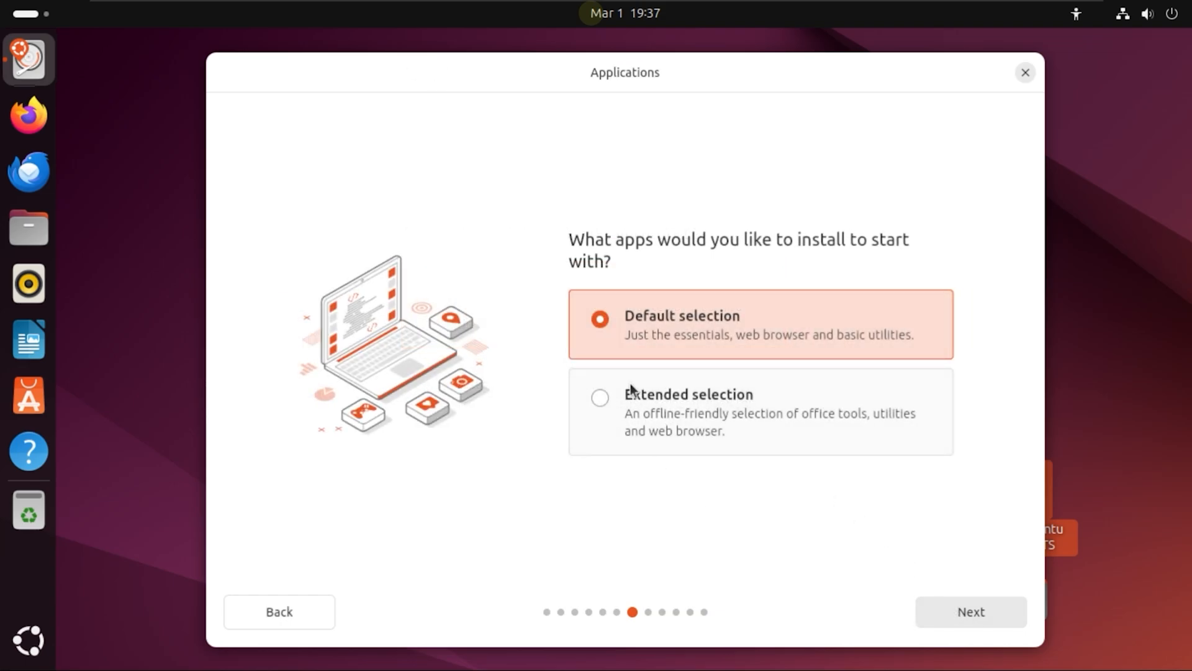
mouse_move(827, 438)
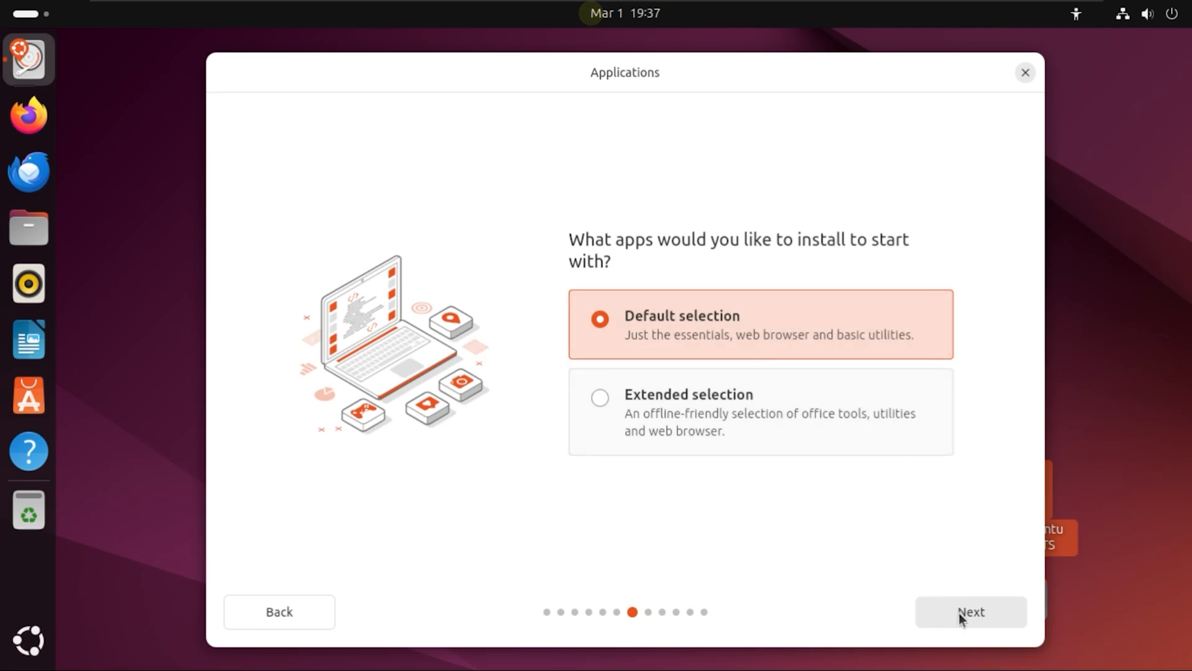
Enable third-party graphics/Wi-Fi drivers and extra media format support, then continue to disk setup
click(970, 611)
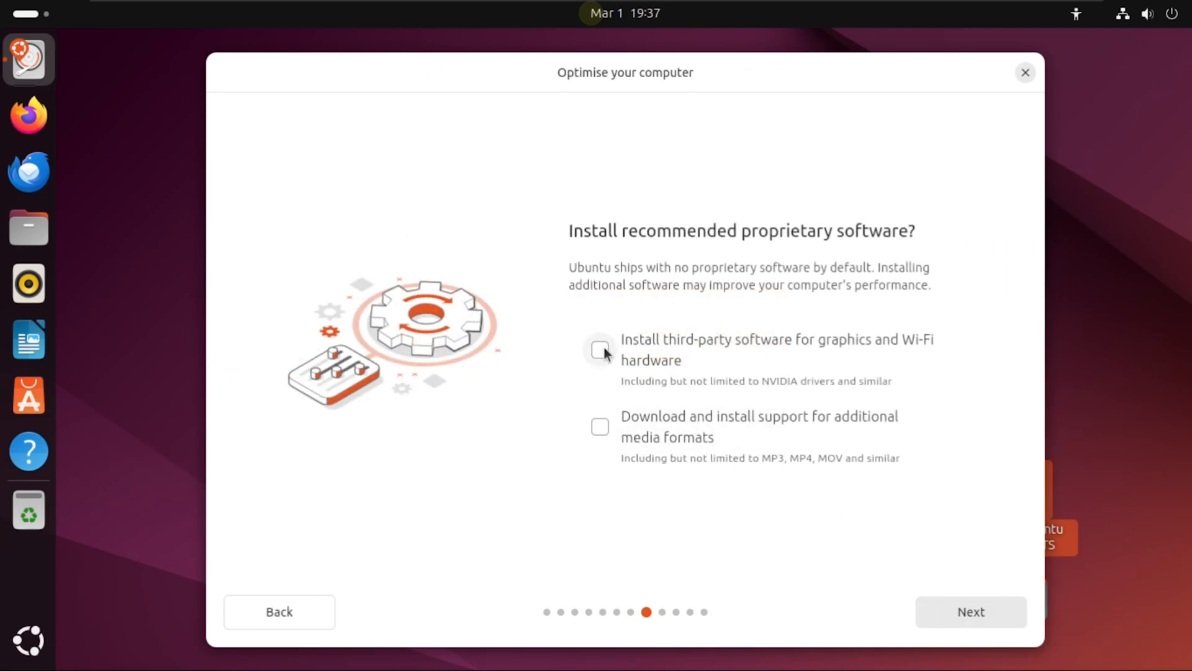
click(600, 350)
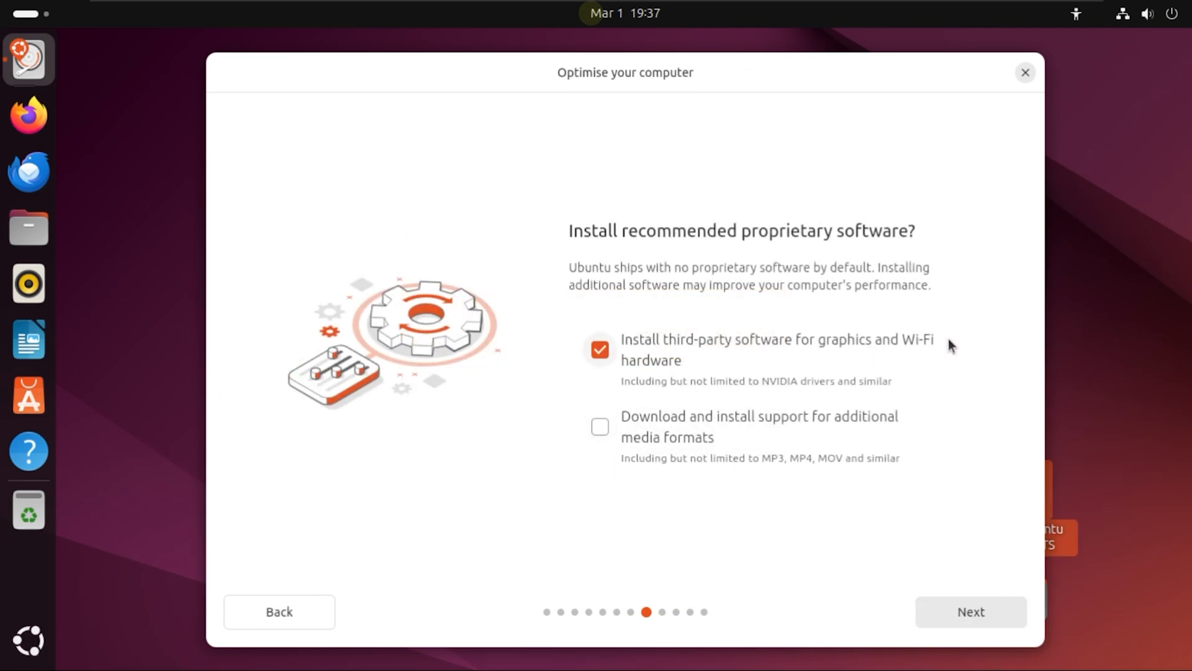
mouse_move(688, 393)
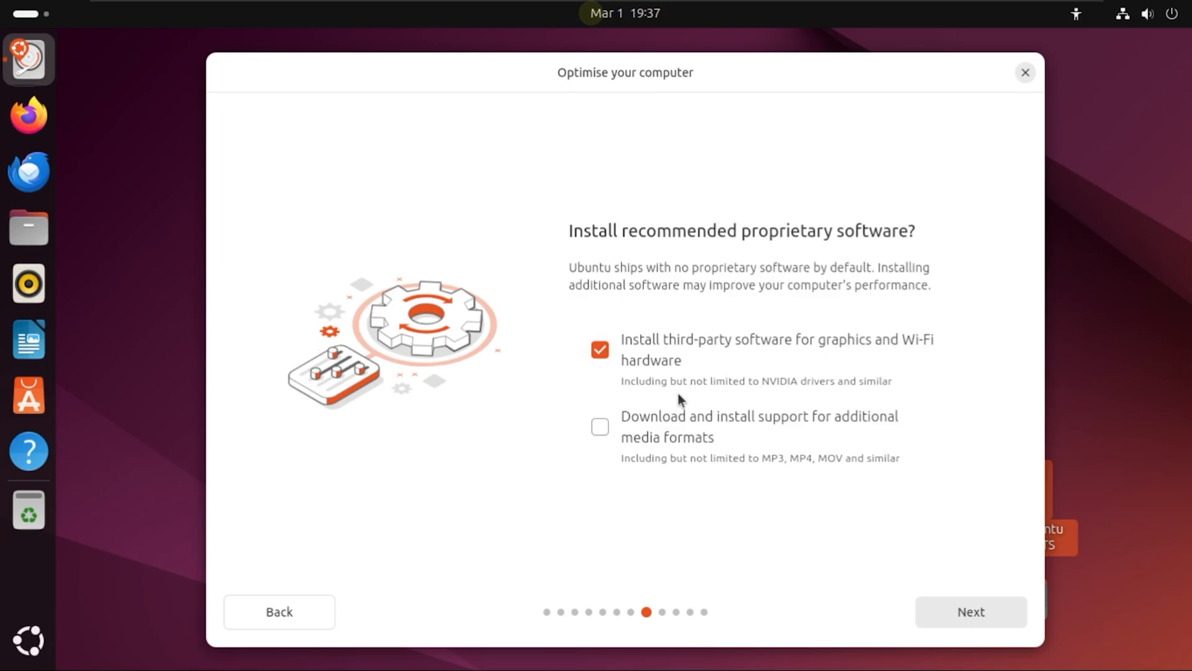
click(600, 427)
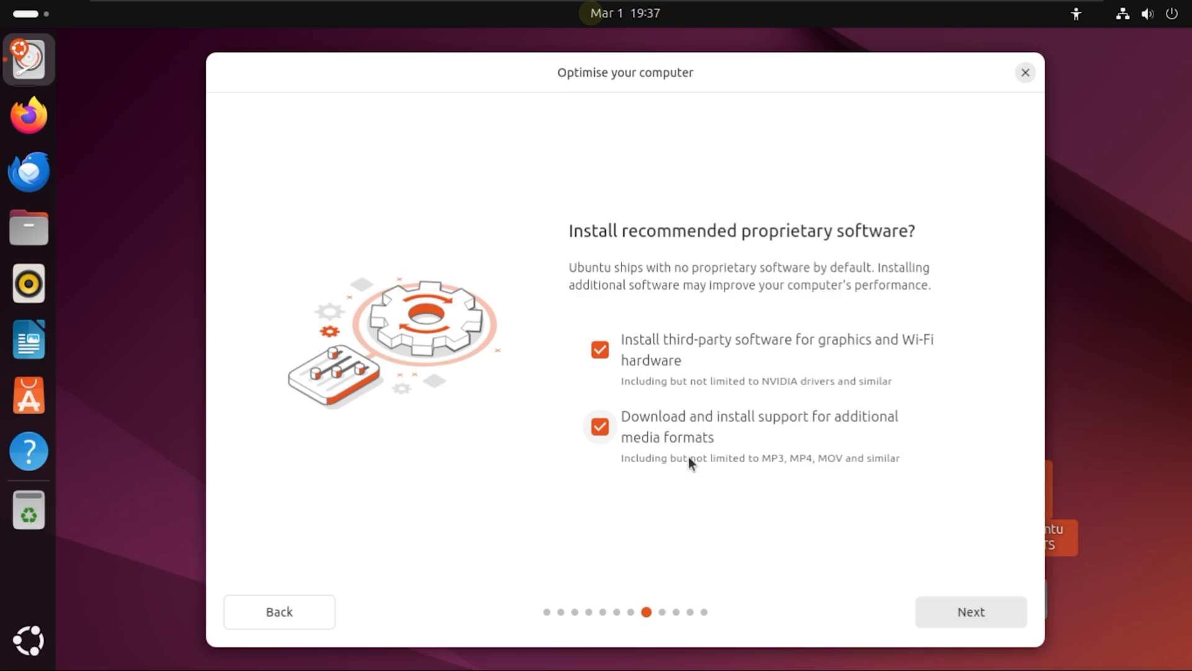
mouse_move(914, 446)
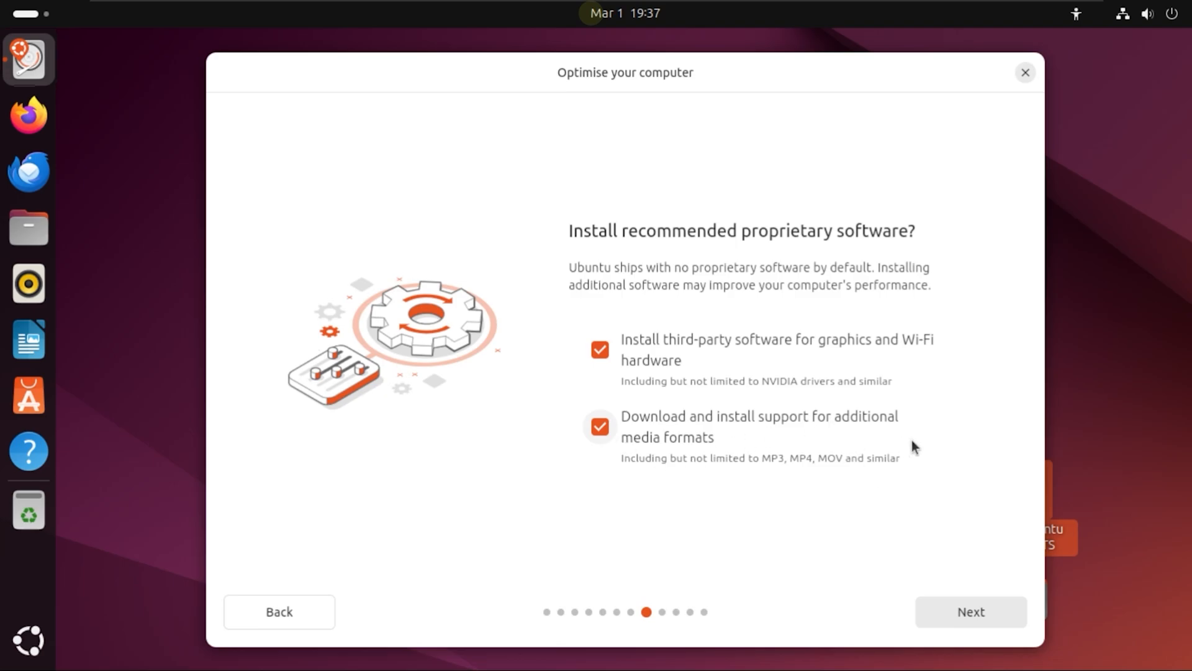
click(969, 611)
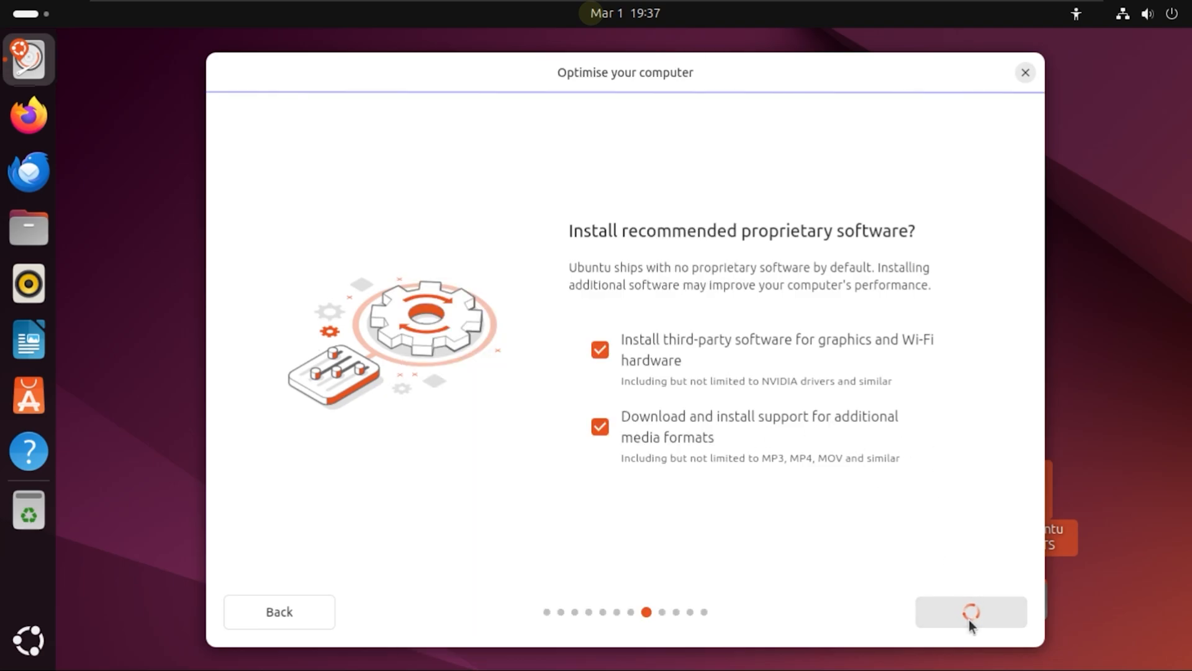
mouse_move(834, 311)
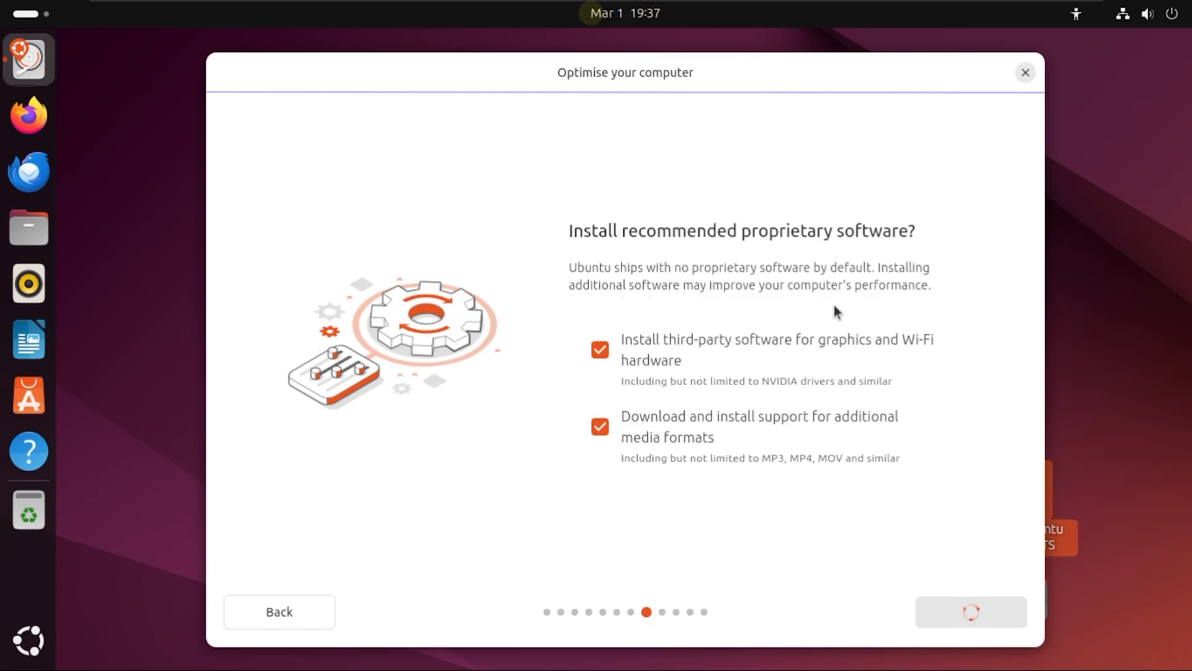
mouse_move(884, 122)
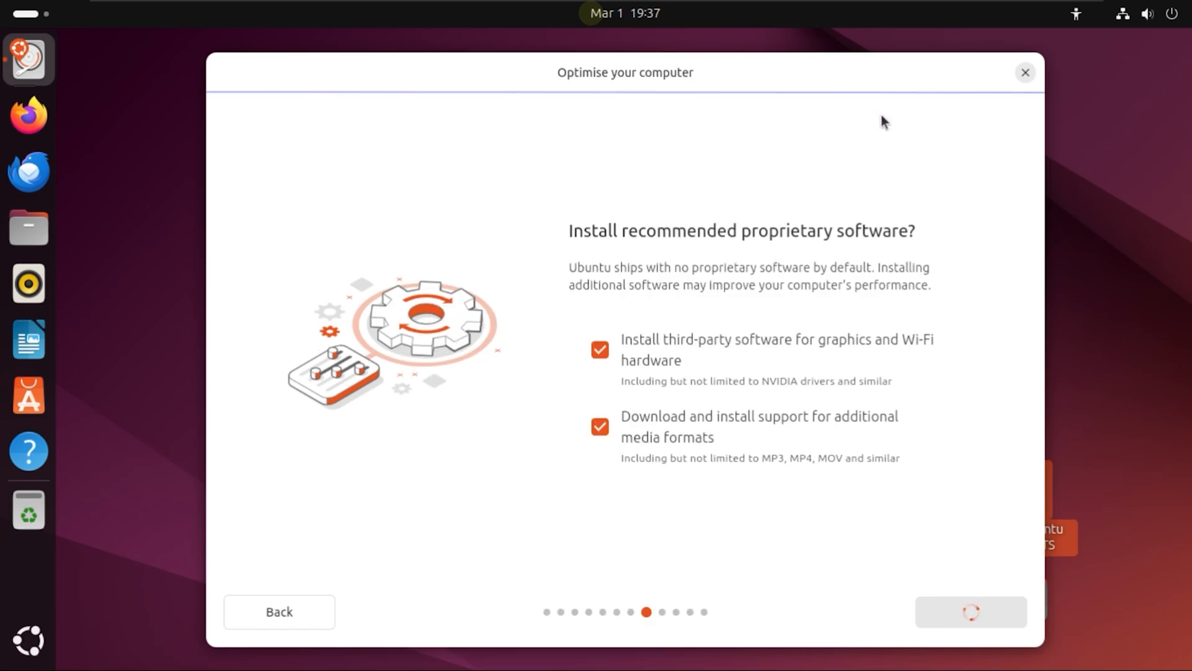
mouse_move(896, 43)
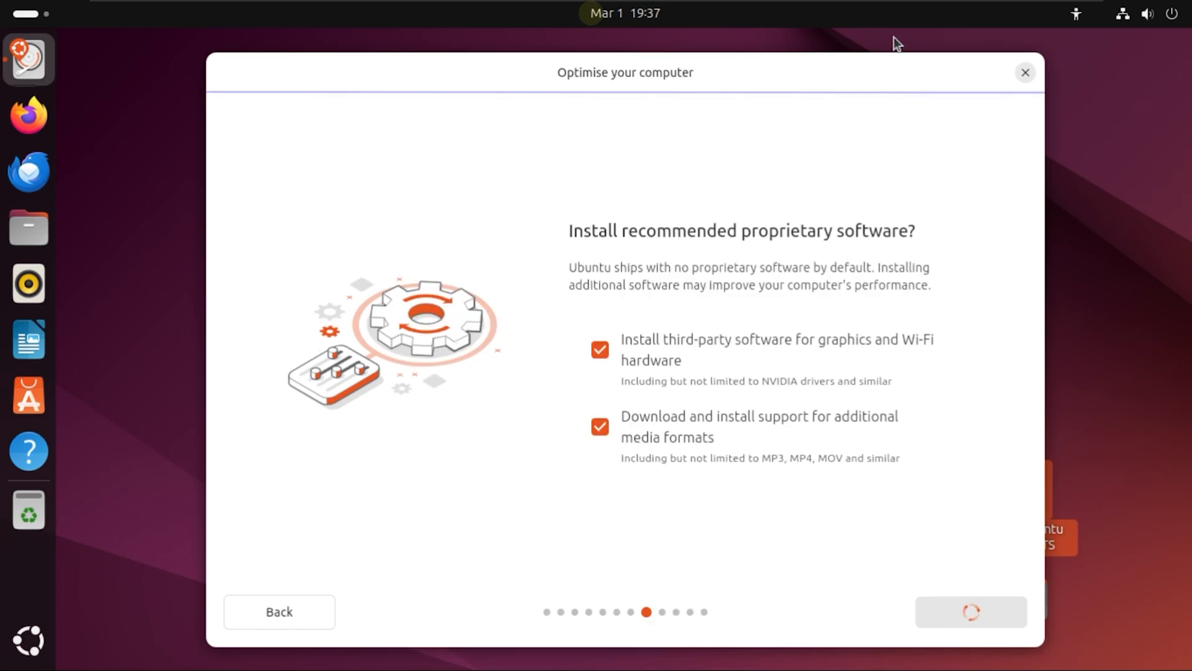
click(970, 611)
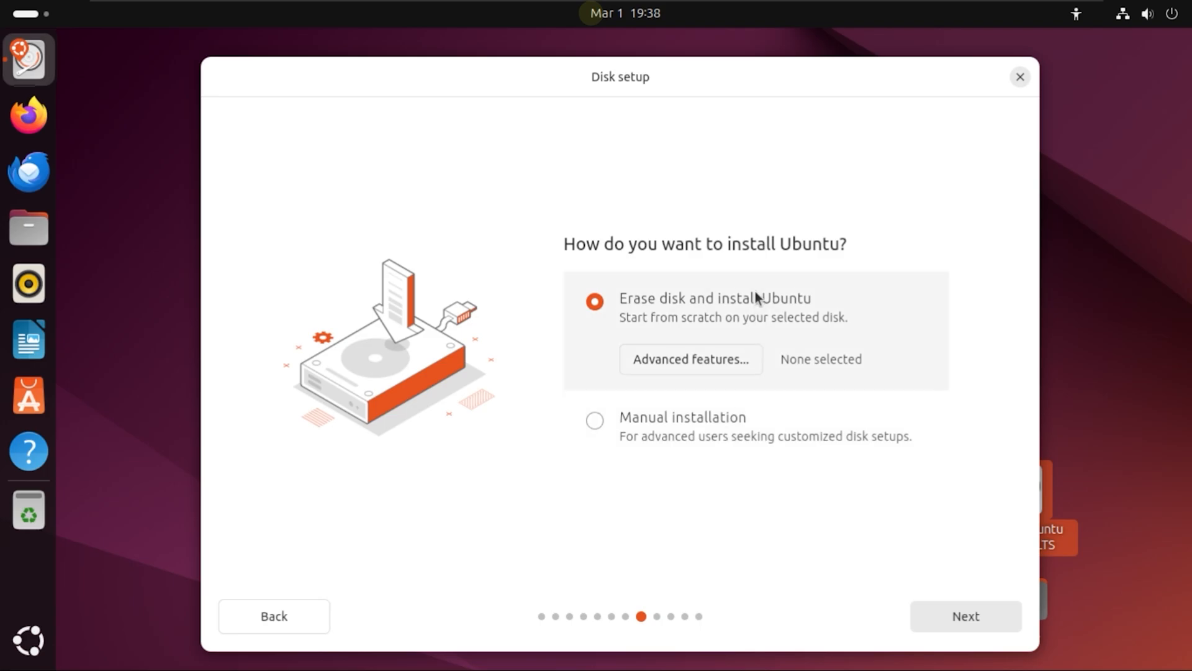
mouse_move(717, 362)
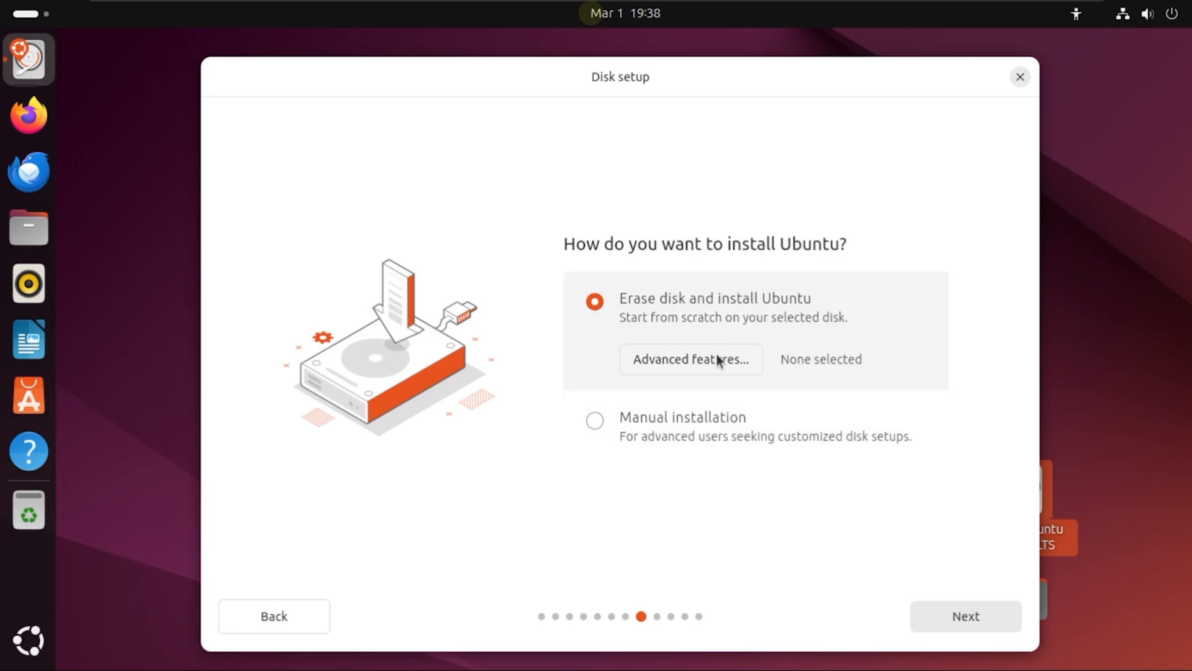
mouse_move(873, 305)
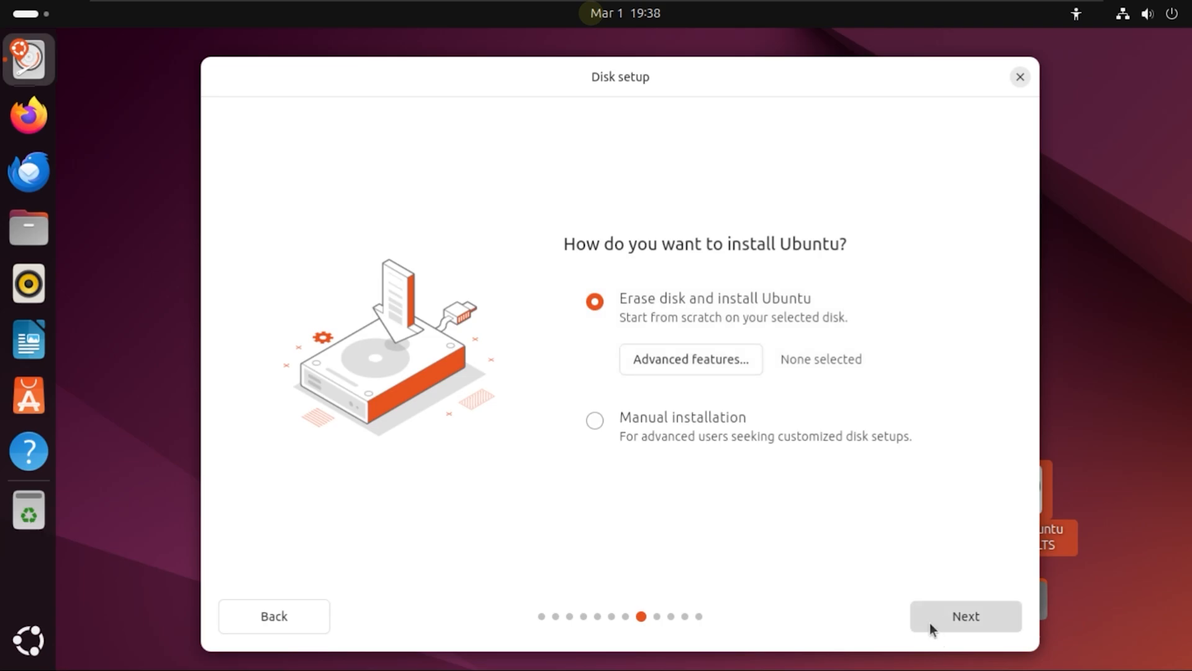
Enter 'ClickNFix' as the account name and begin the computer name
click(964, 616)
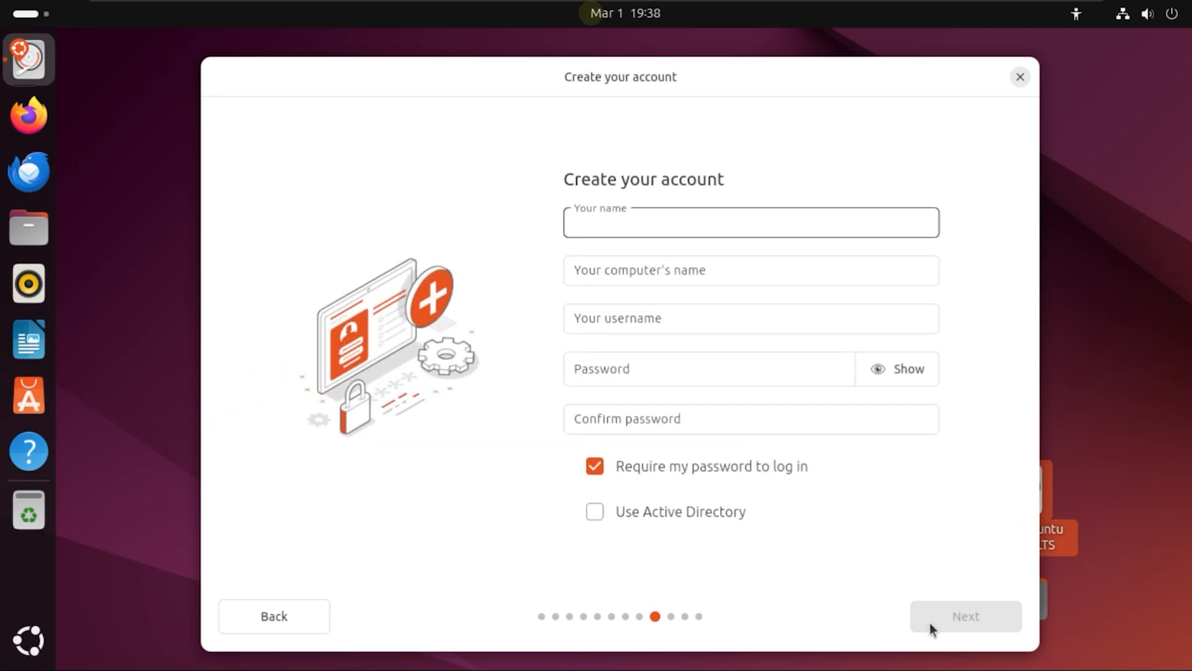
text(Cl)
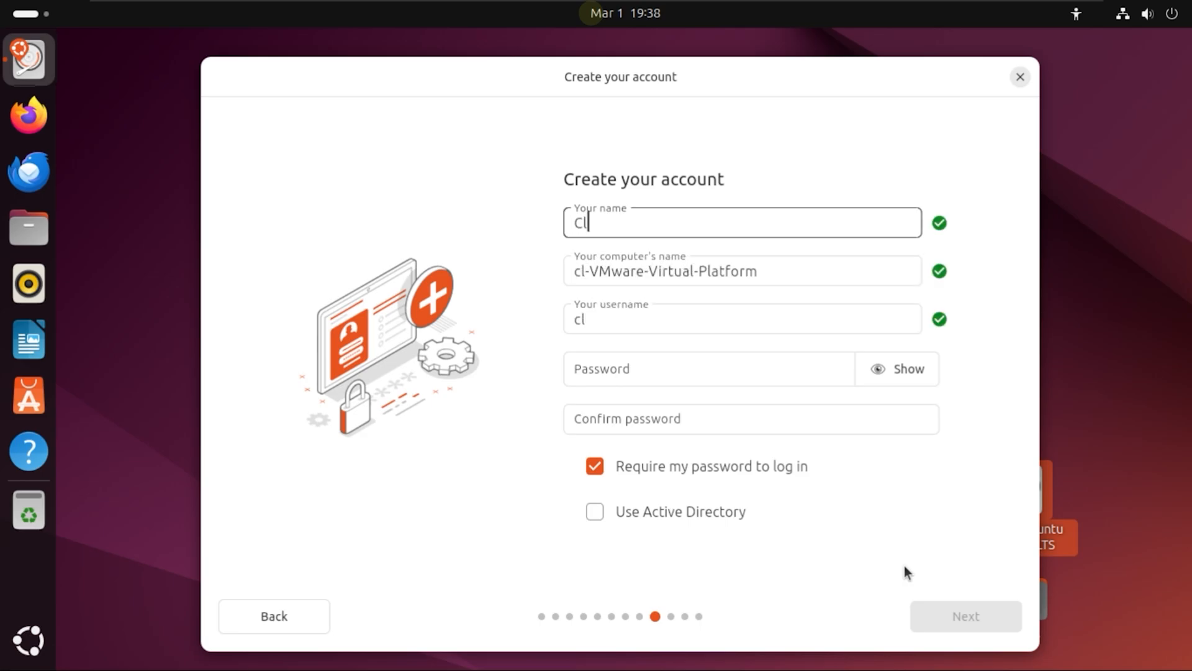
text(ick)
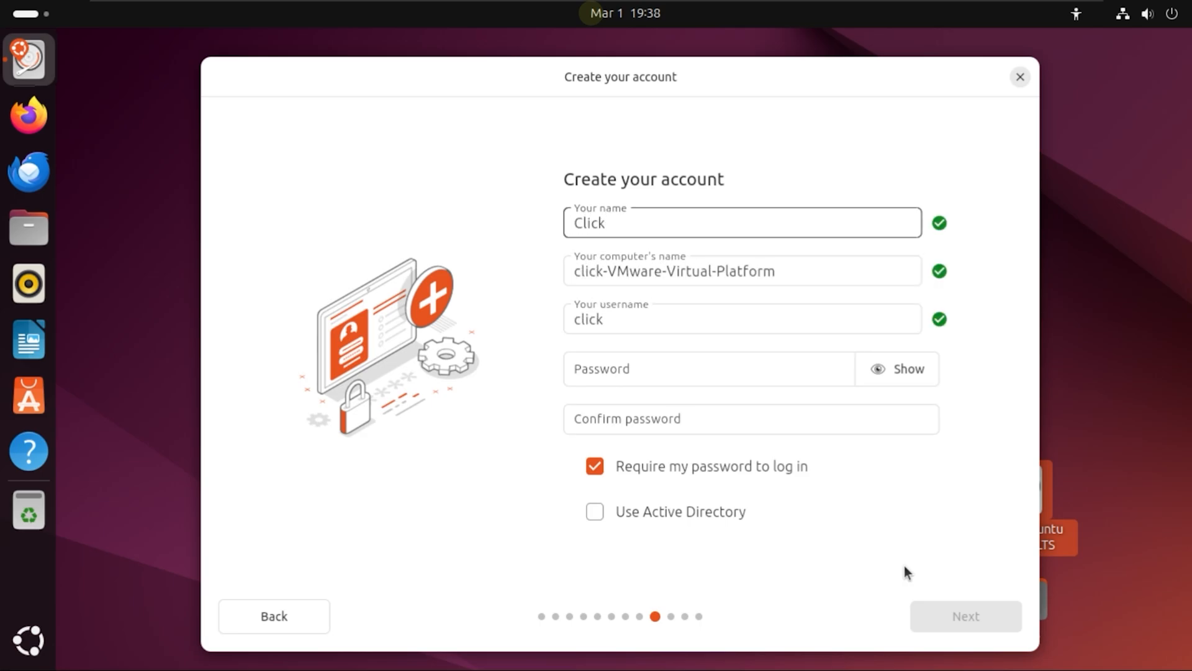
text(NFix)
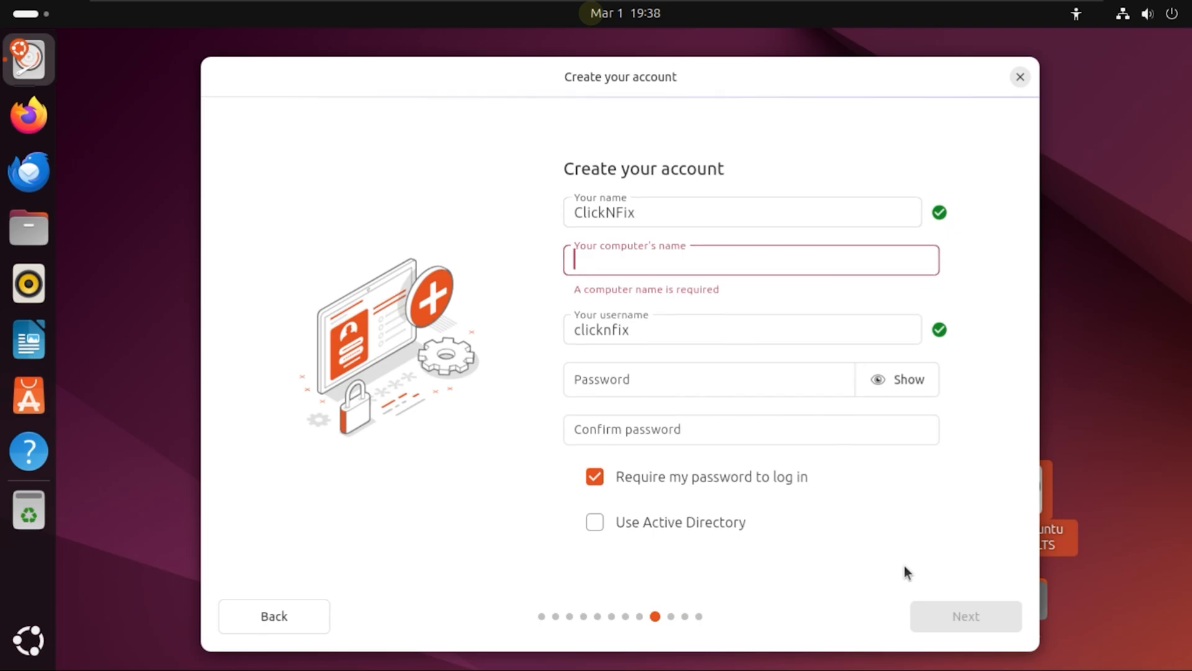
text(ClickNF)
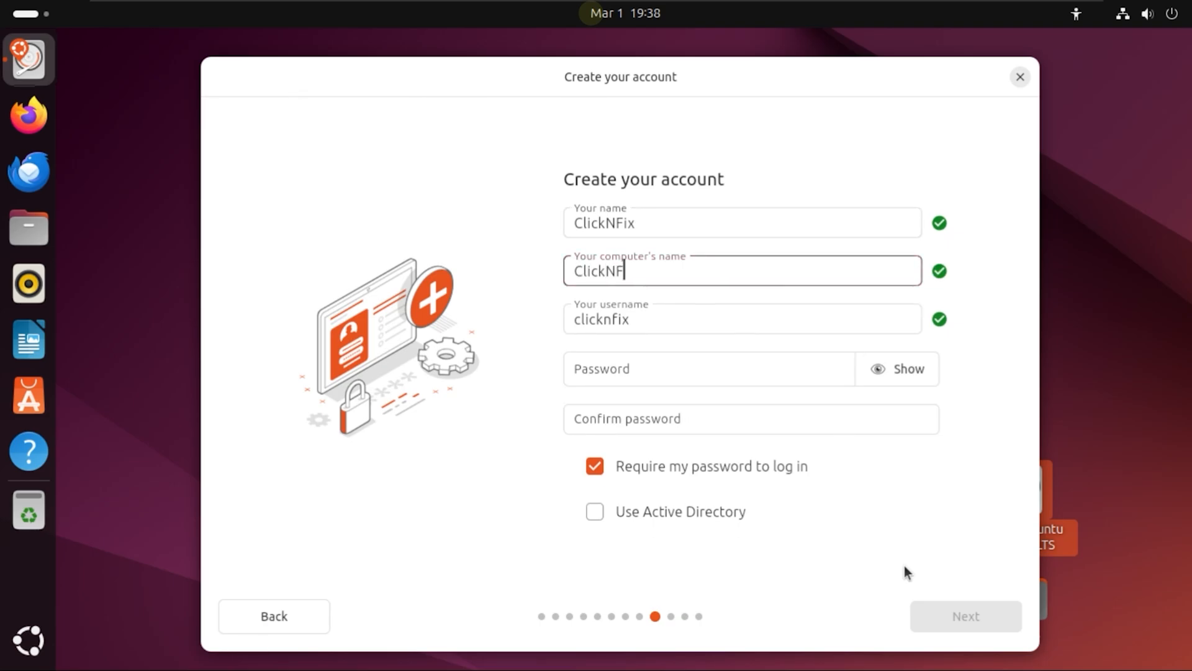
Set and confirm the password, disable password at login, and reach the Asia/Kolkata timezone
click(707, 368)
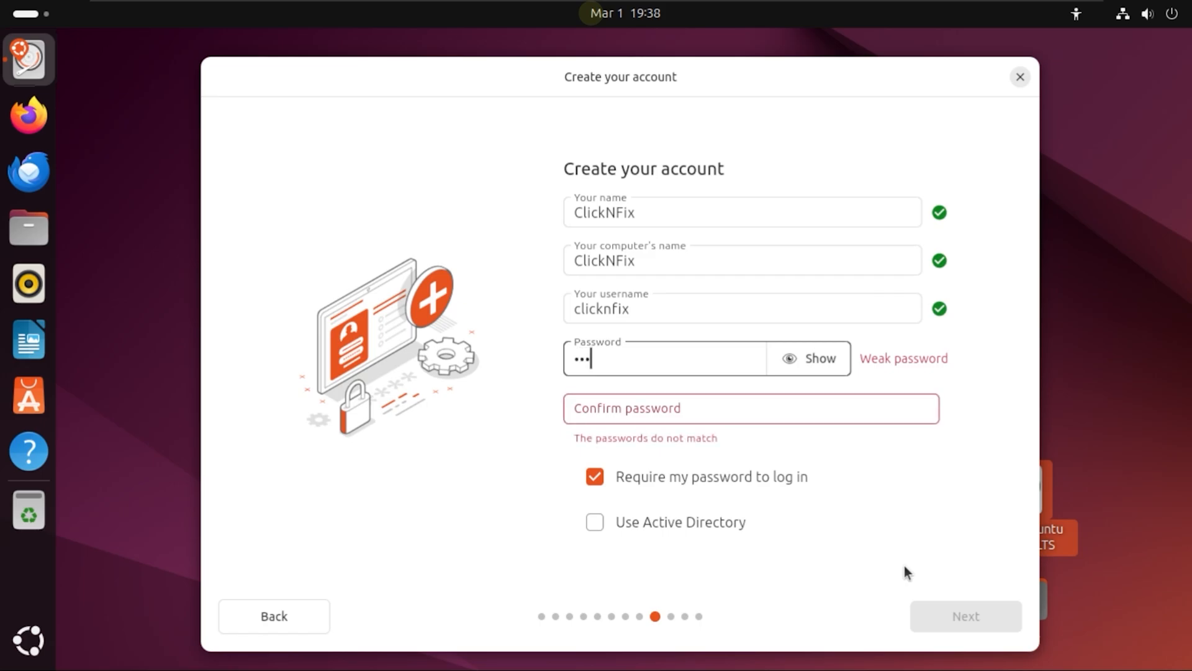
key(BackSpace)
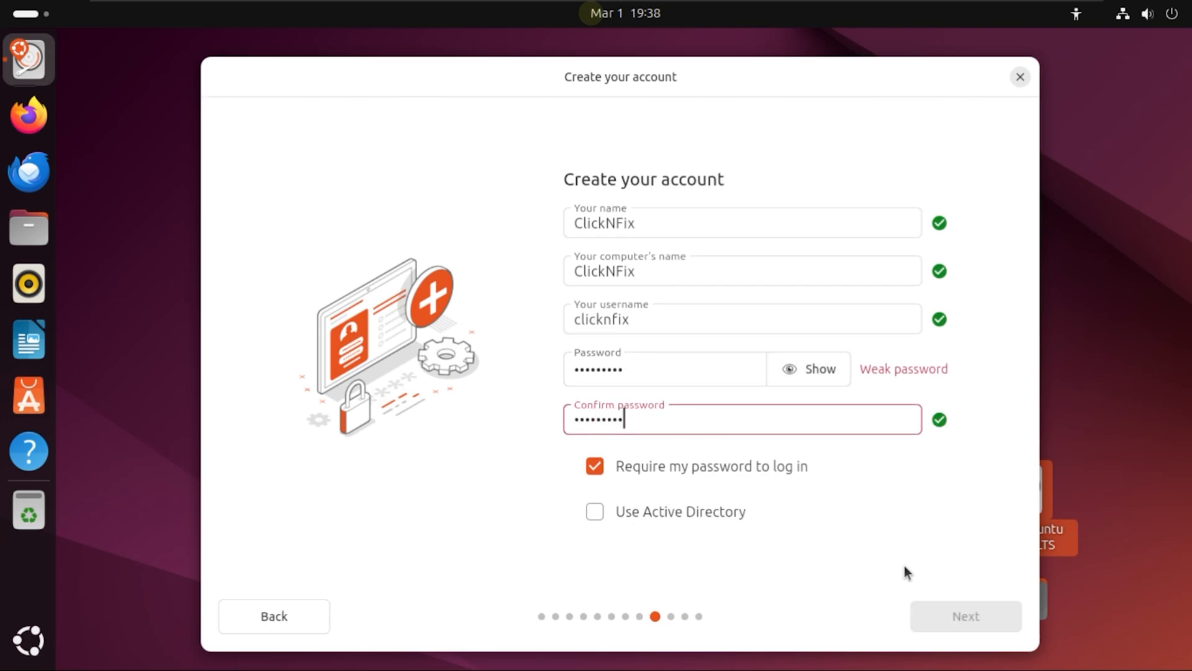
click(595, 465)
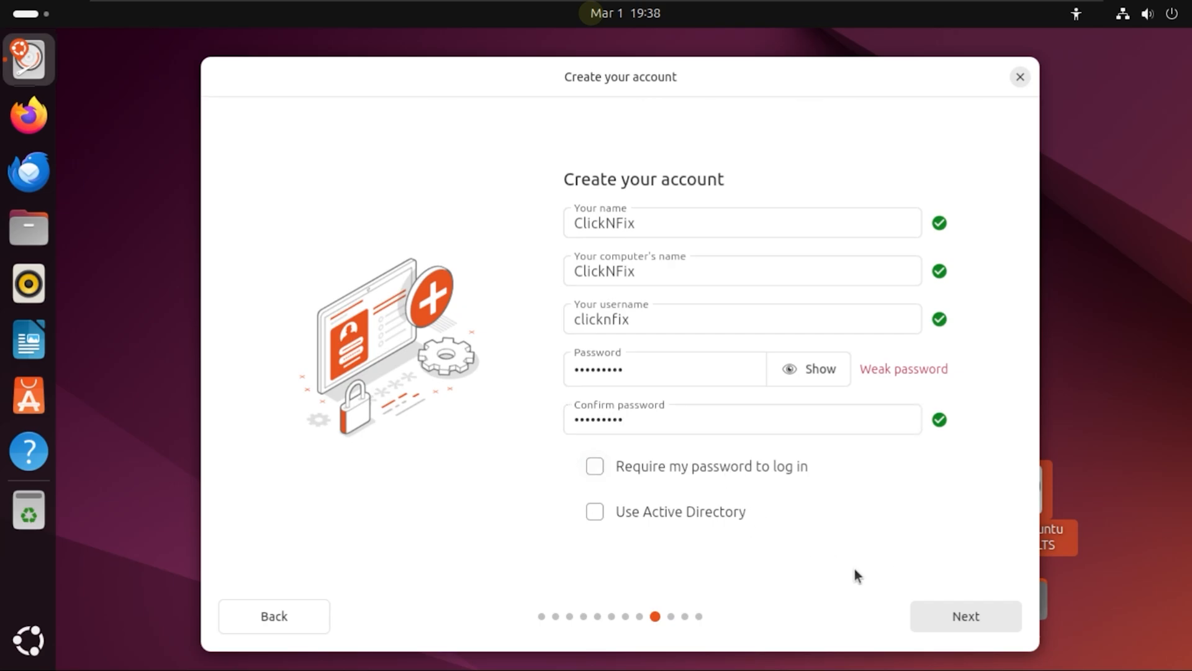
click(964, 616)
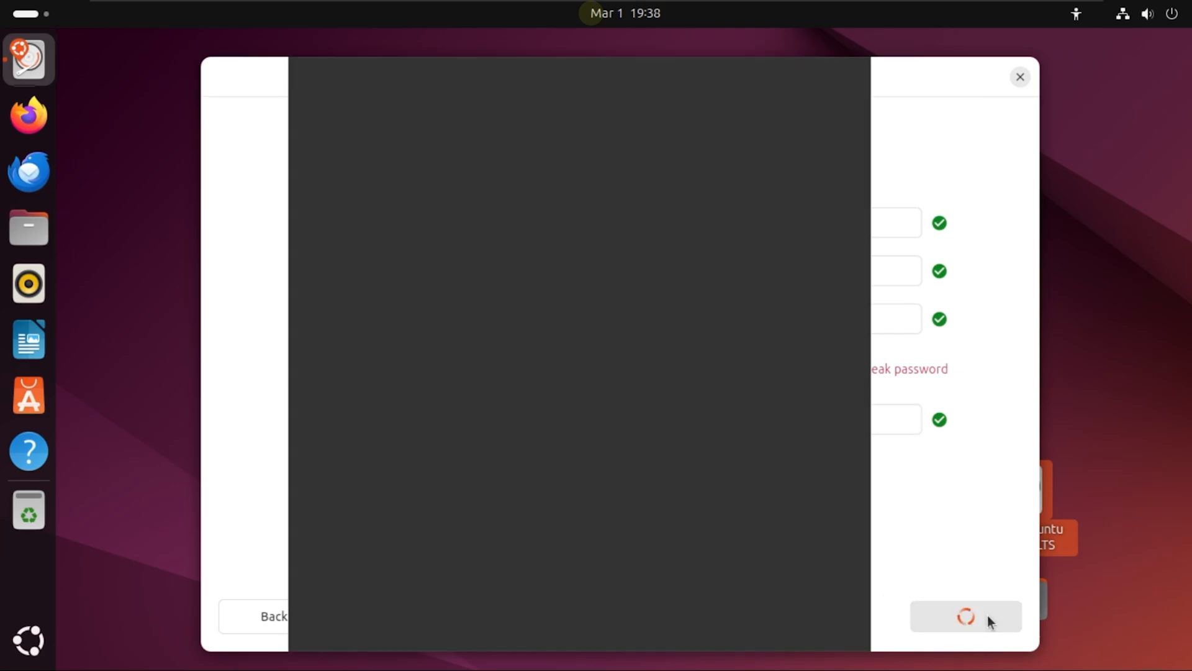
click(965, 616)
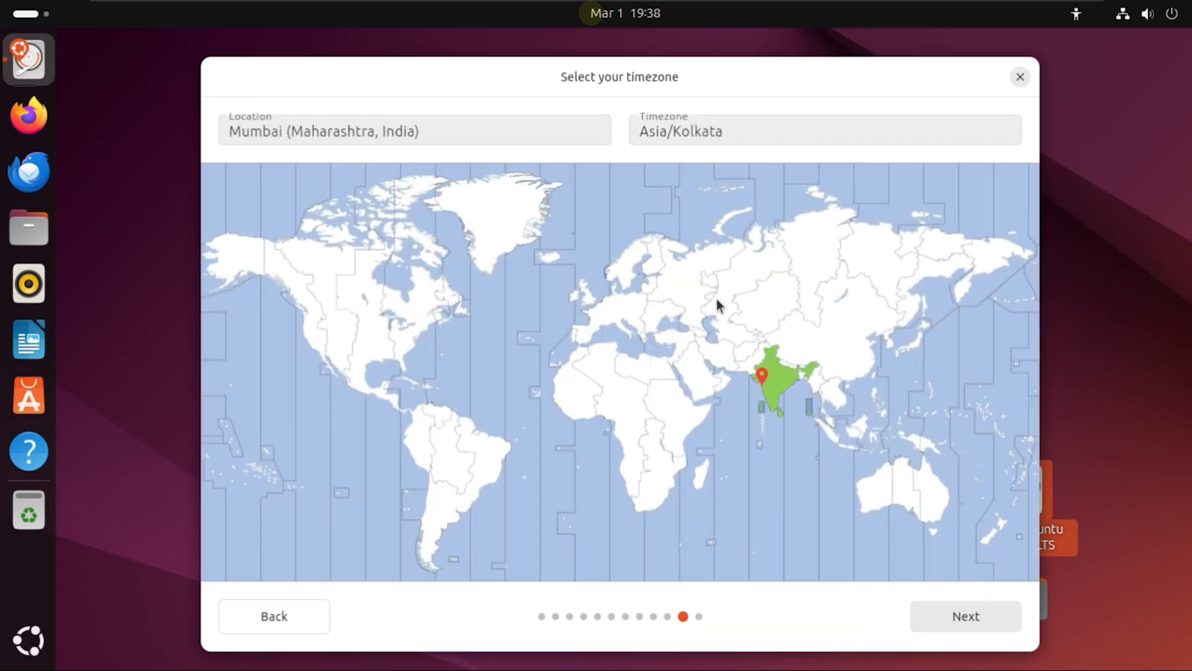
Accept the Asia/Kolkata timezone, review the choices, and start installing Ubuntu
click(964, 616)
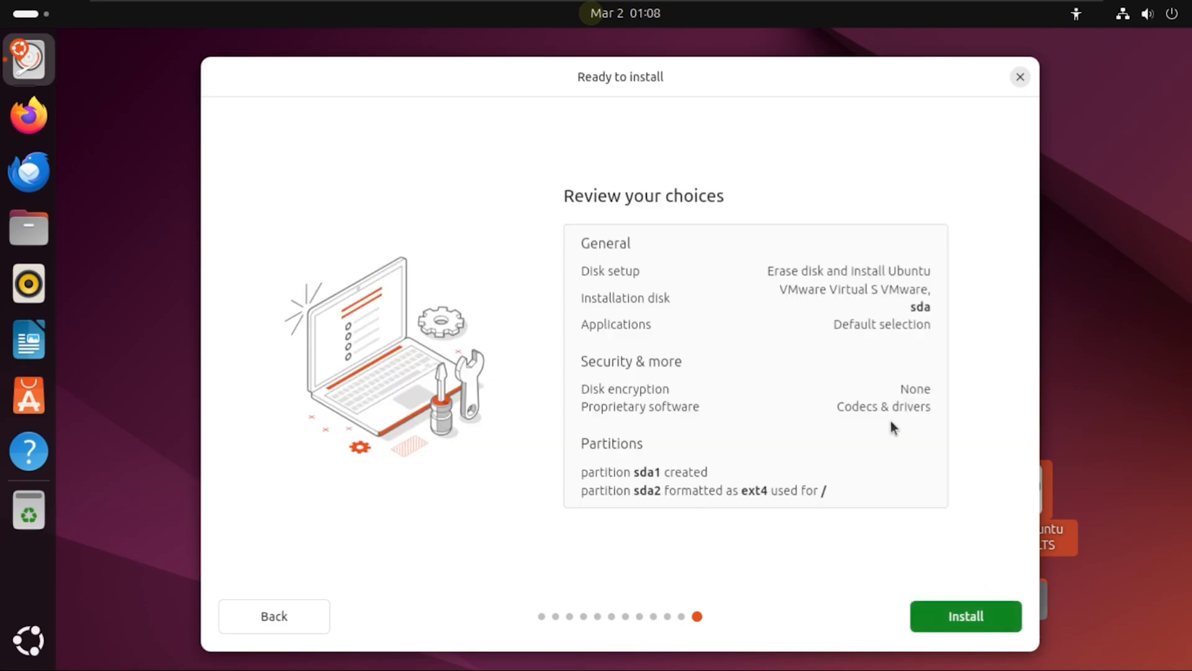
mouse_move(762, 287)
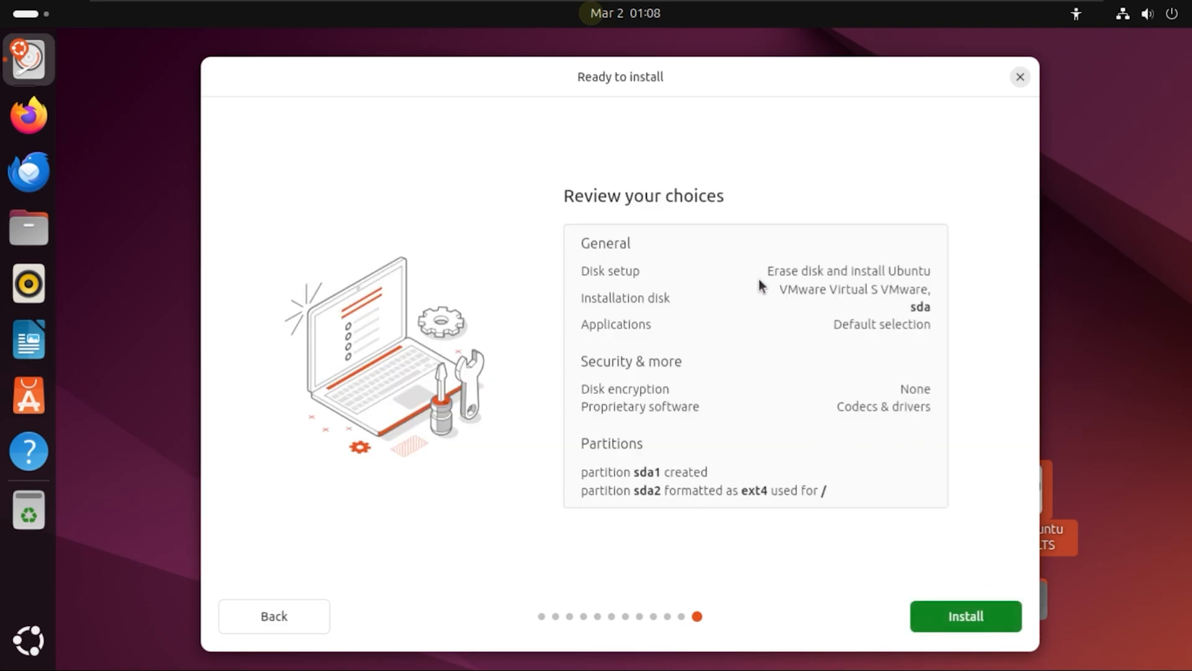
mouse_move(701, 482)
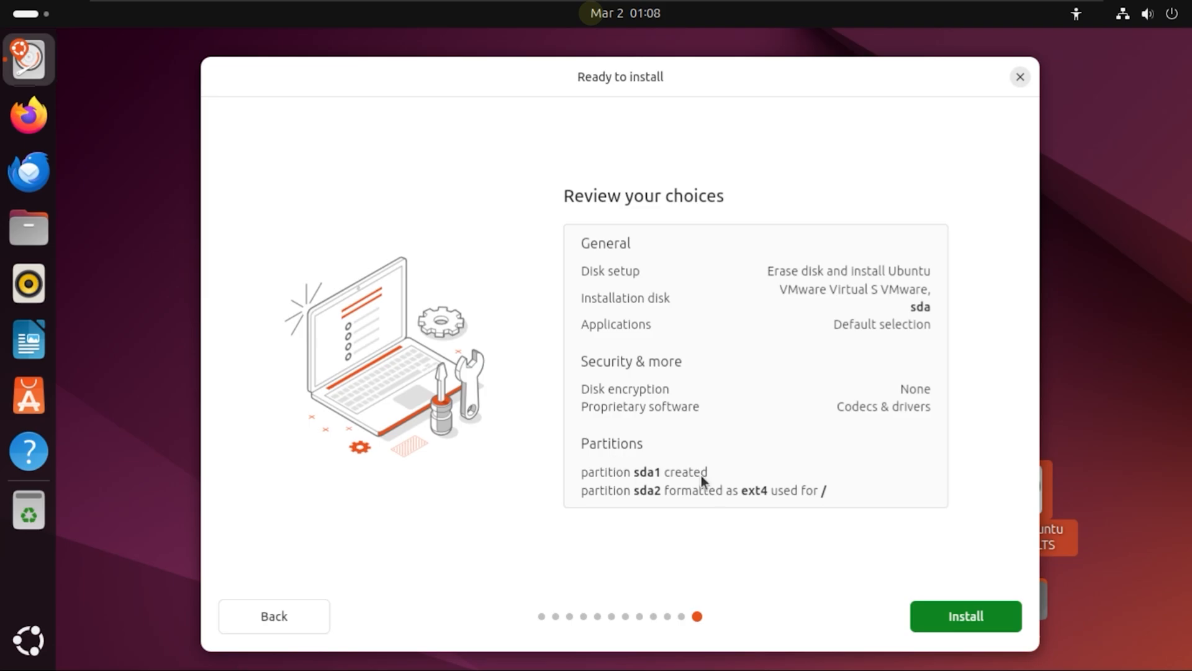
mouse_move(870, 494)
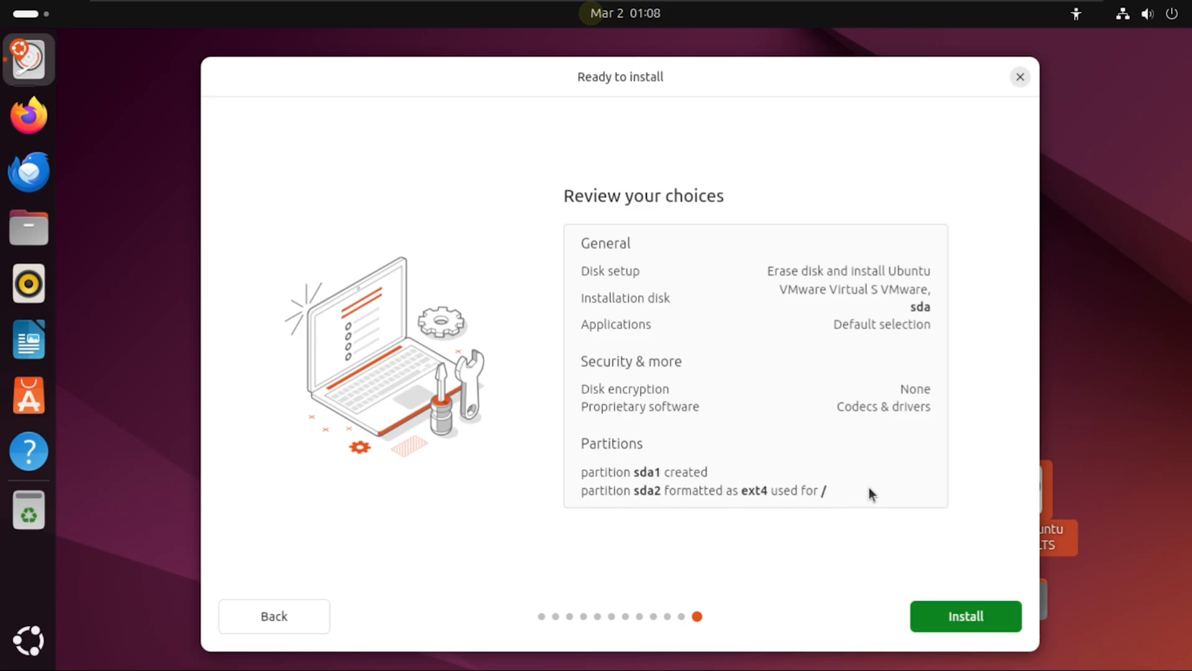
mouse_move(820, 551)
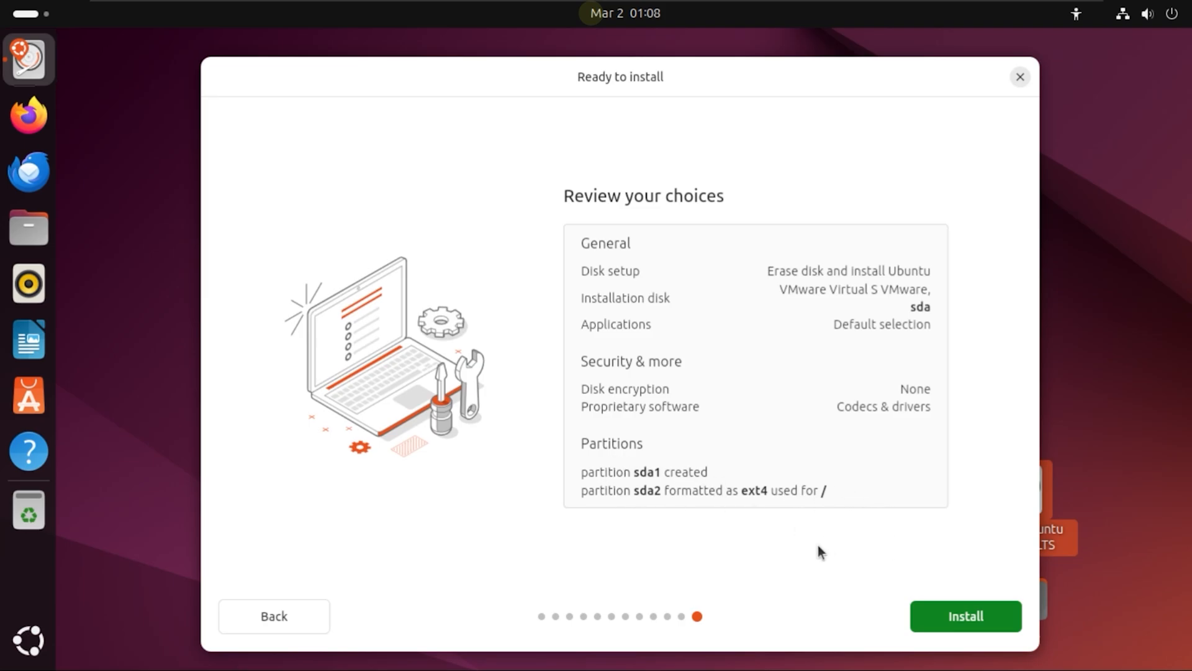
mouse_move(965, 616)
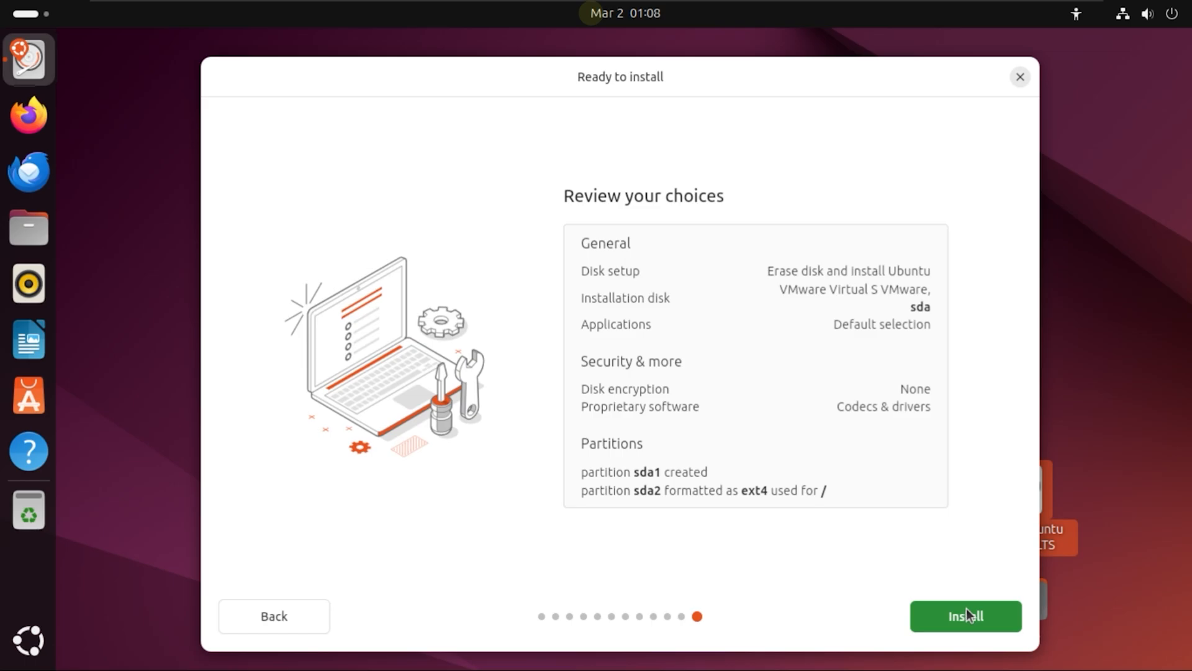
click(965, 616)
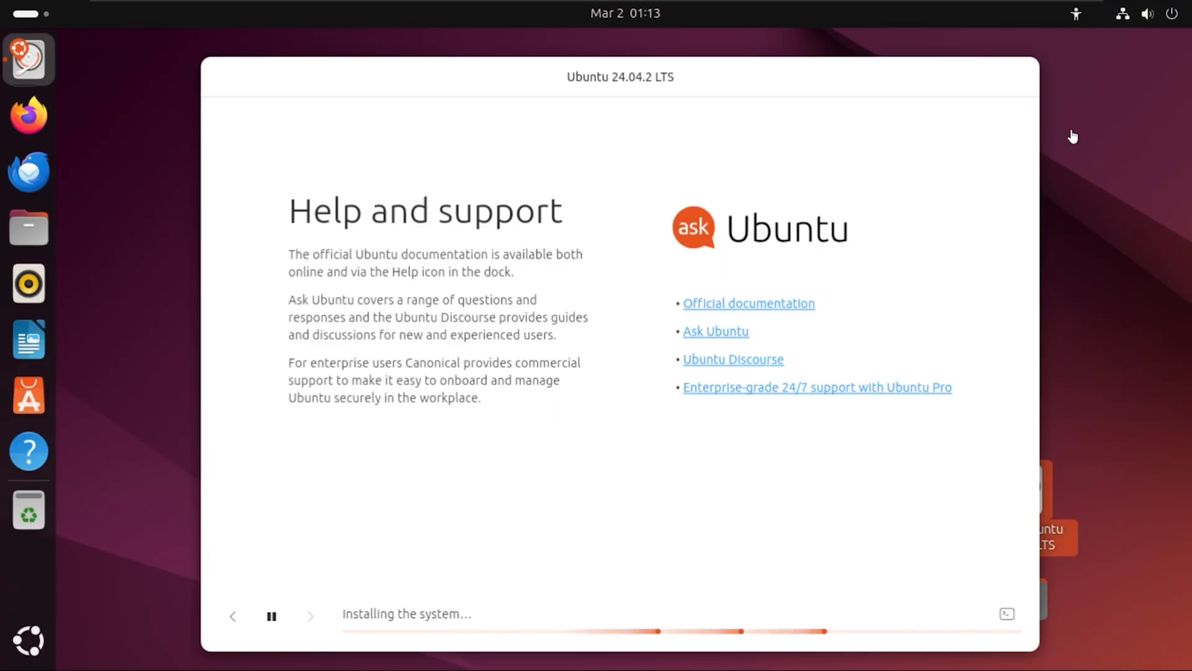
Restart into the installed Ubuntu 24.04.2 LTS once installation completes
click(1007, 614)
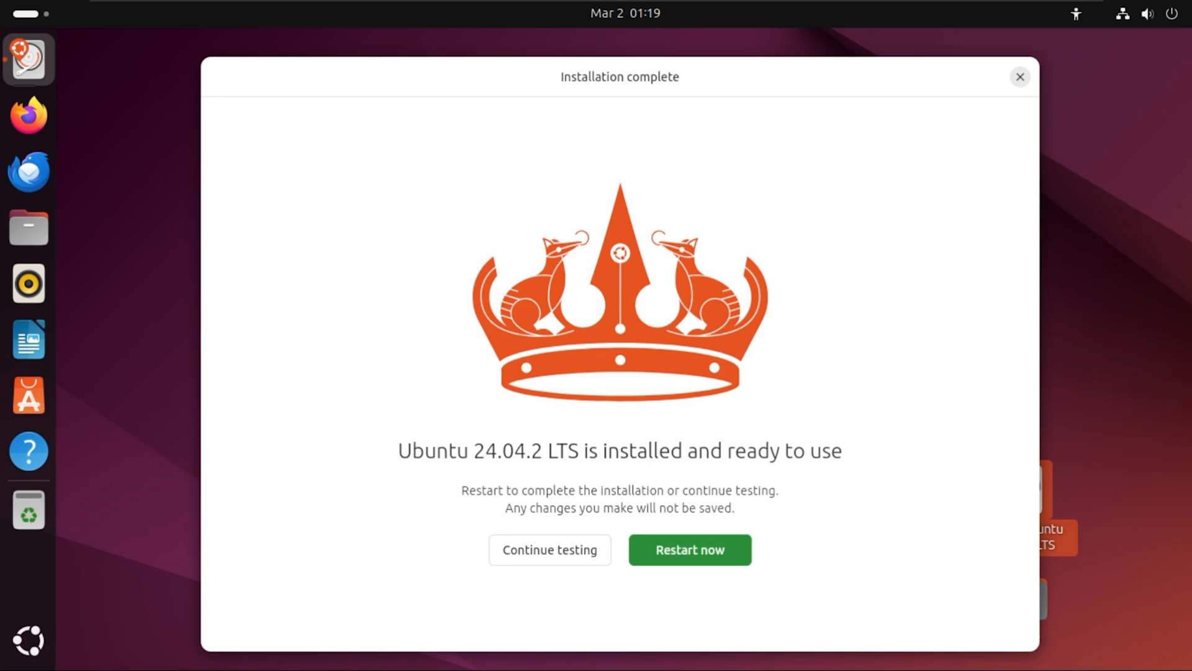
click(689, 549)
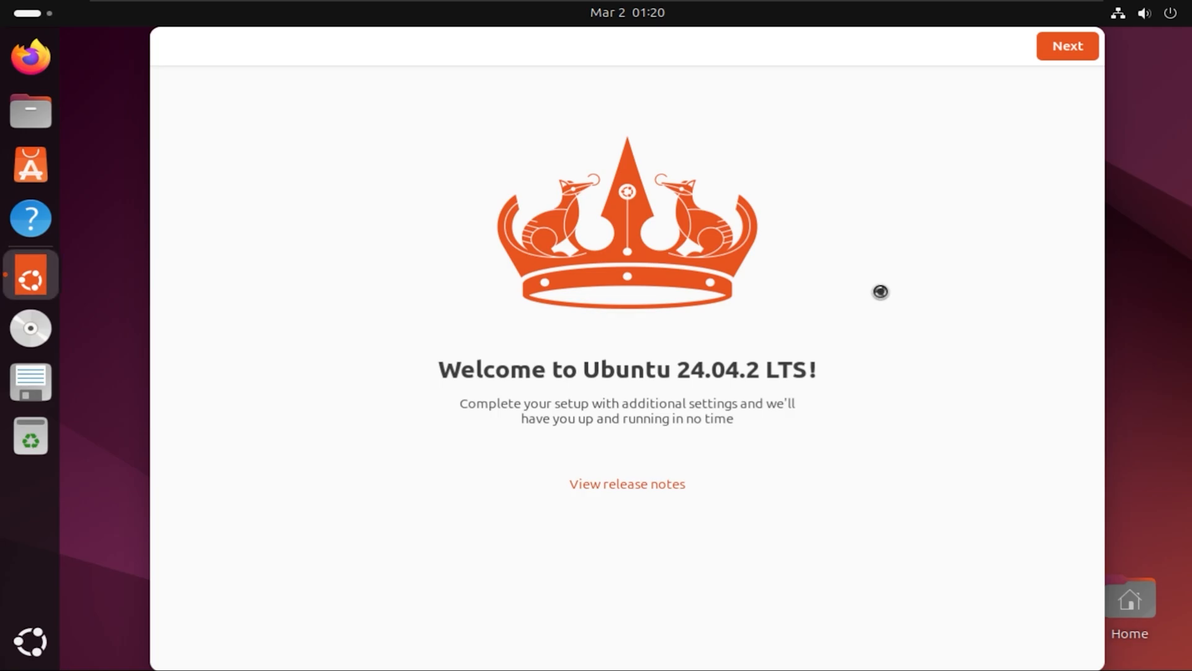
mouse_move(136, 345)
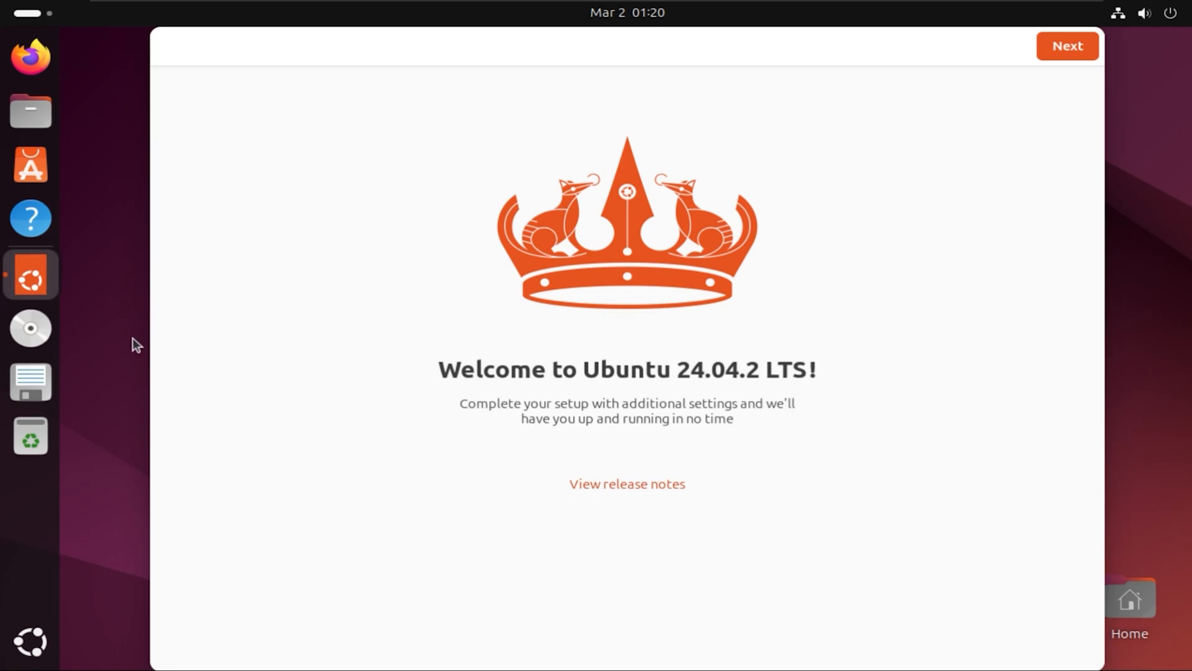
Apply and keep the 1920 × 1080 (16:9) resolution in Settings Displays, then close Settings
click(31, 641)
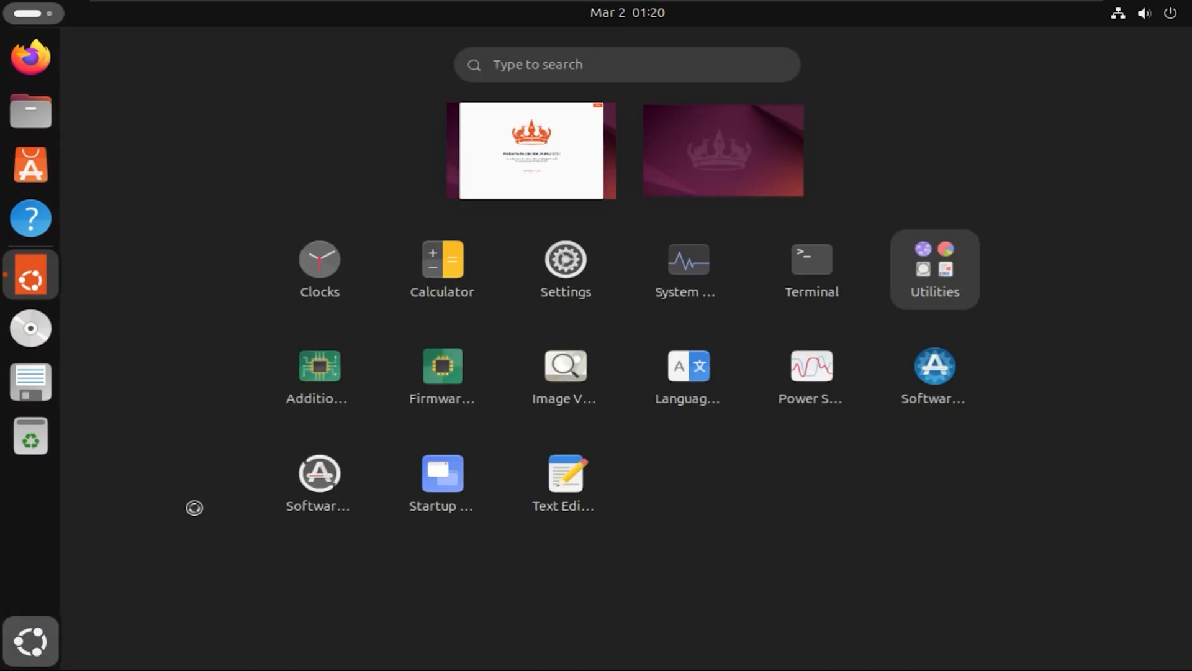
click(565, 258)
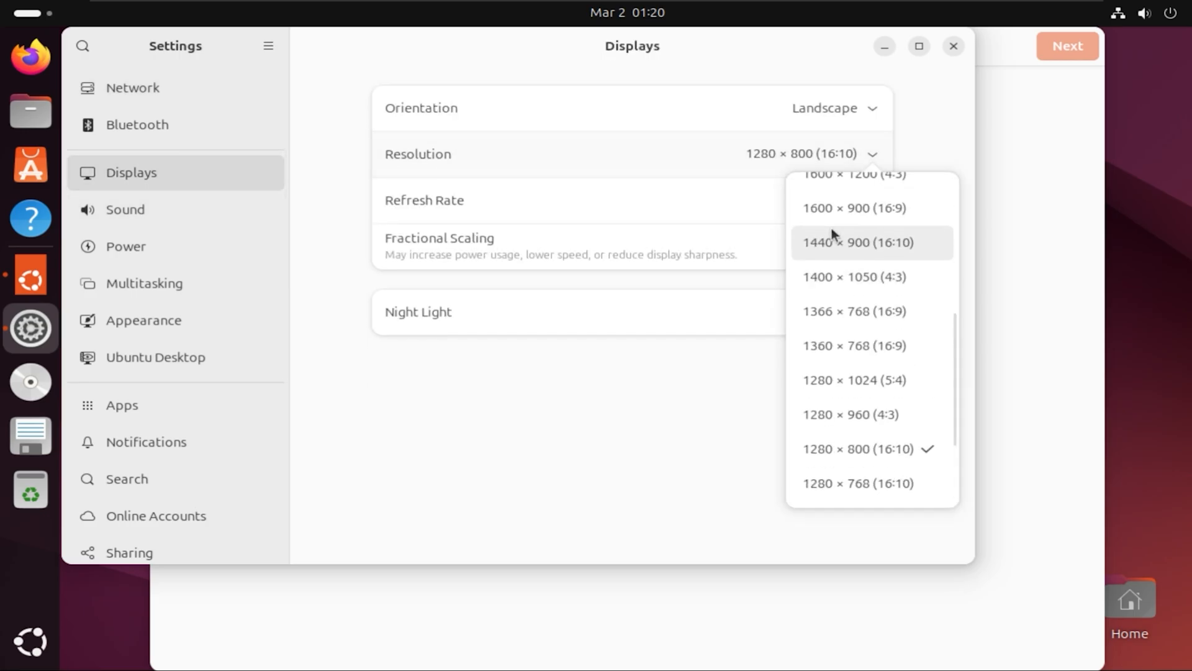
scroll(up, 3)
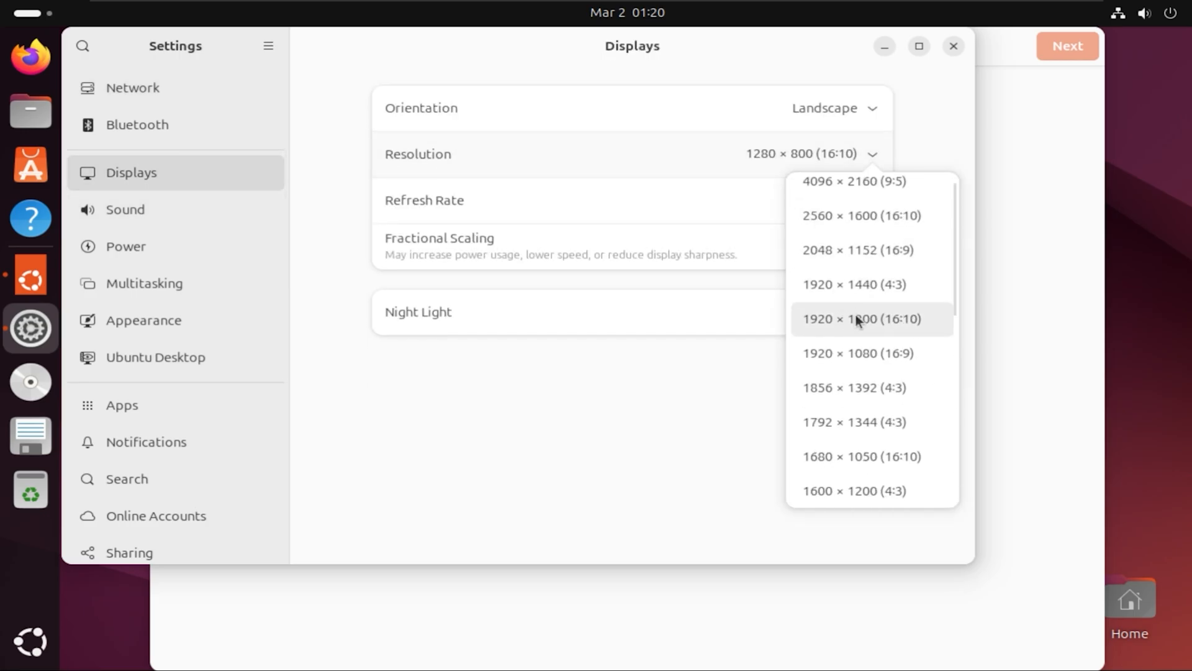
click(856, 353)
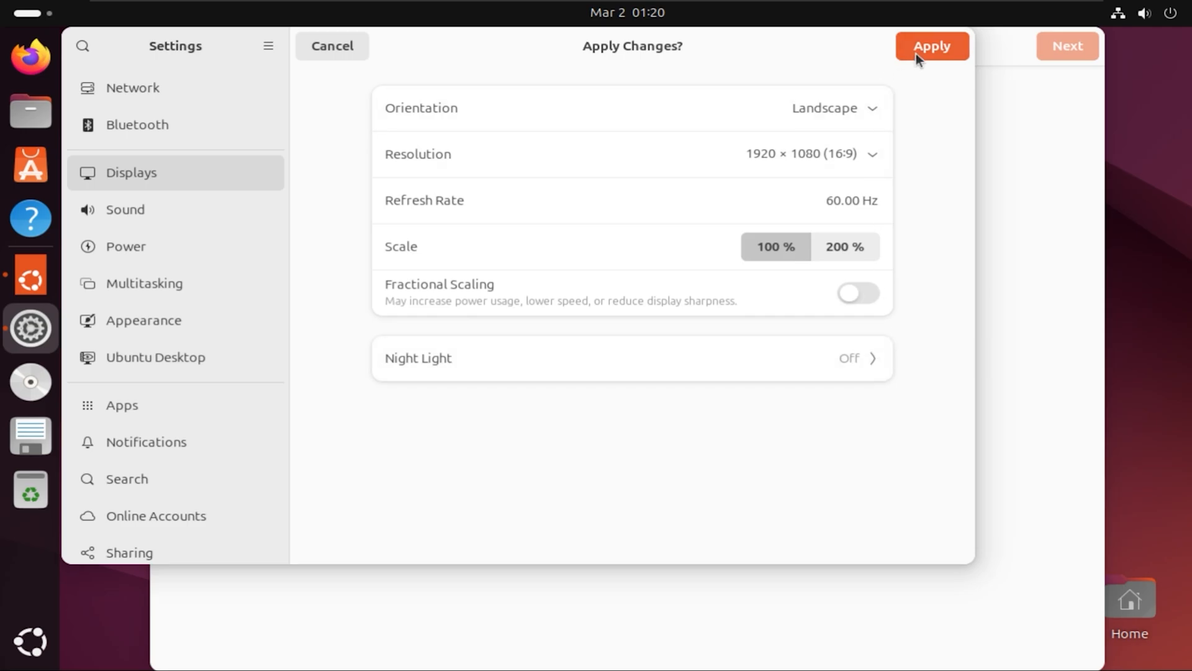
click(931, 45)
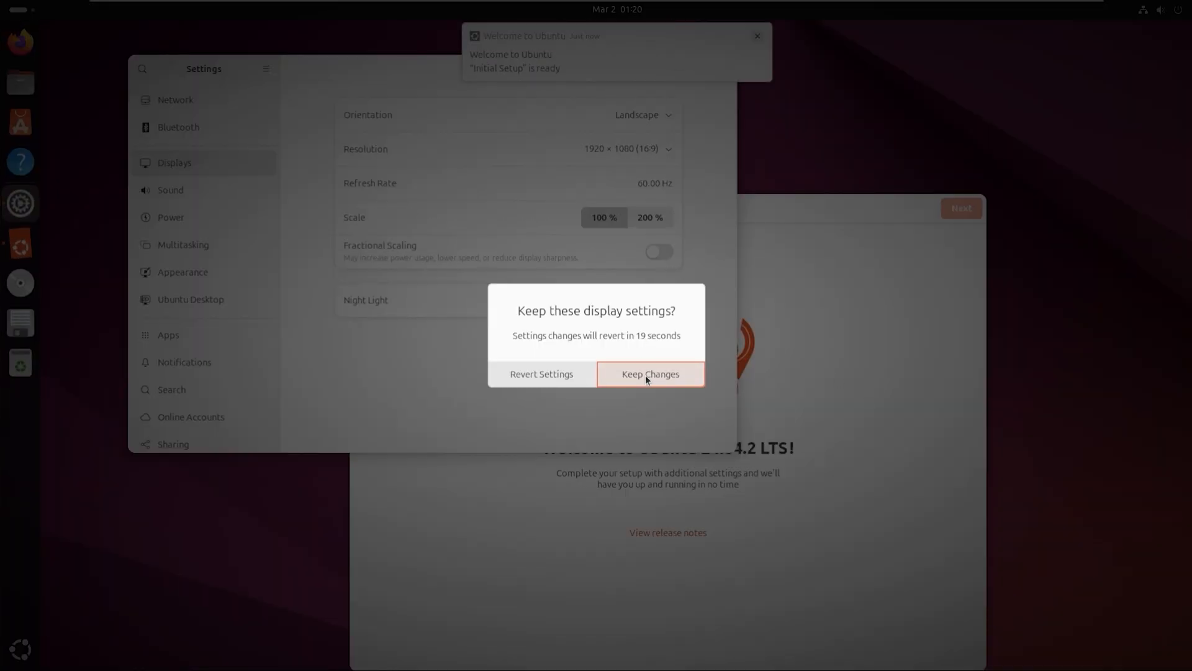
click(650, 373)
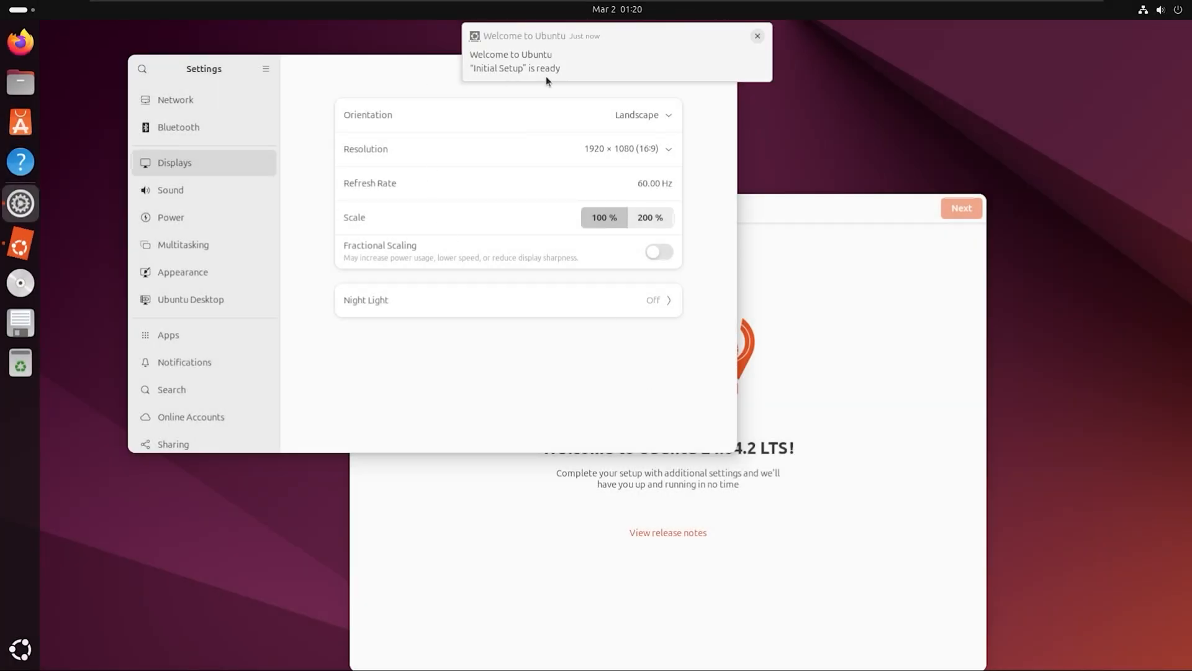
click(757, 36)
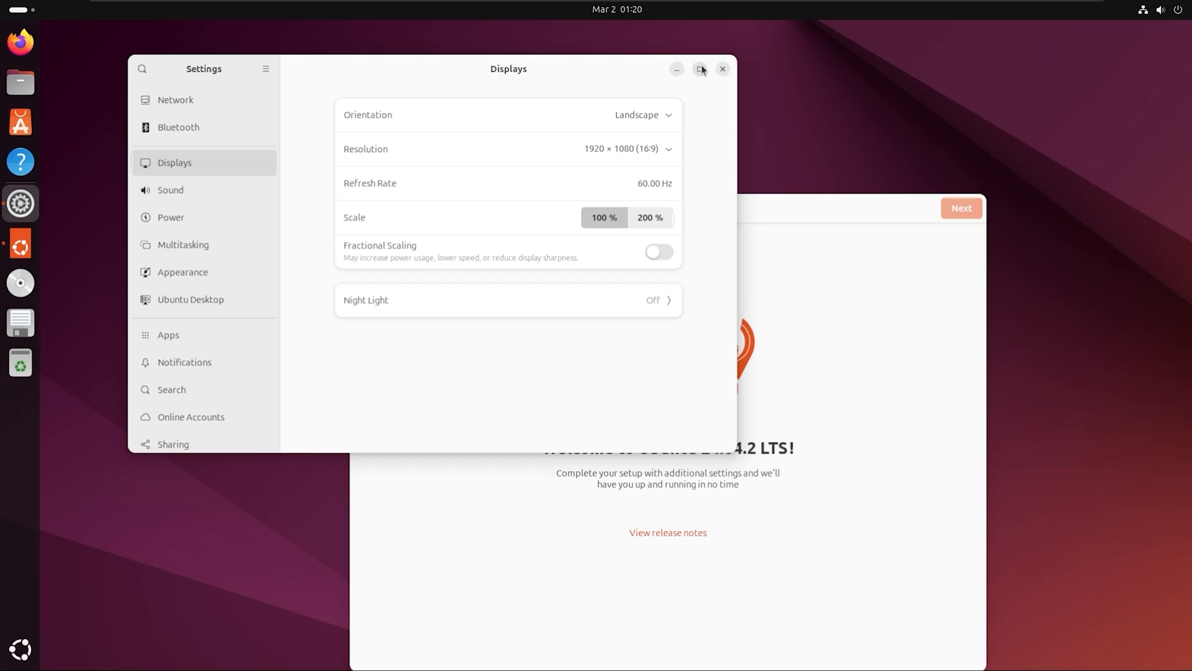
click(722, 68)
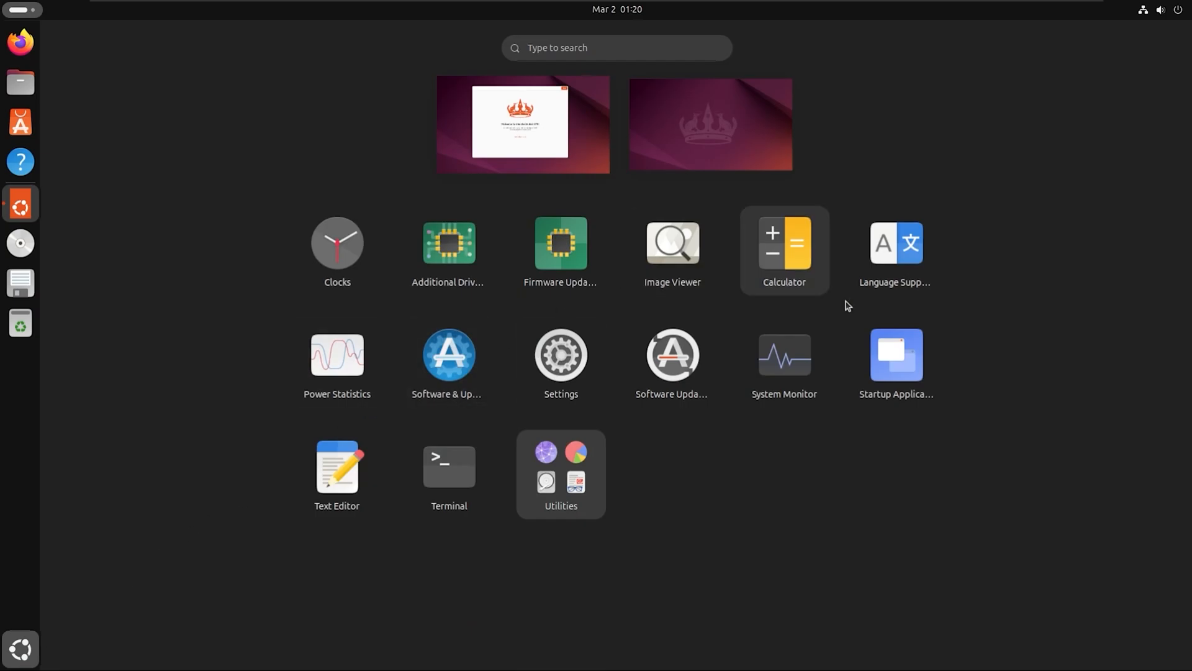
Leave the overview, briefly open the Files home folder, then close it
click(522, 124)
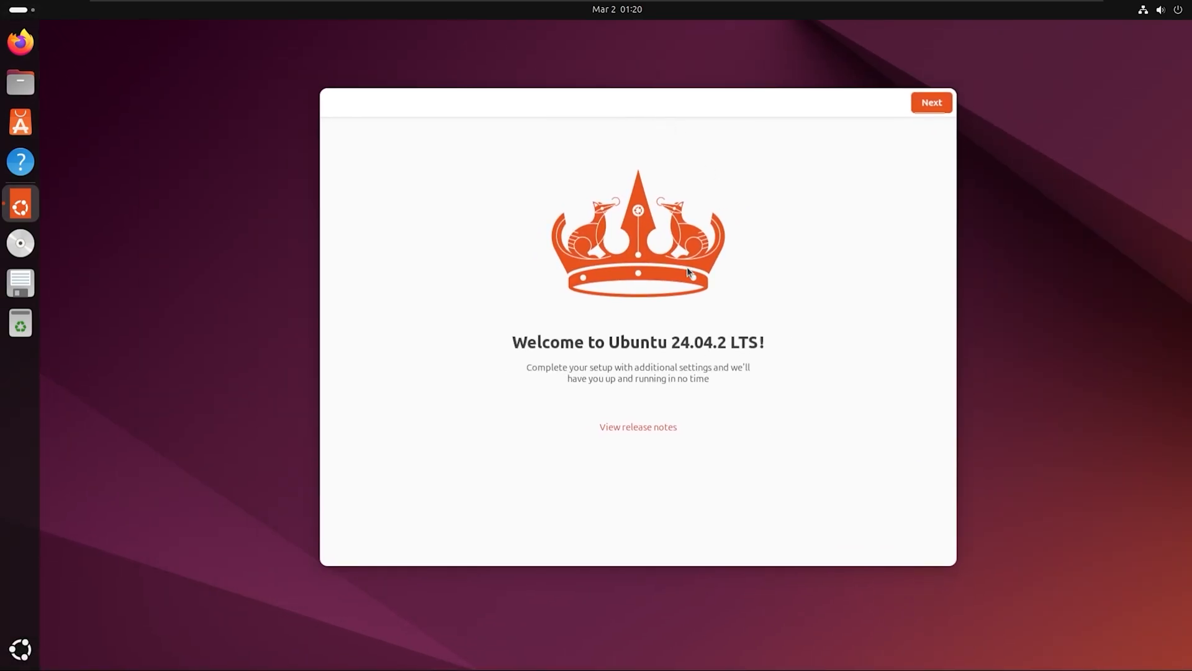
mouse_move(215, 146)
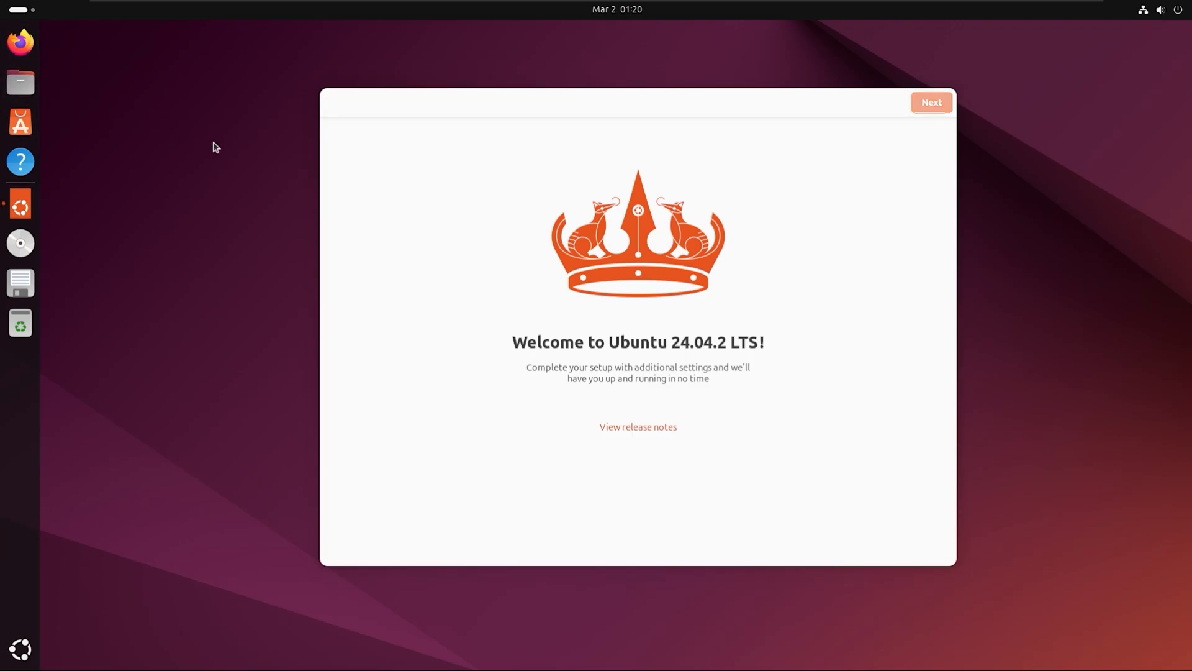
click(20, 82)
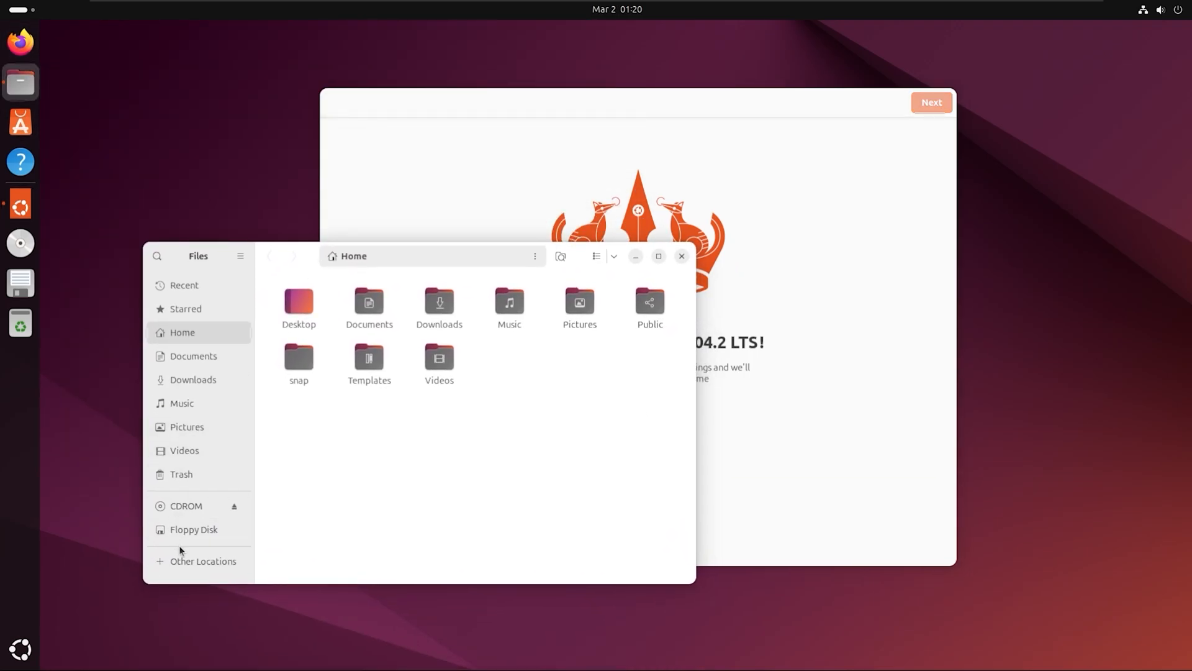
click(235, 505)
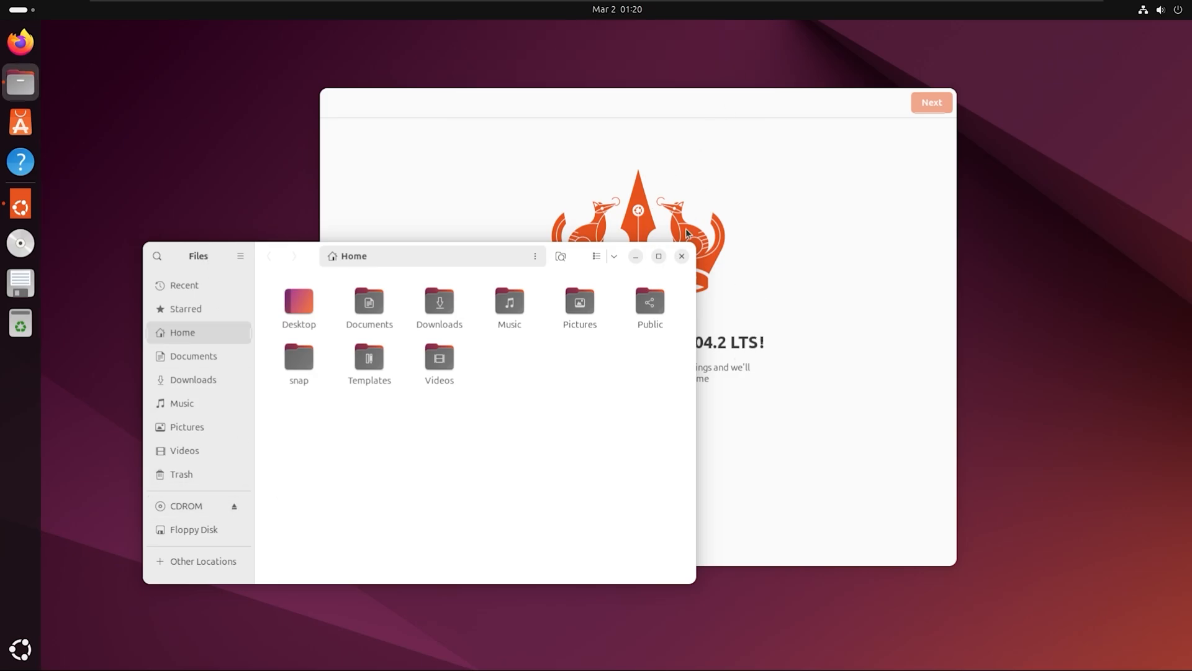
click(20, 647)
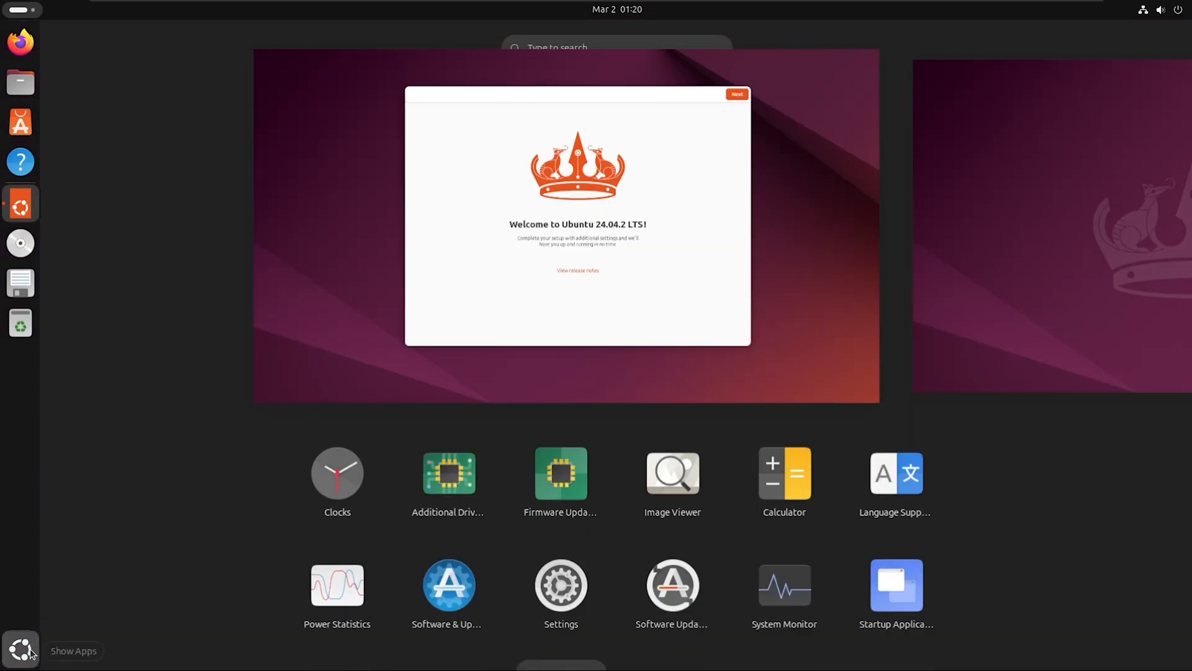
Launch System Monitor, view its Resources, and close it
click(20, 647)
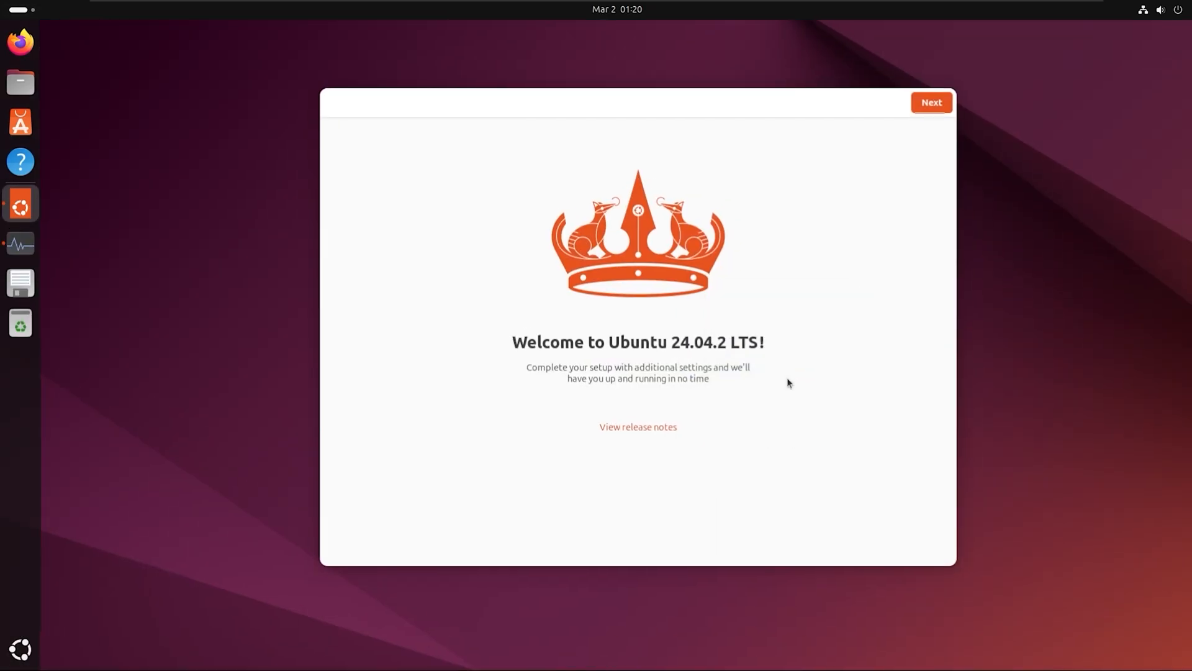
click(20, 243)
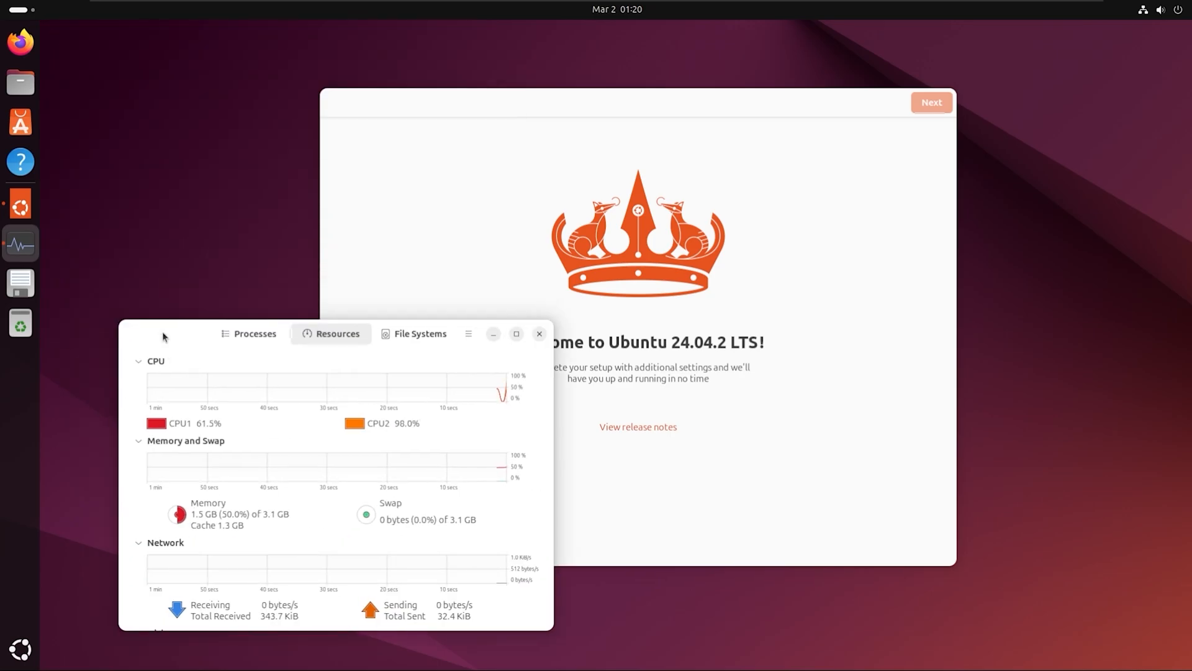
click(539, 333)
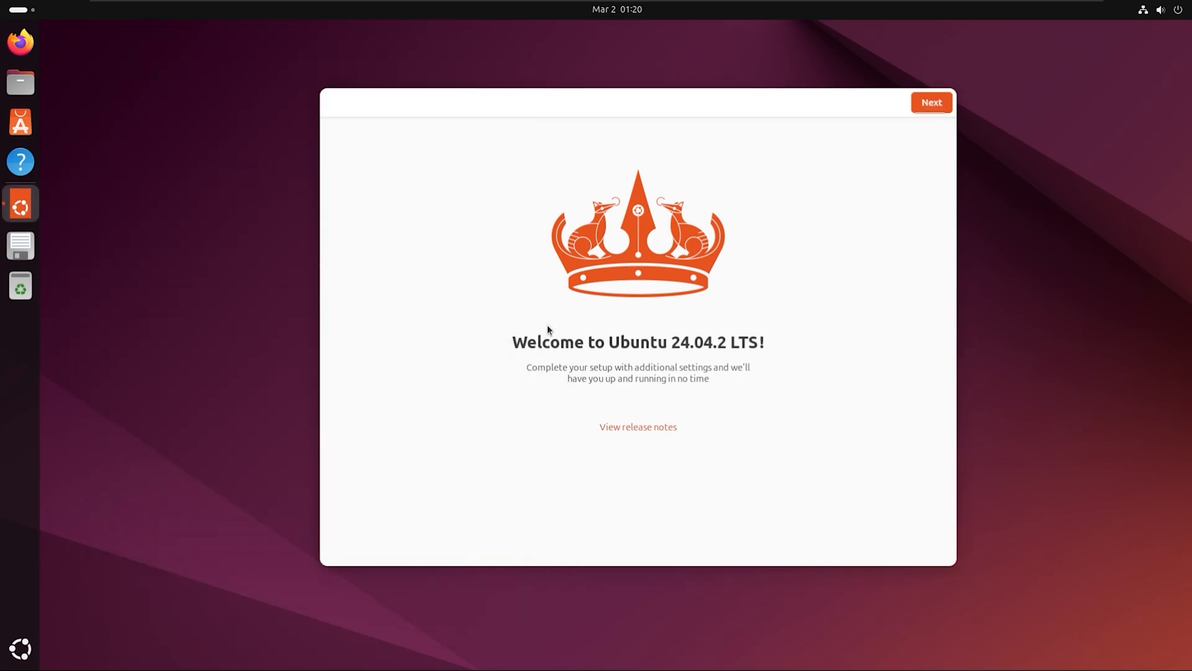
Enable Ubuntu Pro, decline sharing system data, and open App Center from Ready to go
click(931, 102)
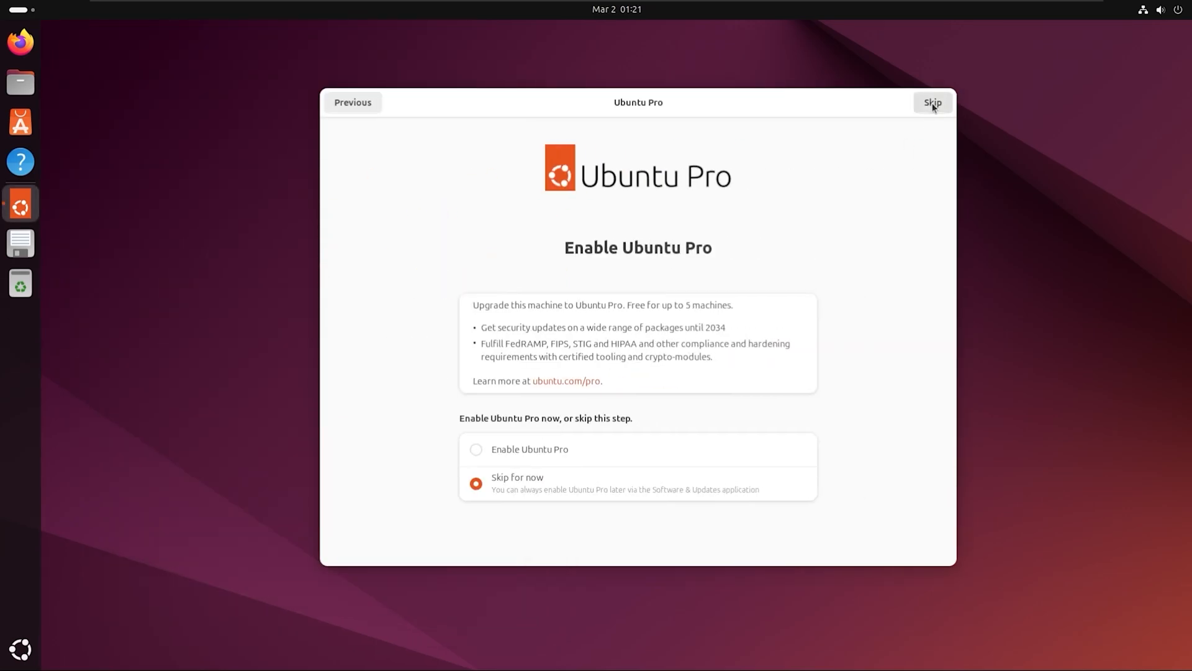
click(476, 449)
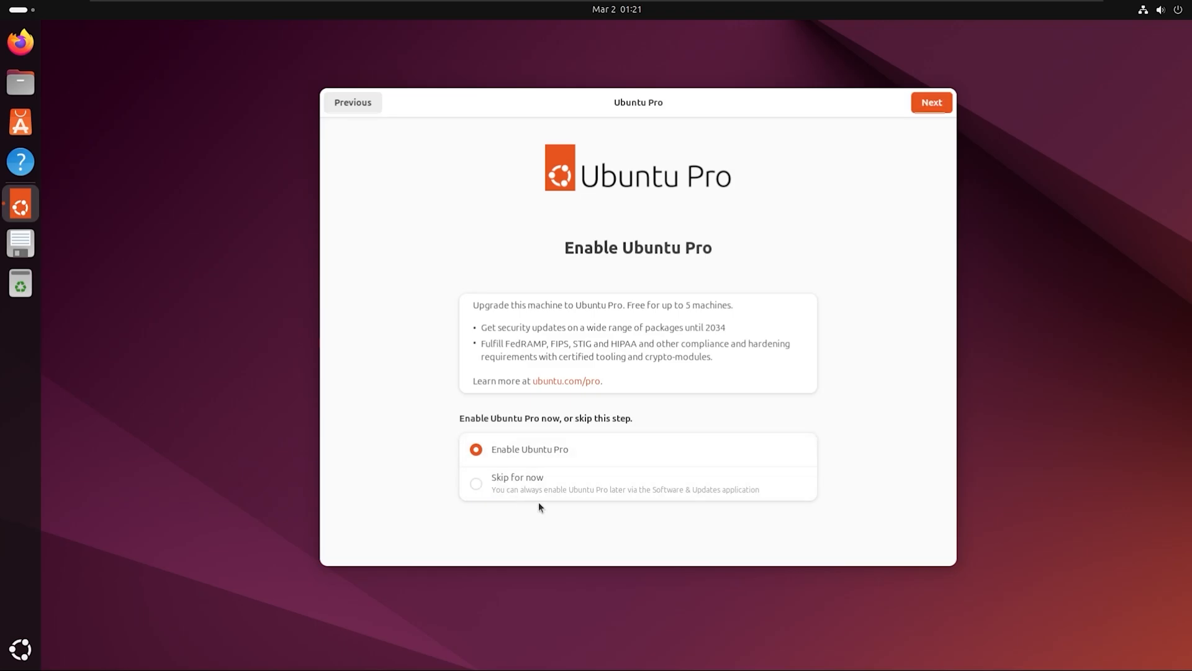
click(931, 102)
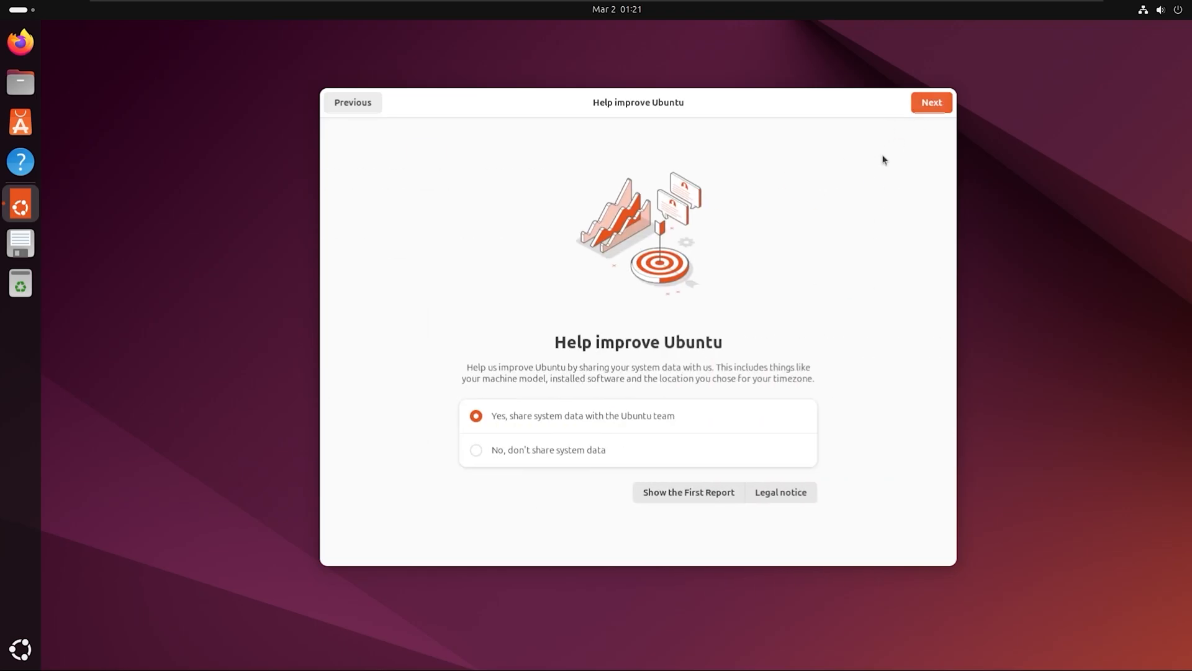
click(475, 450)
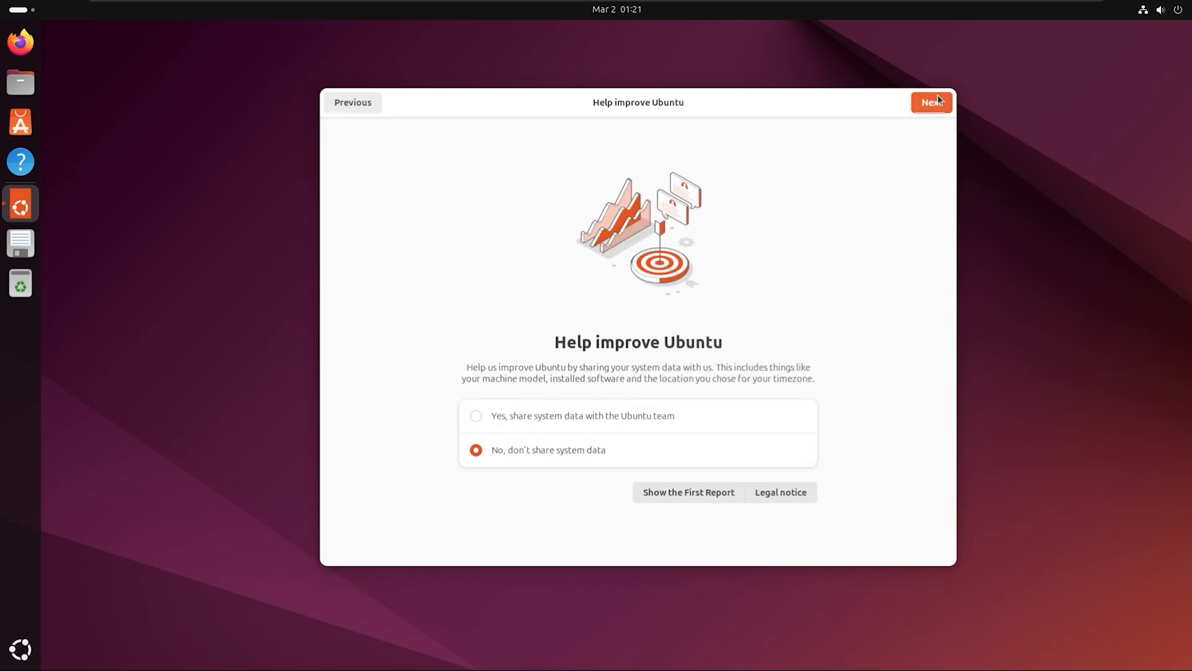
click(930, 102)
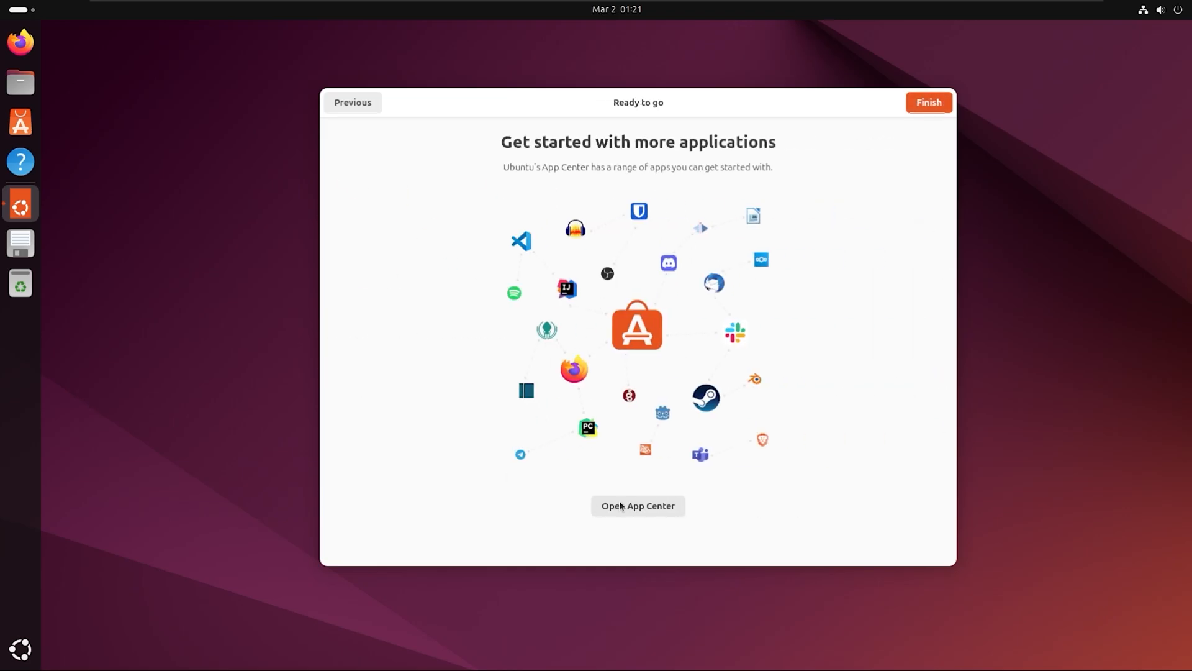
mouse_move(759, 254)
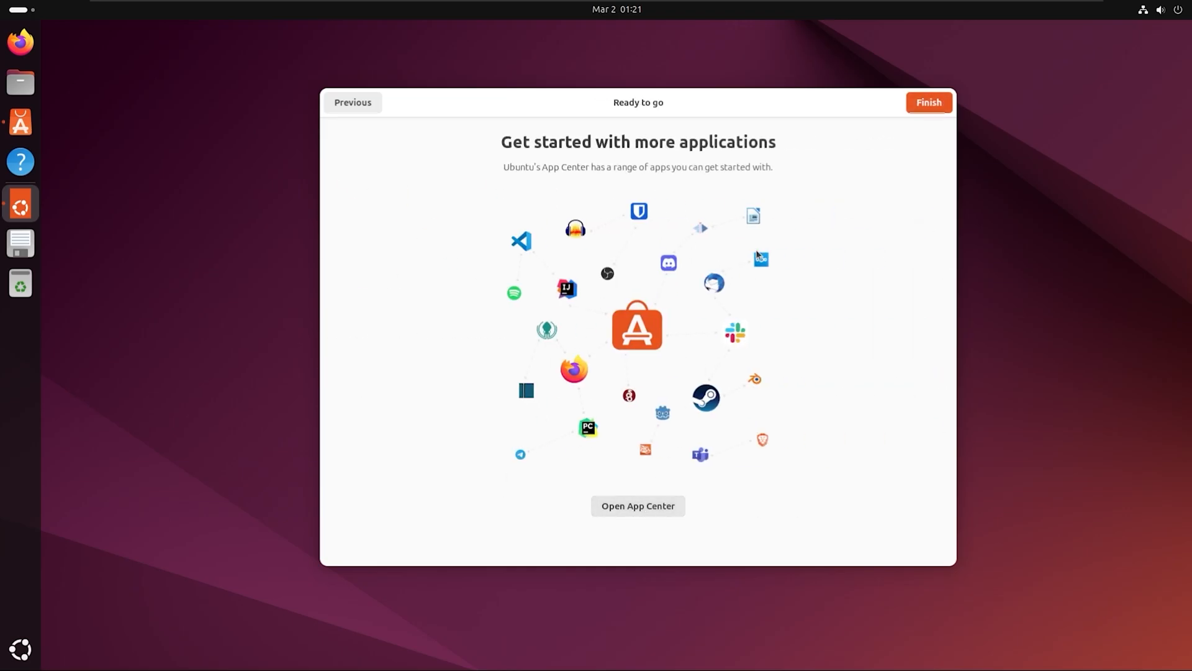
click(637, 506)
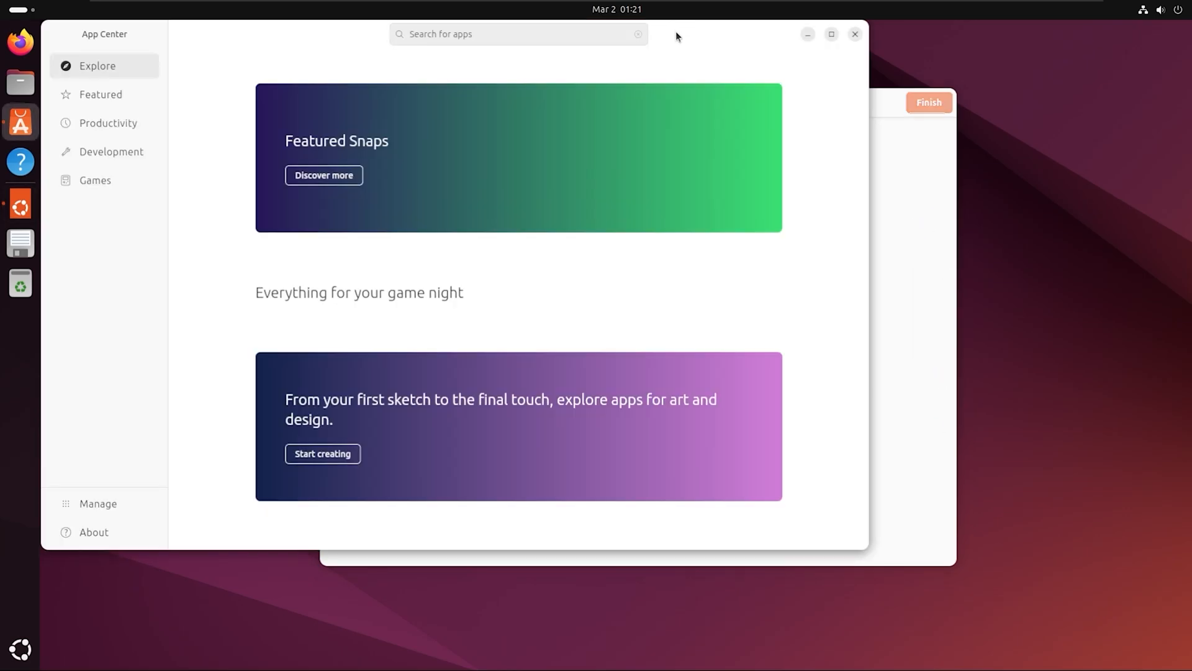